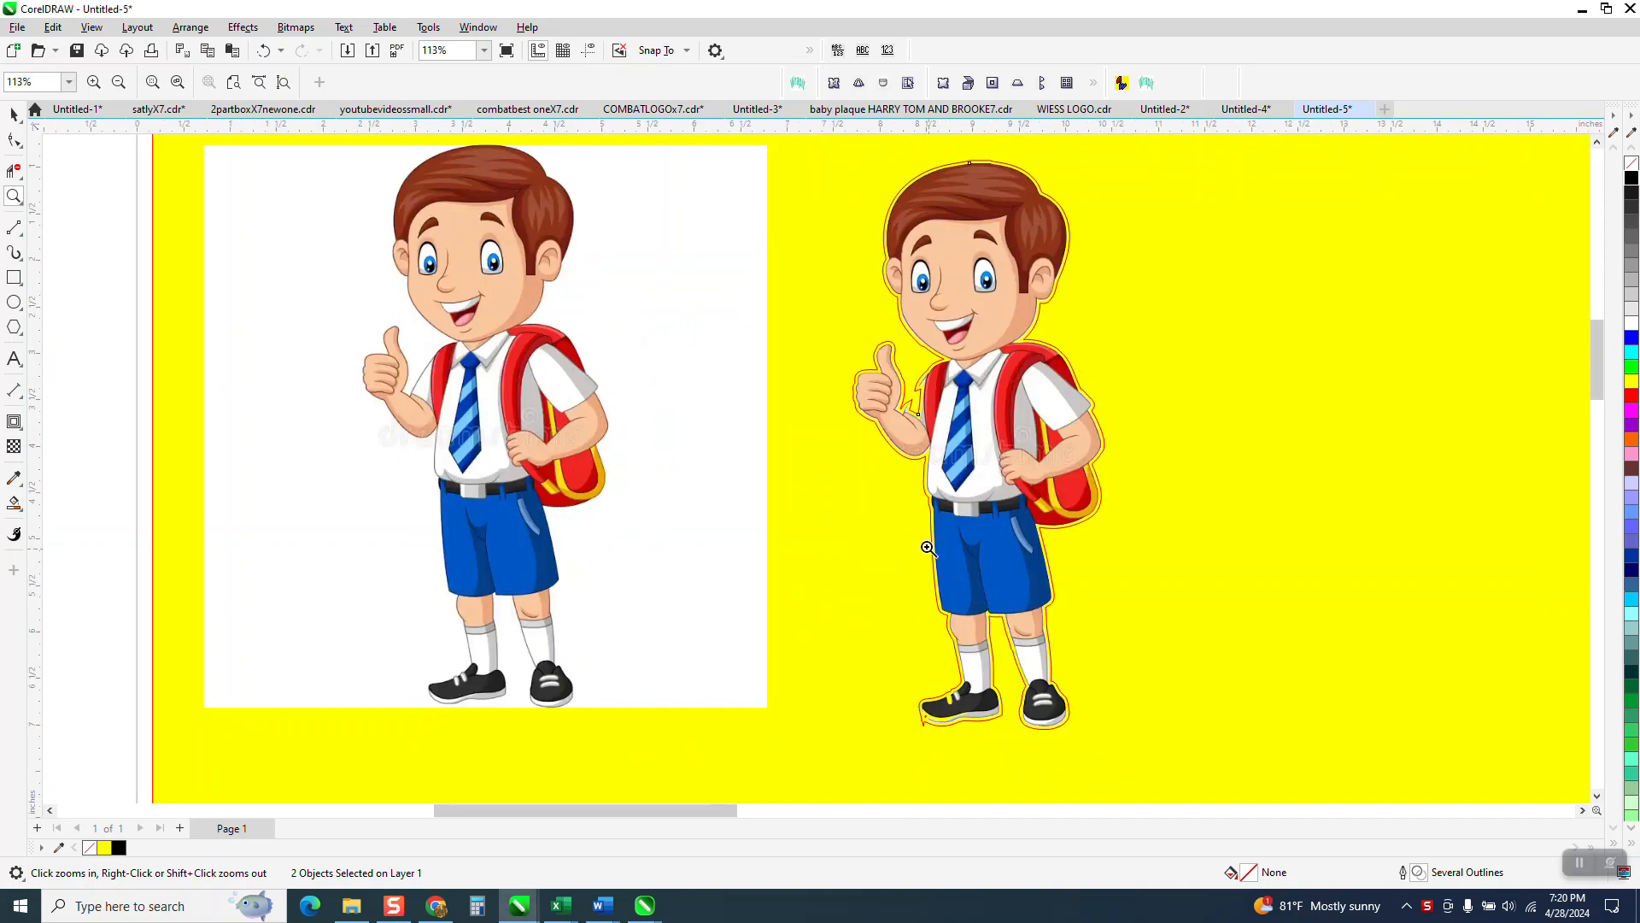
{"action": "mouse_move", "coordinate": [483, 521]}
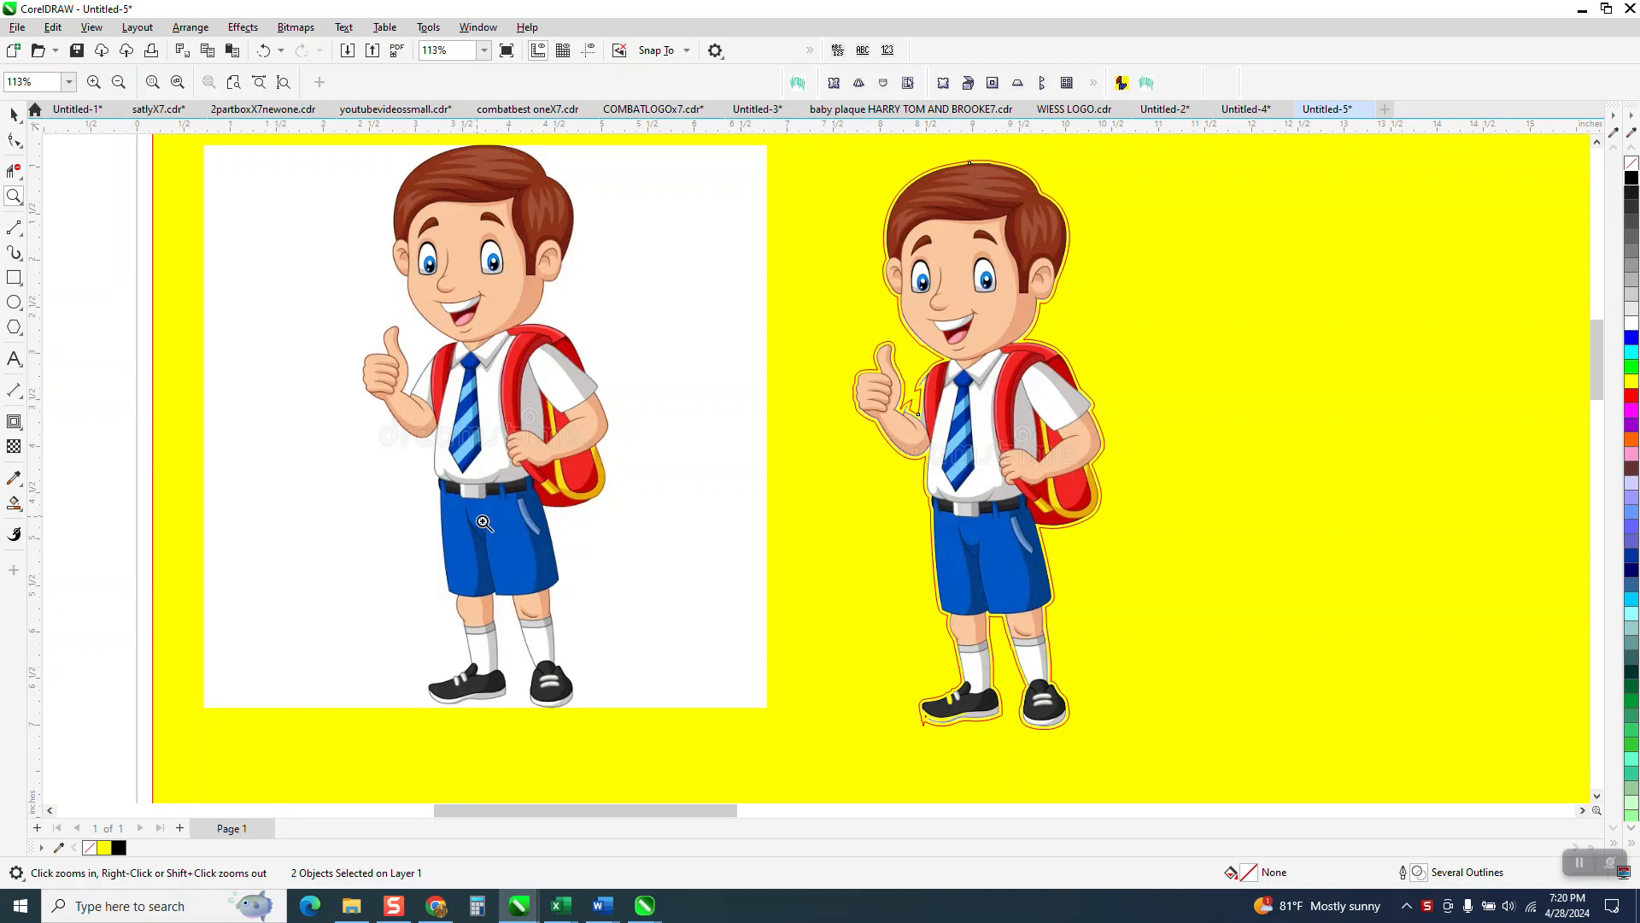
Crop the schoolboy picture tightly around the boy, trimming its white side margins
{"action": "left_click", "coordinate": [484, 521]}
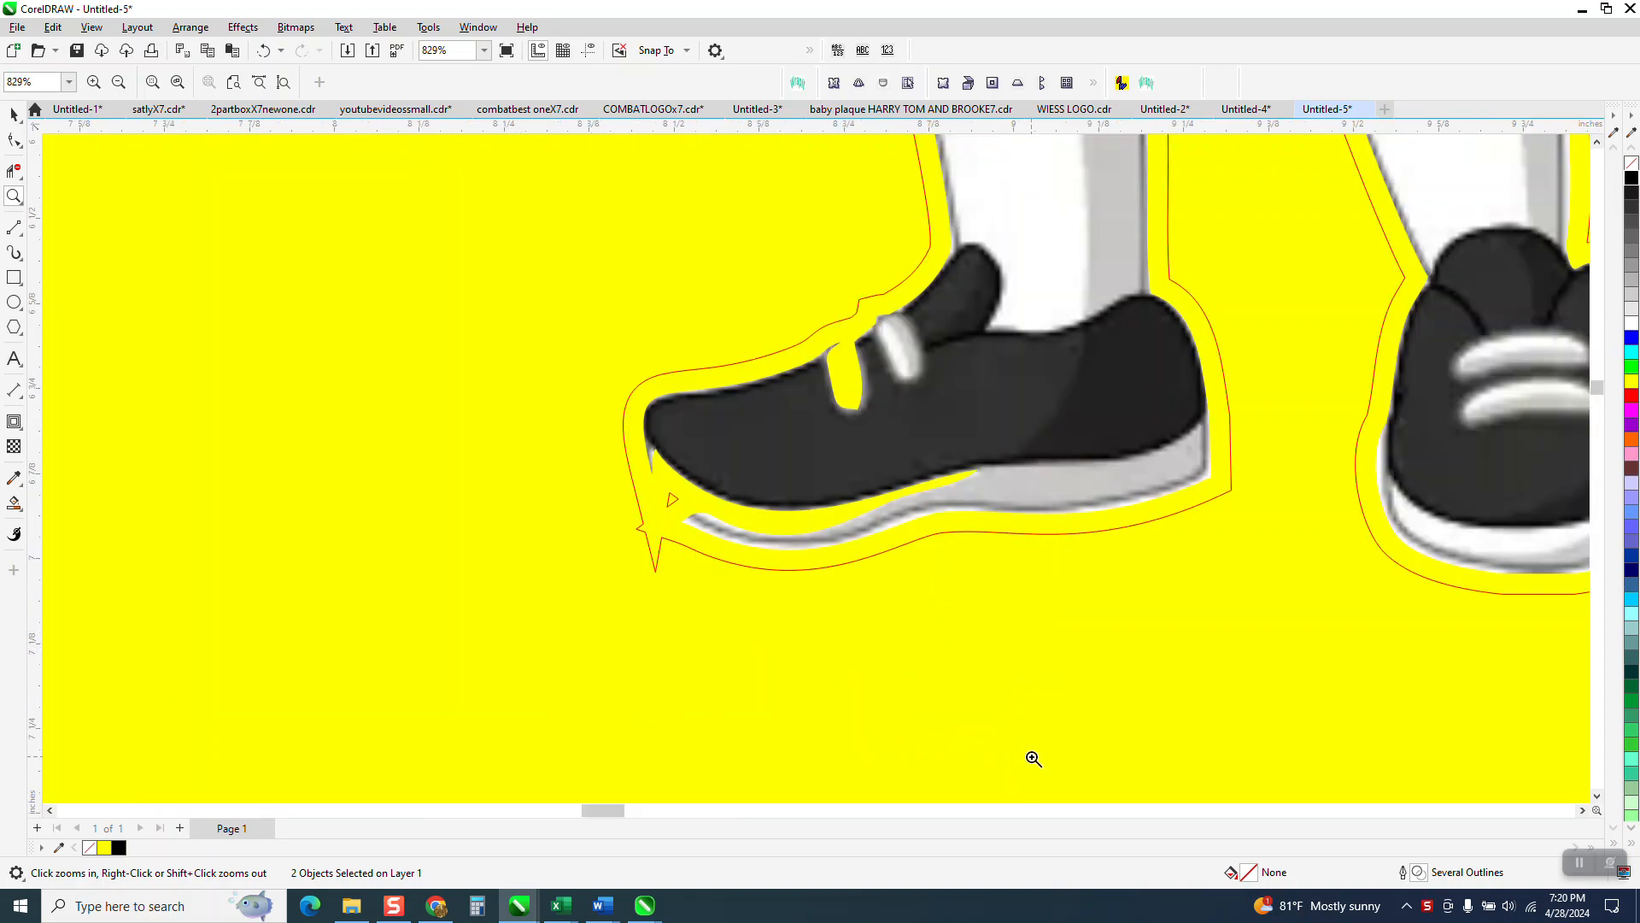
{"action": "mouse_move", "coordinate": [864, 507]}
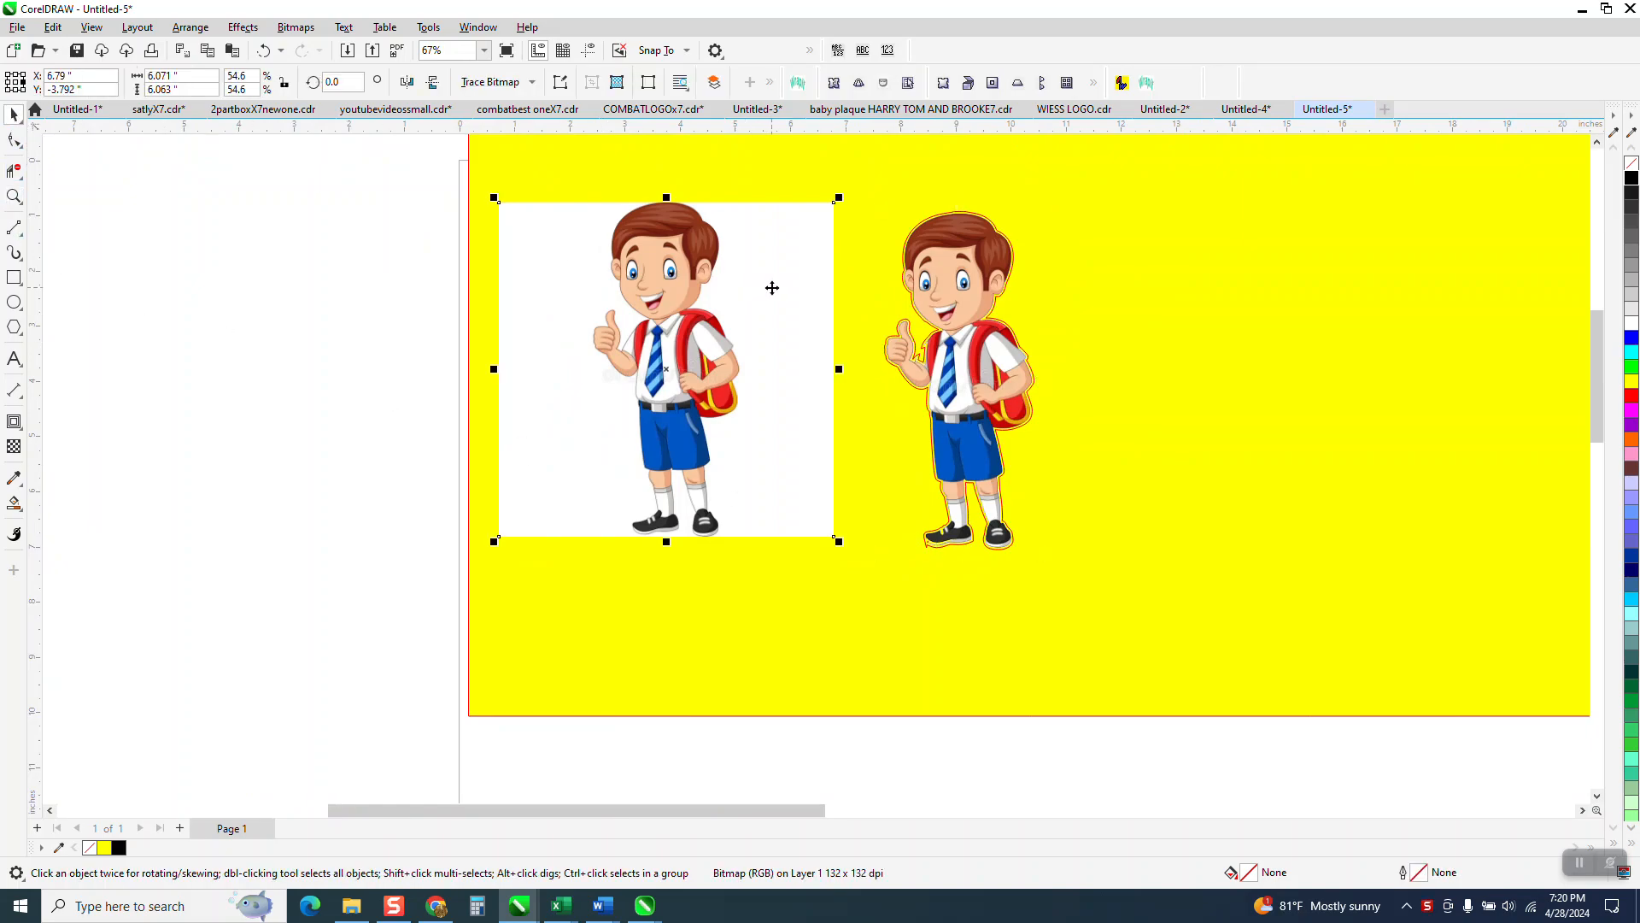
{"action": "mouse_move", "coordinate": [251, 238]}
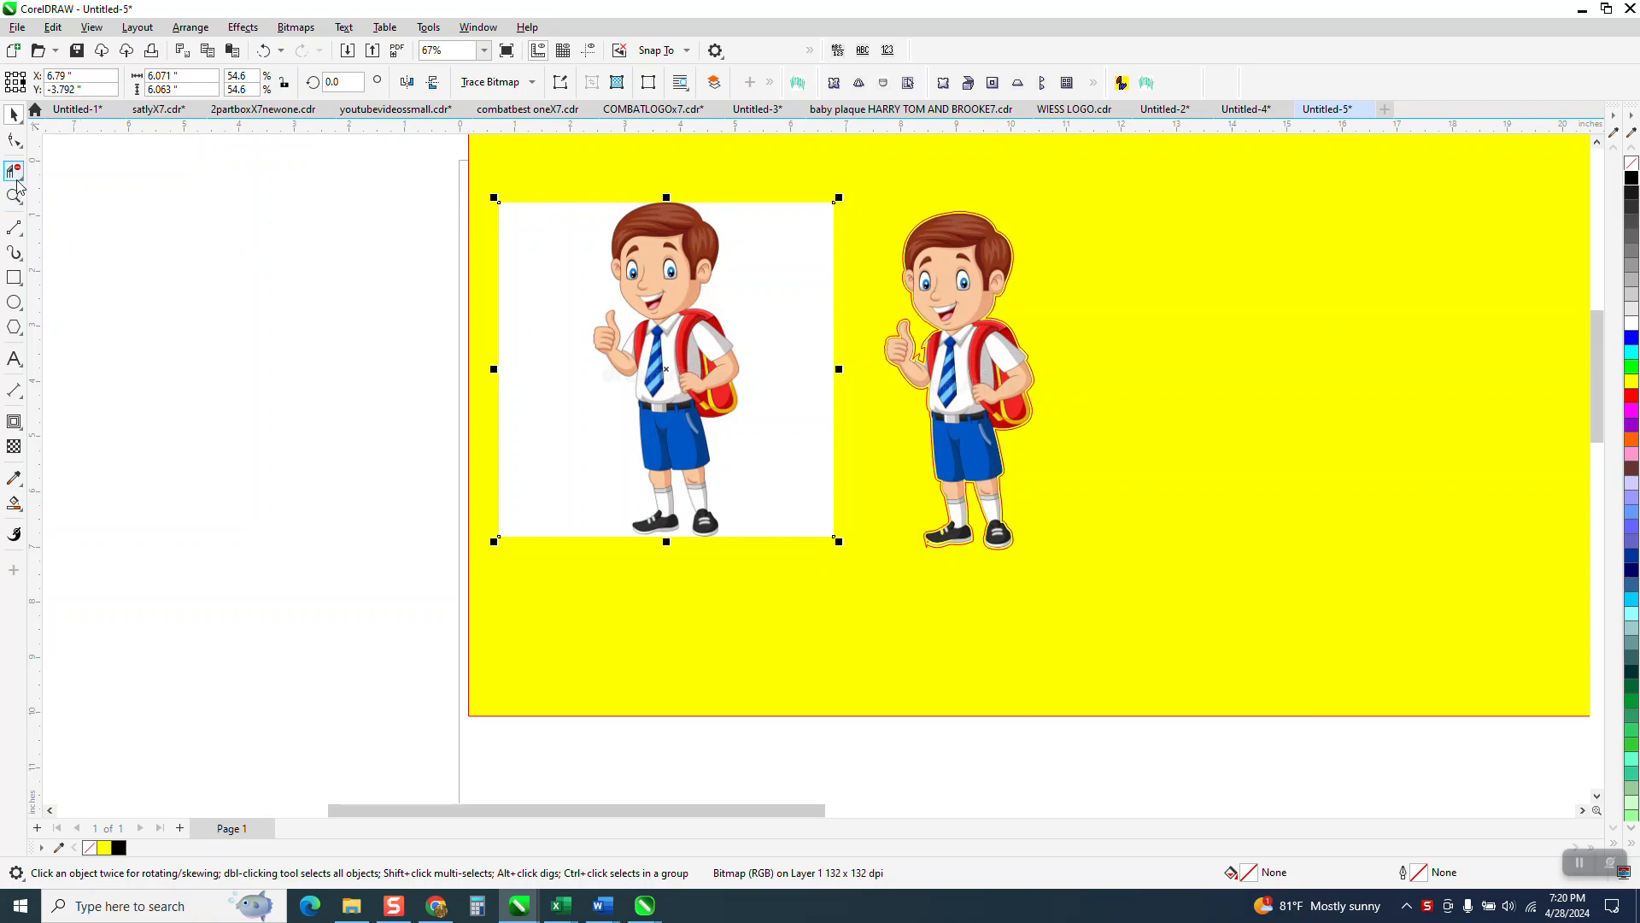
{"action": "left_click", "coordinate": [14, 169]}
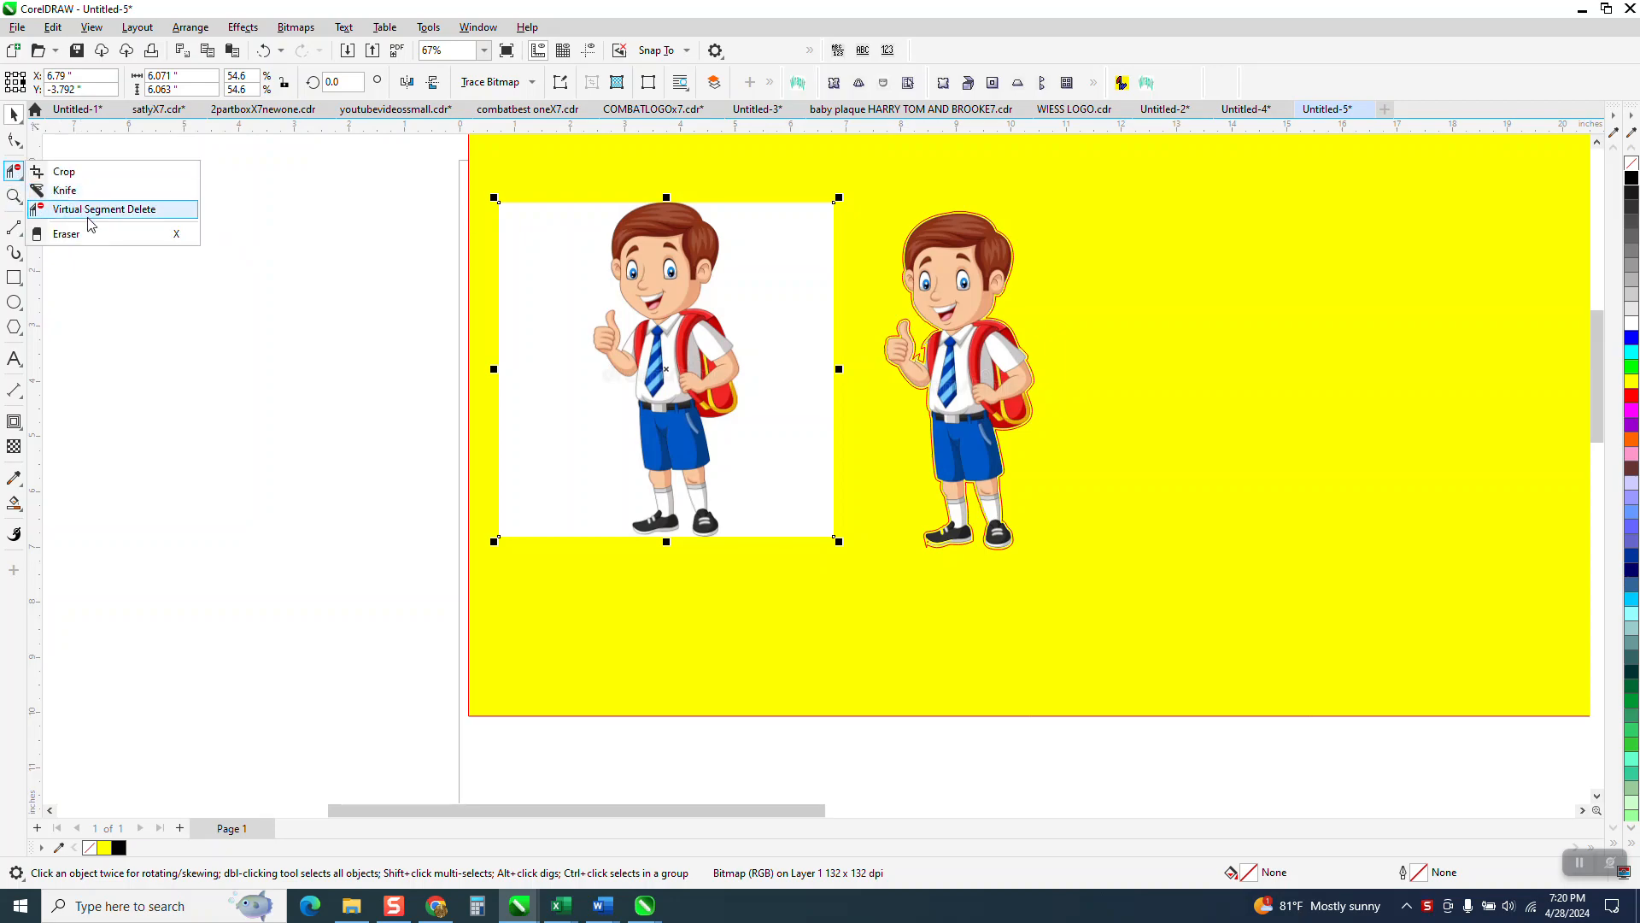
{"action": "left_click", "coordinate": [62, 172]}
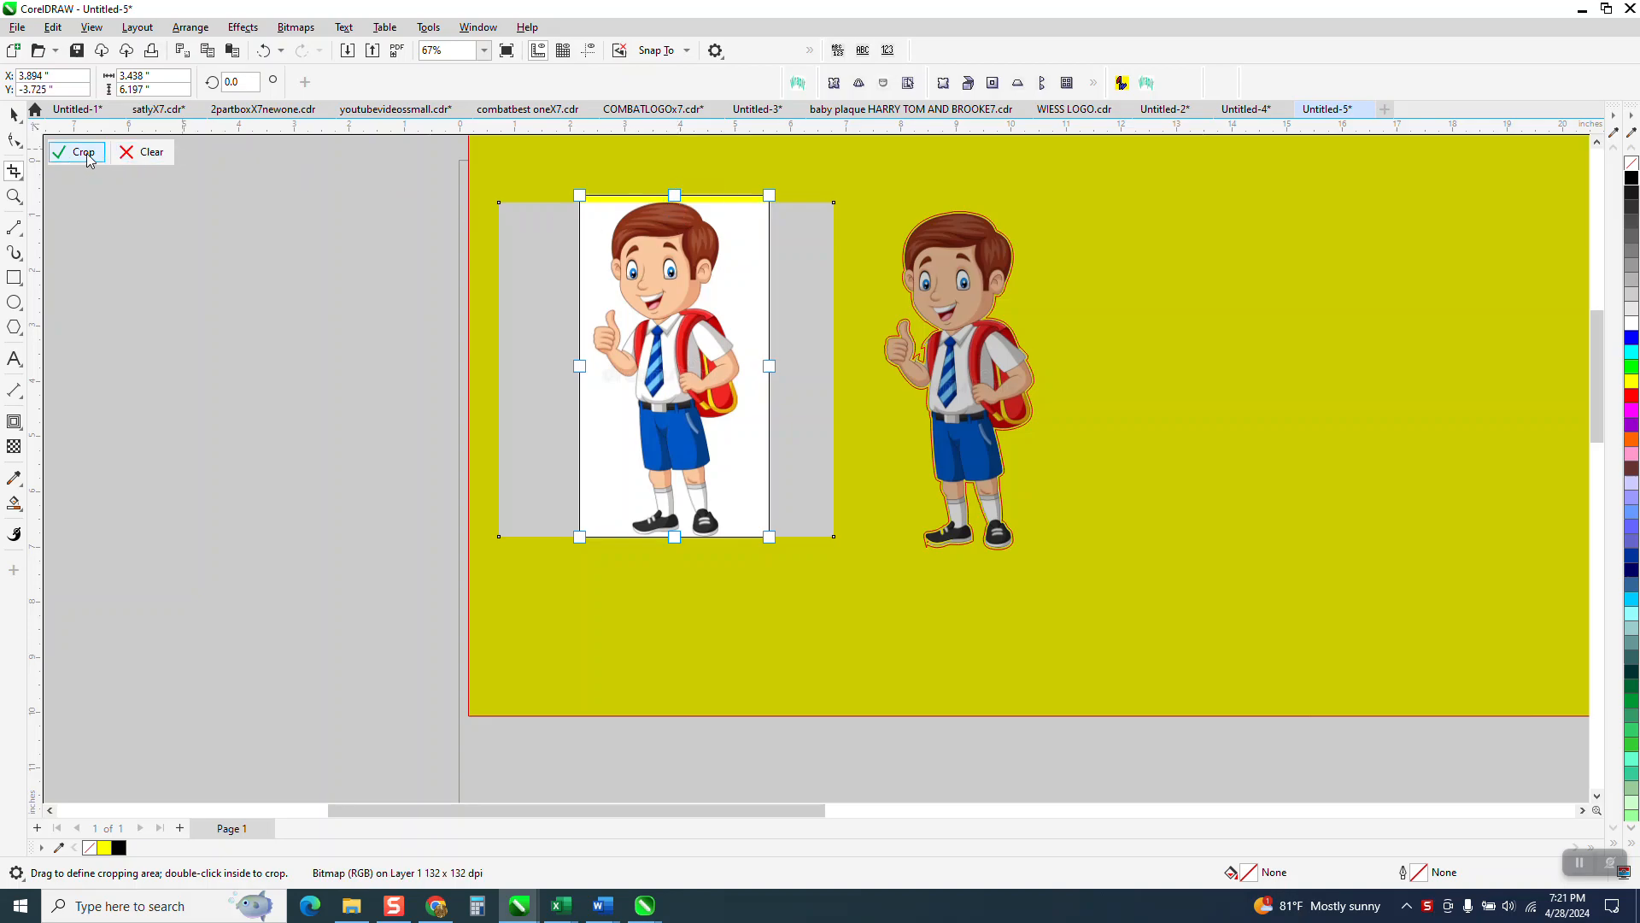
{"action": "left_click", "coordinate": [83, 152]}
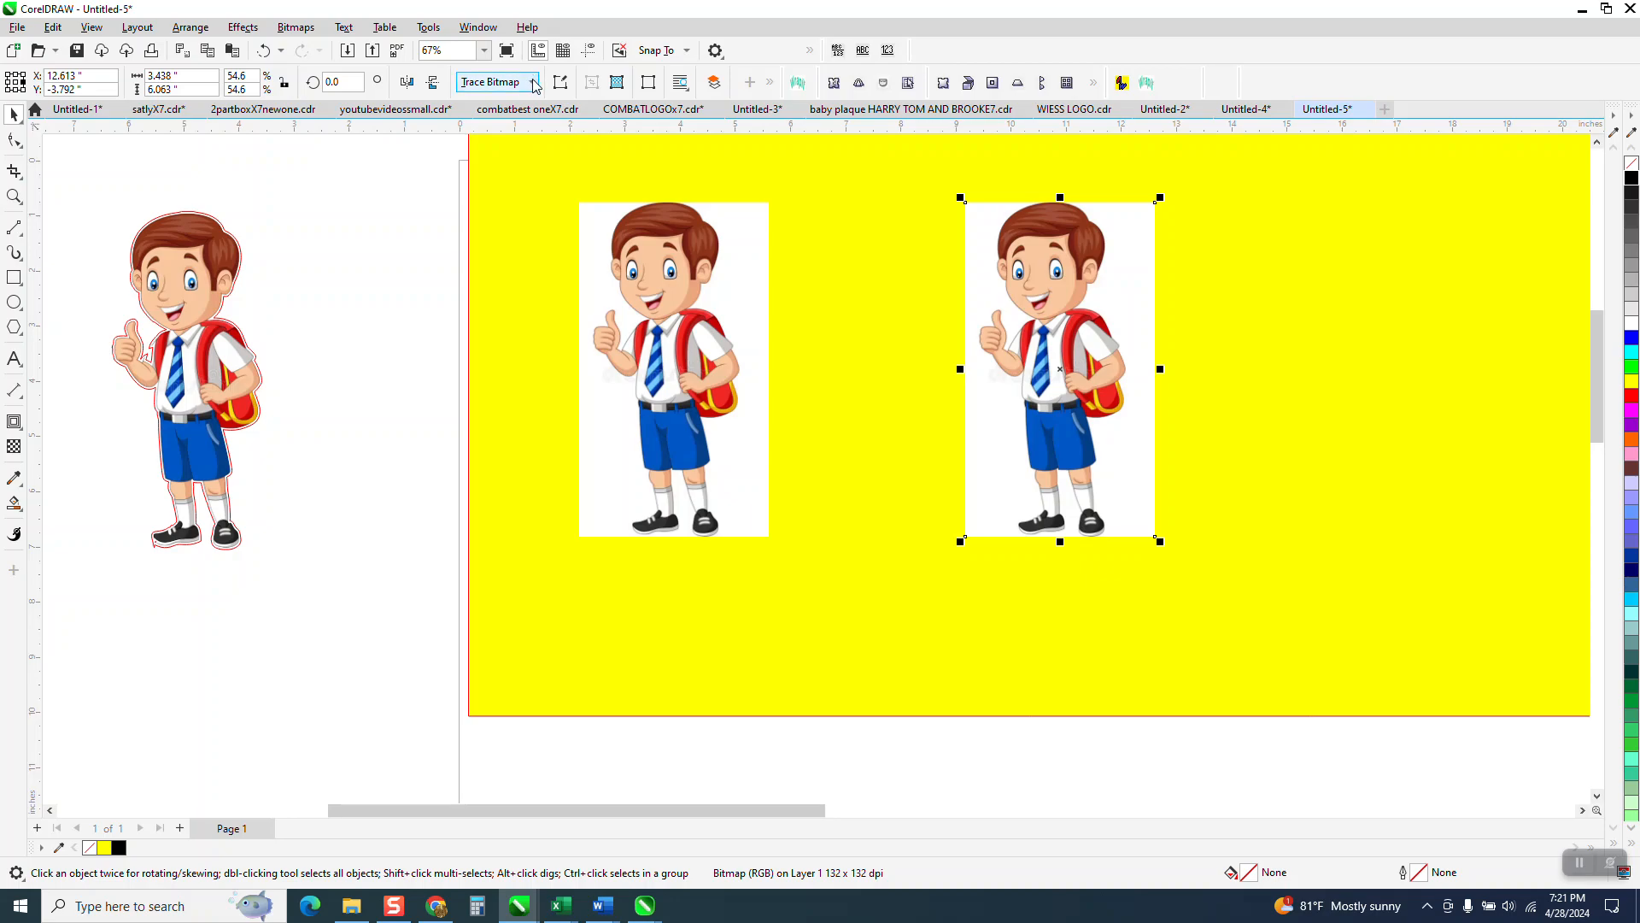
Outline-trace the copy with Clipart settings, removing the white background automatically
{"action": "left_click", "coordinate": [492, 82]}
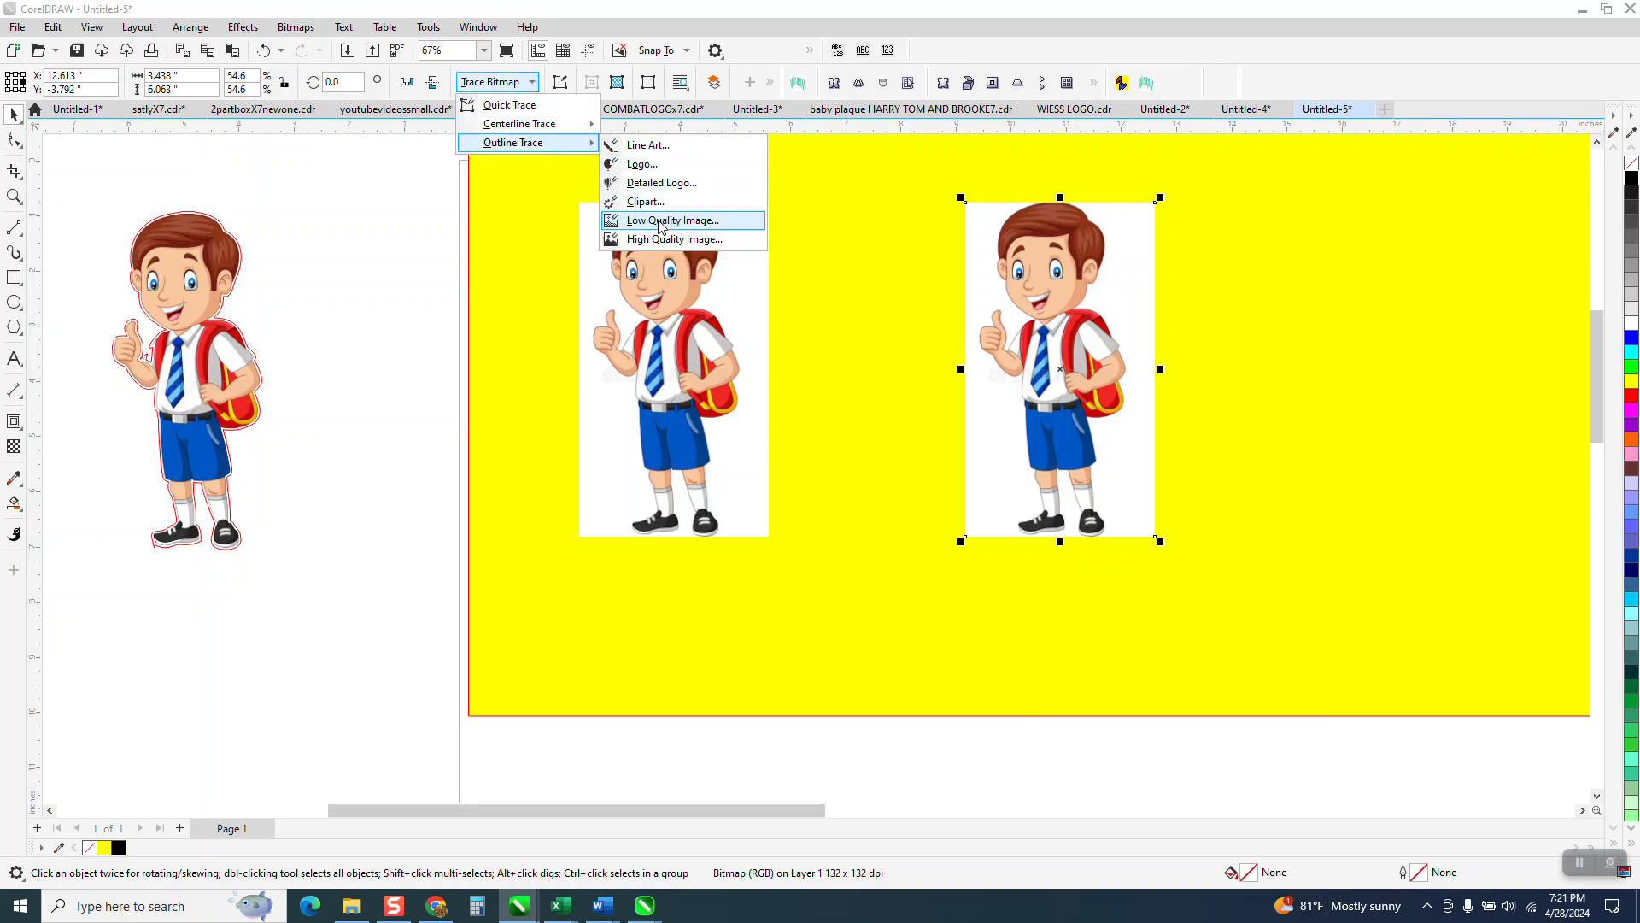
{"action": "left_click", "coordinate": [672, 220]}
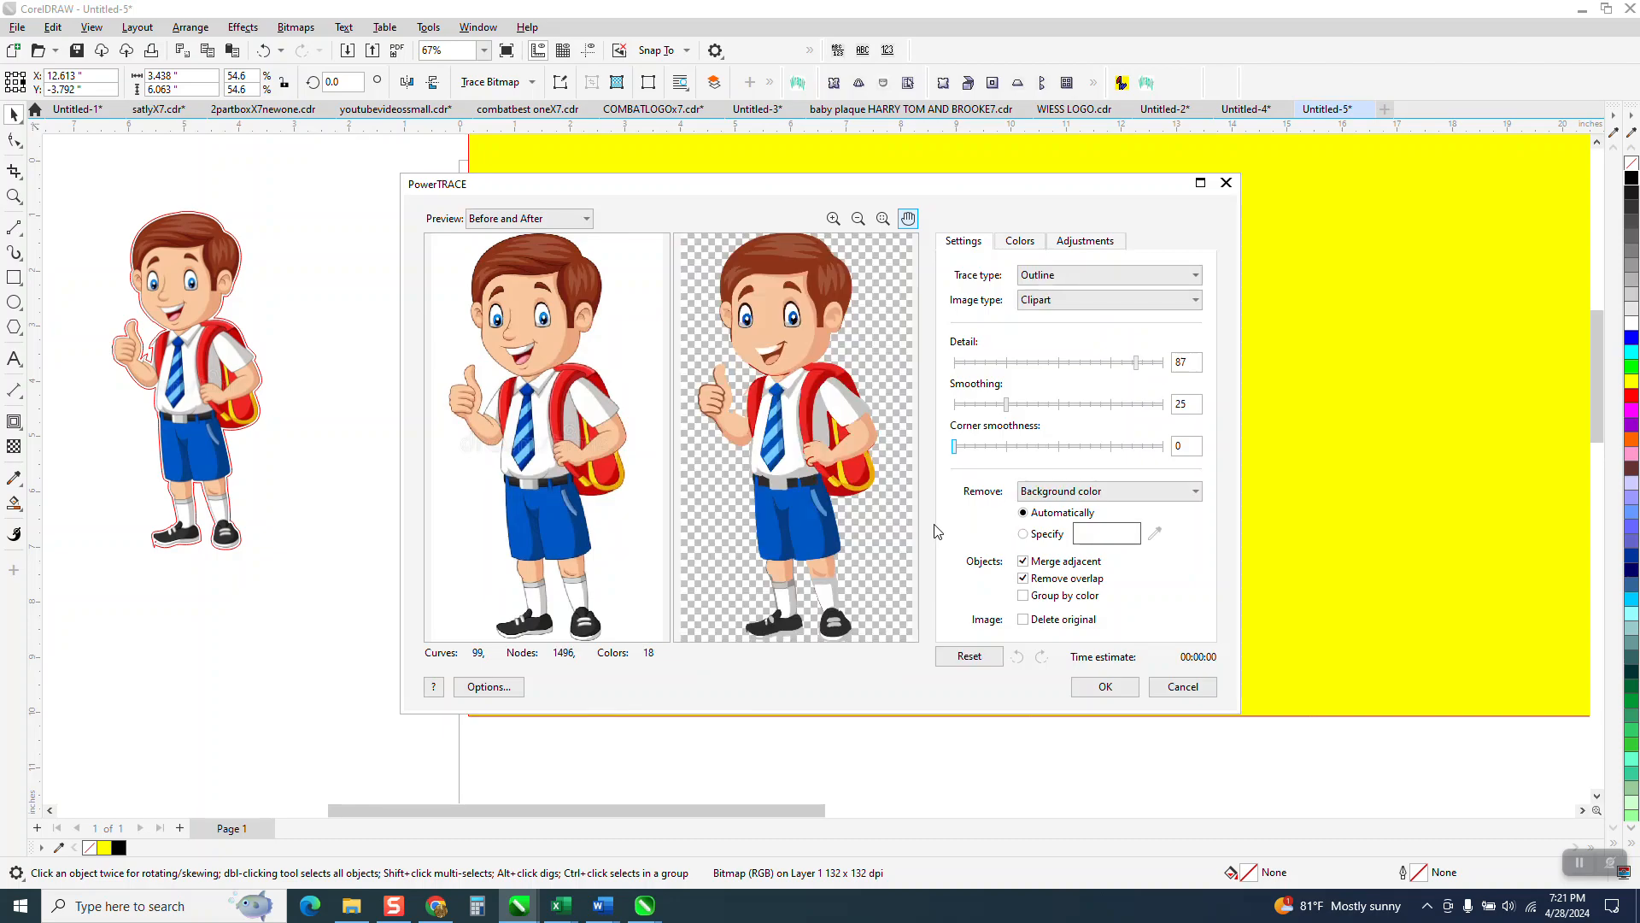
{"action": "left_click", "coordinate": [1103, 686]}
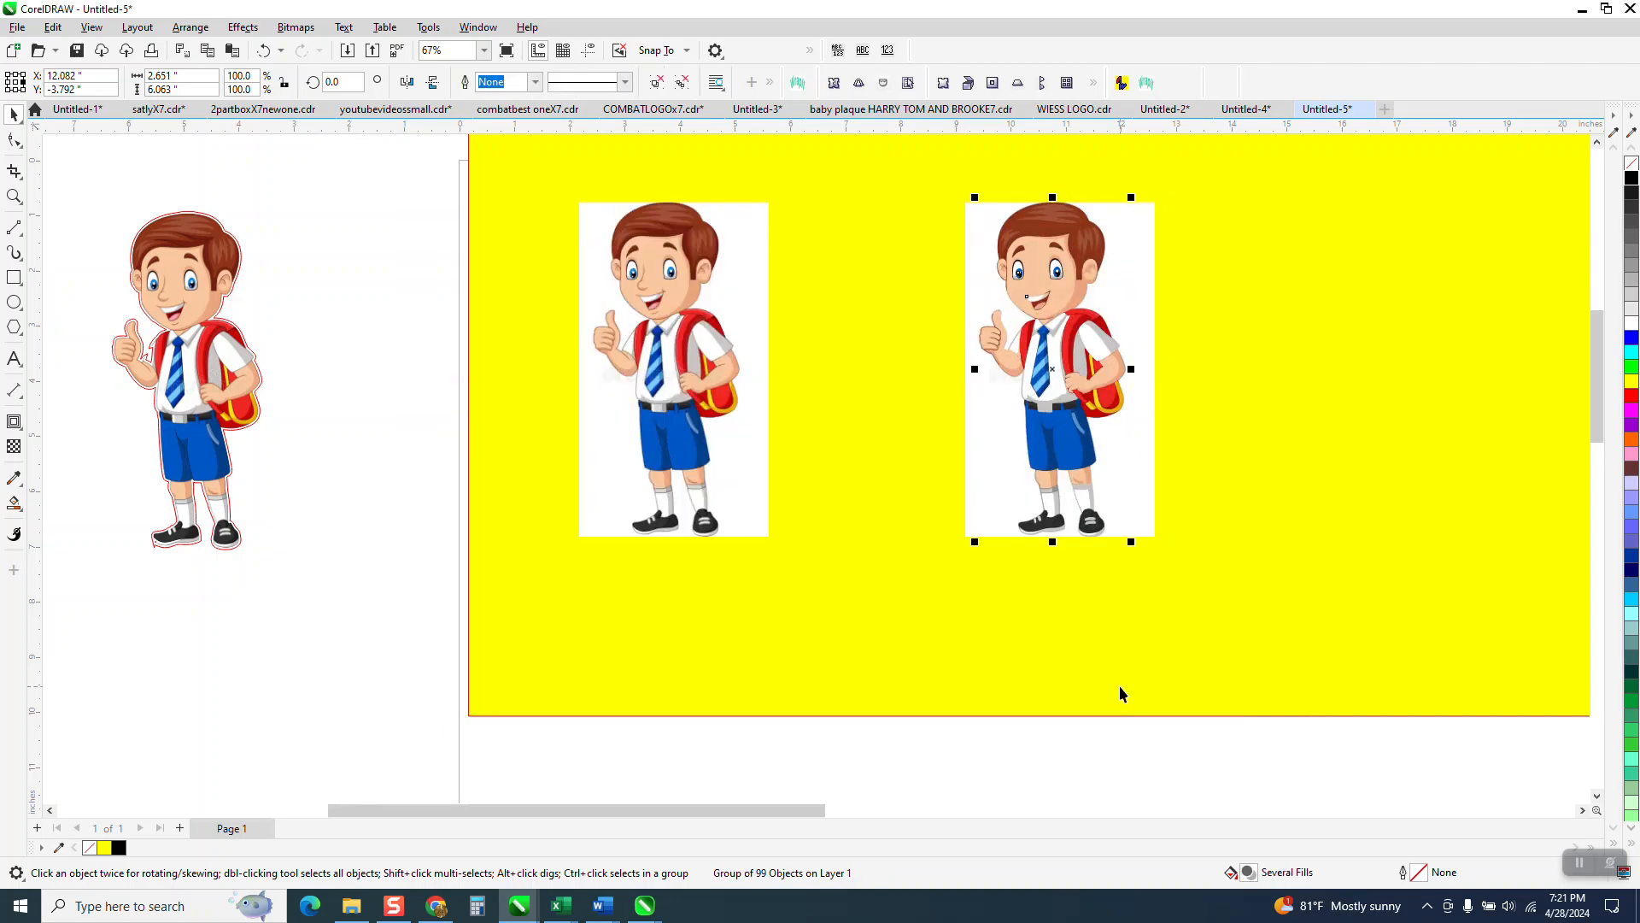
{"action": "left_click_drag", "start_coordinate": [1051, 368], "coordinate": [1439, 368]}
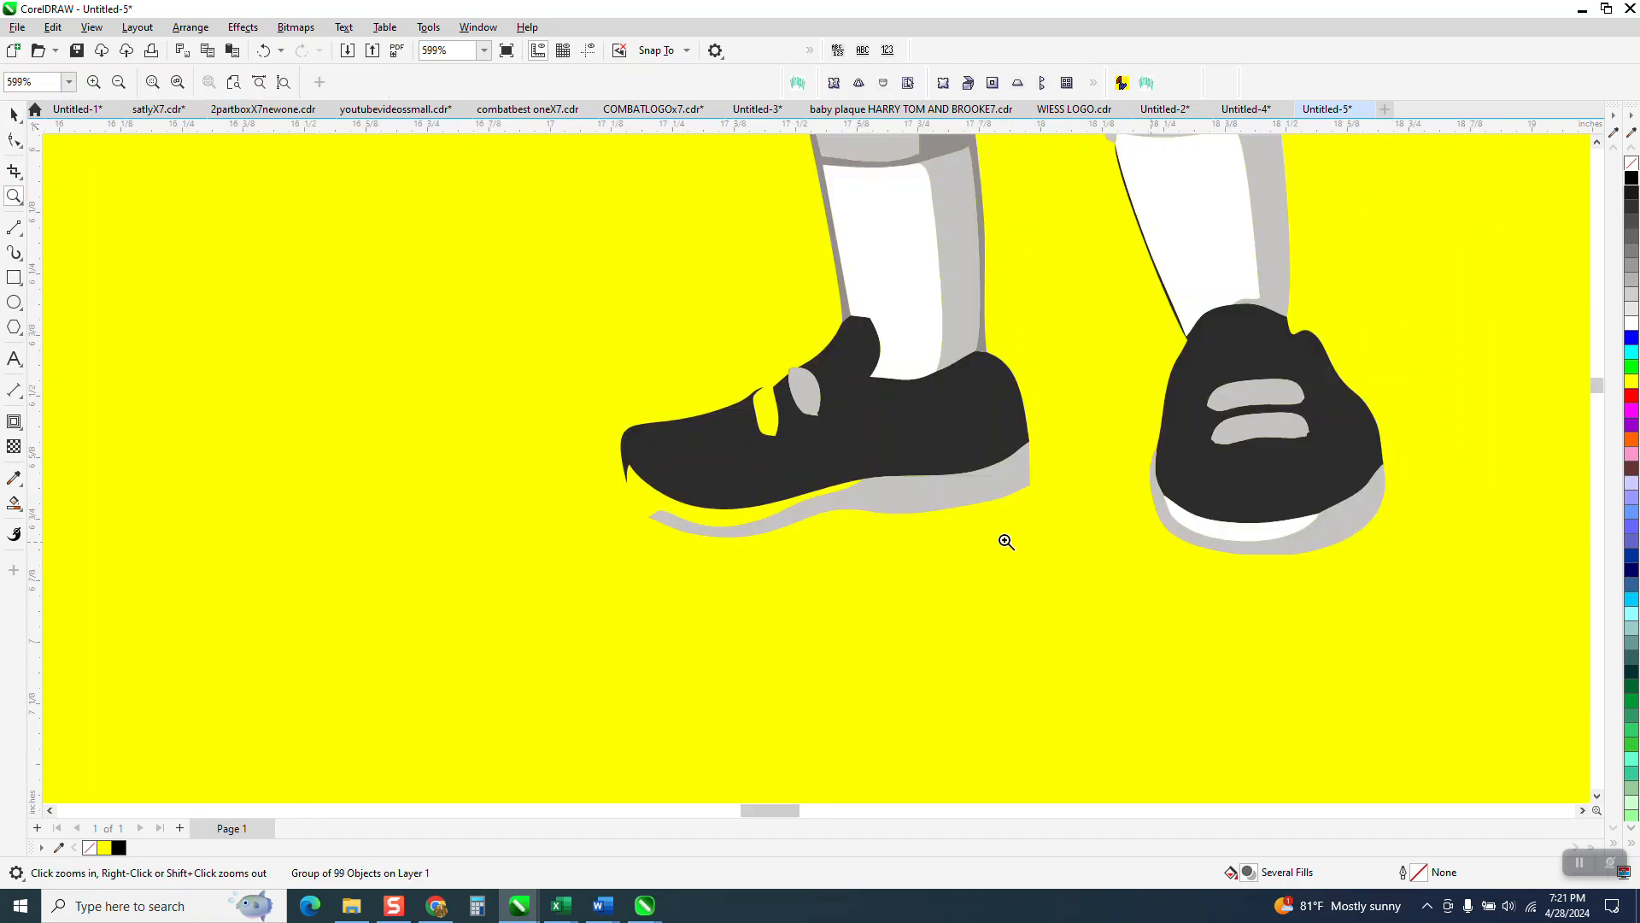
{"action": "mouse_move", "coordinate": [771, 396]}
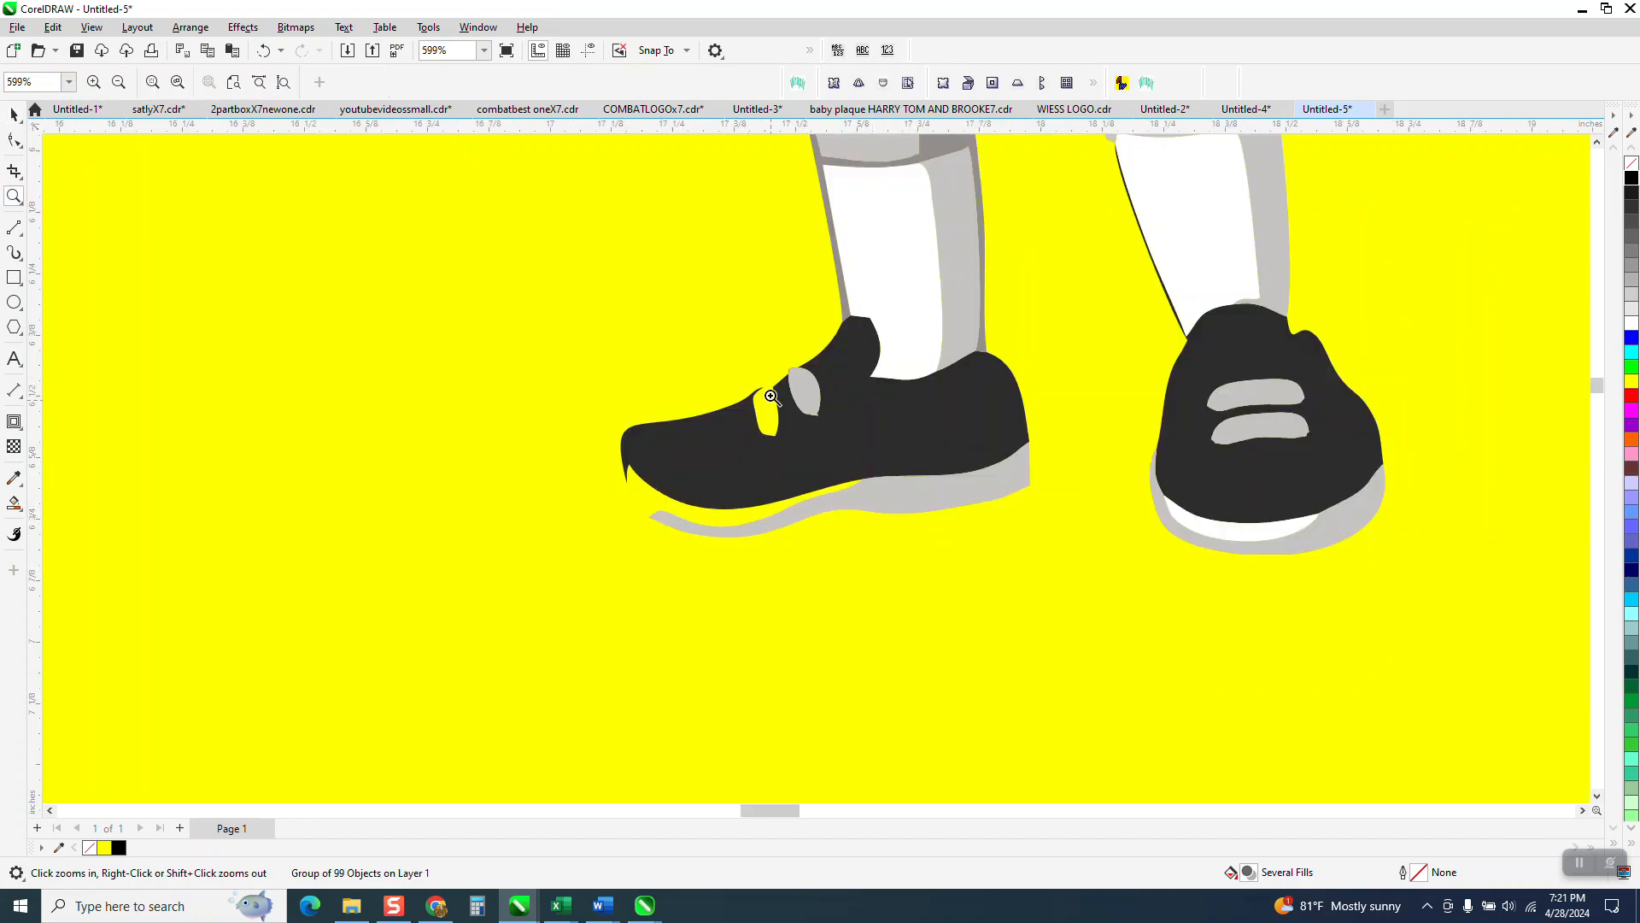
{"action": "mouse_move", "coordinate": [933, 494]}
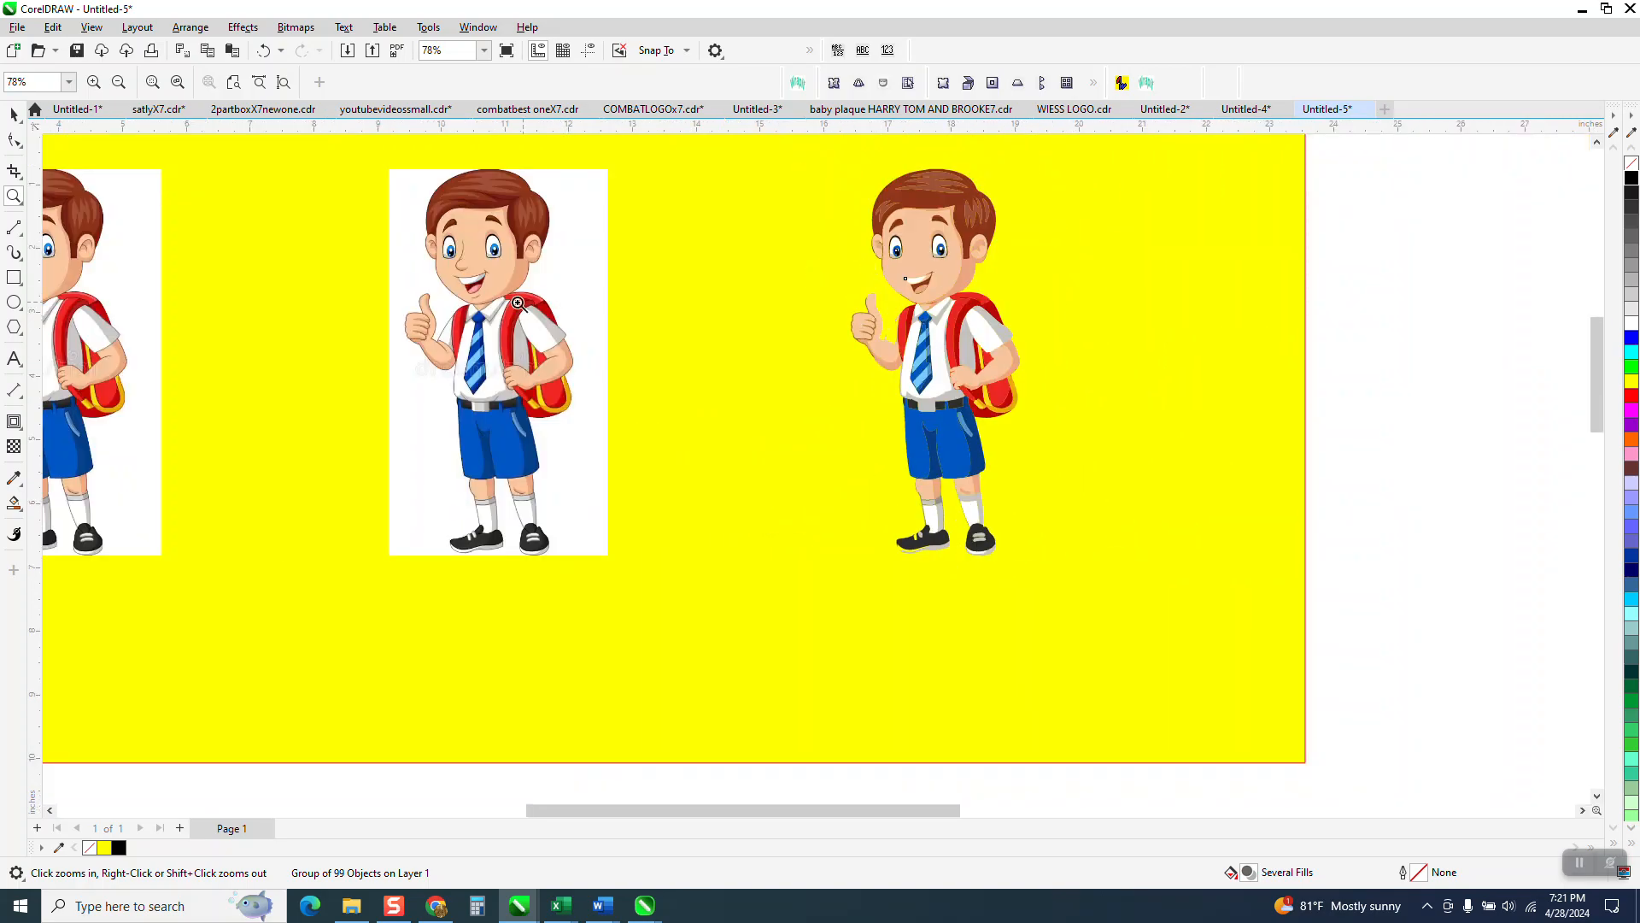
Remove the traced group's fills, leaving thin black hairline outlines
{"action": "left_click", "coordinate": [517, 303]}
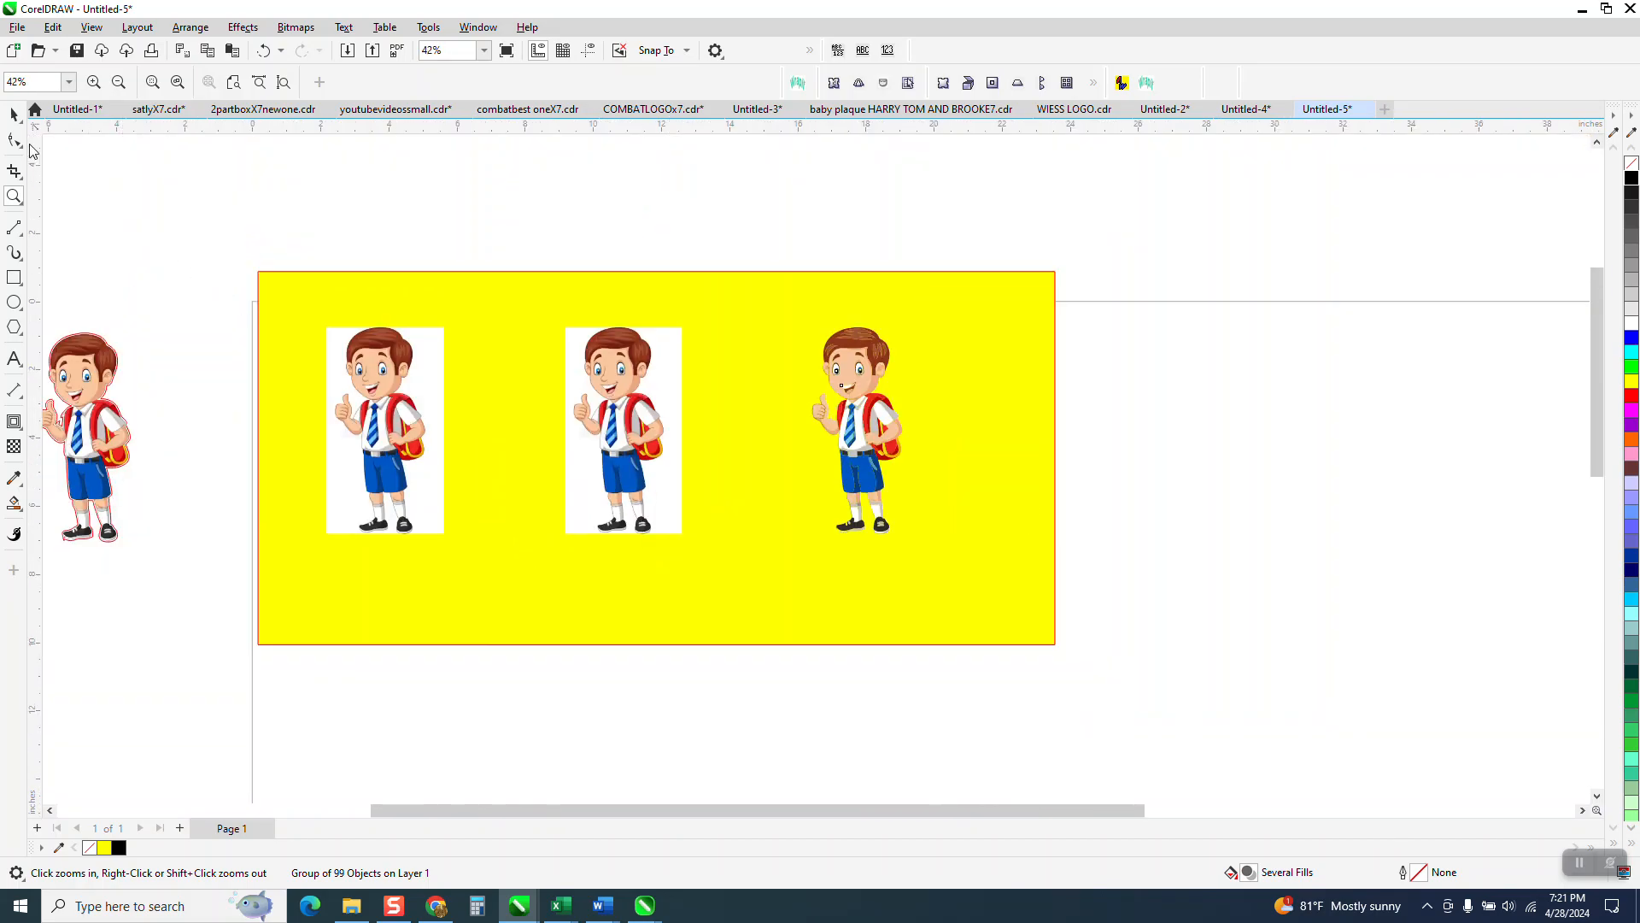
{"action": "left_click", "coordinate": [856, 429]}
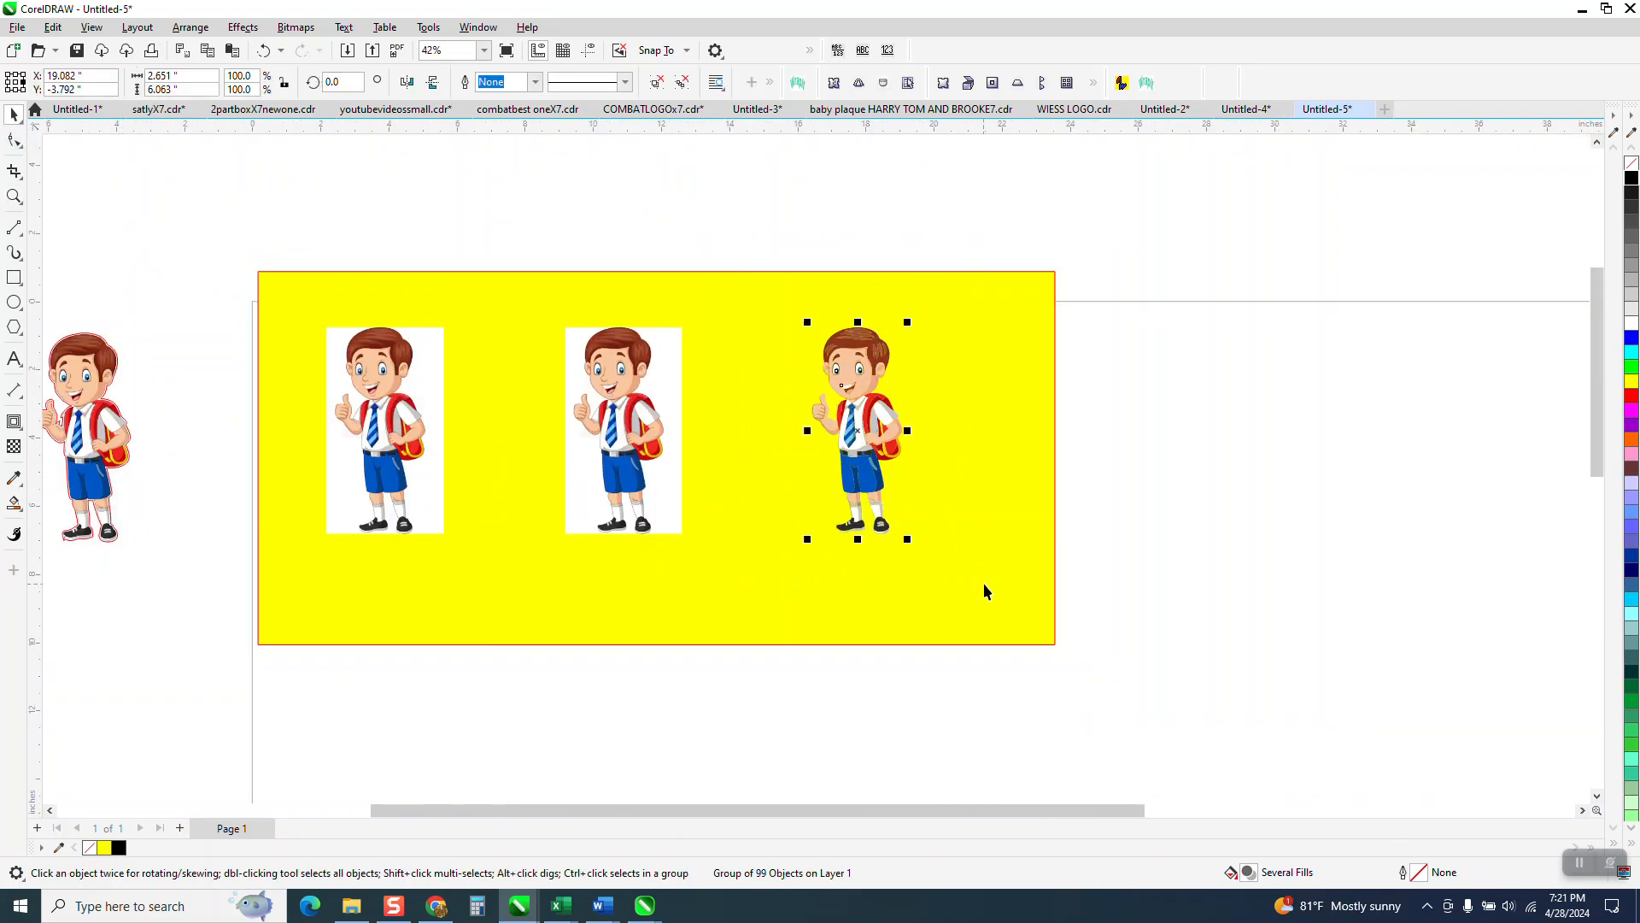
{"action": "key", "text": "Delete"}
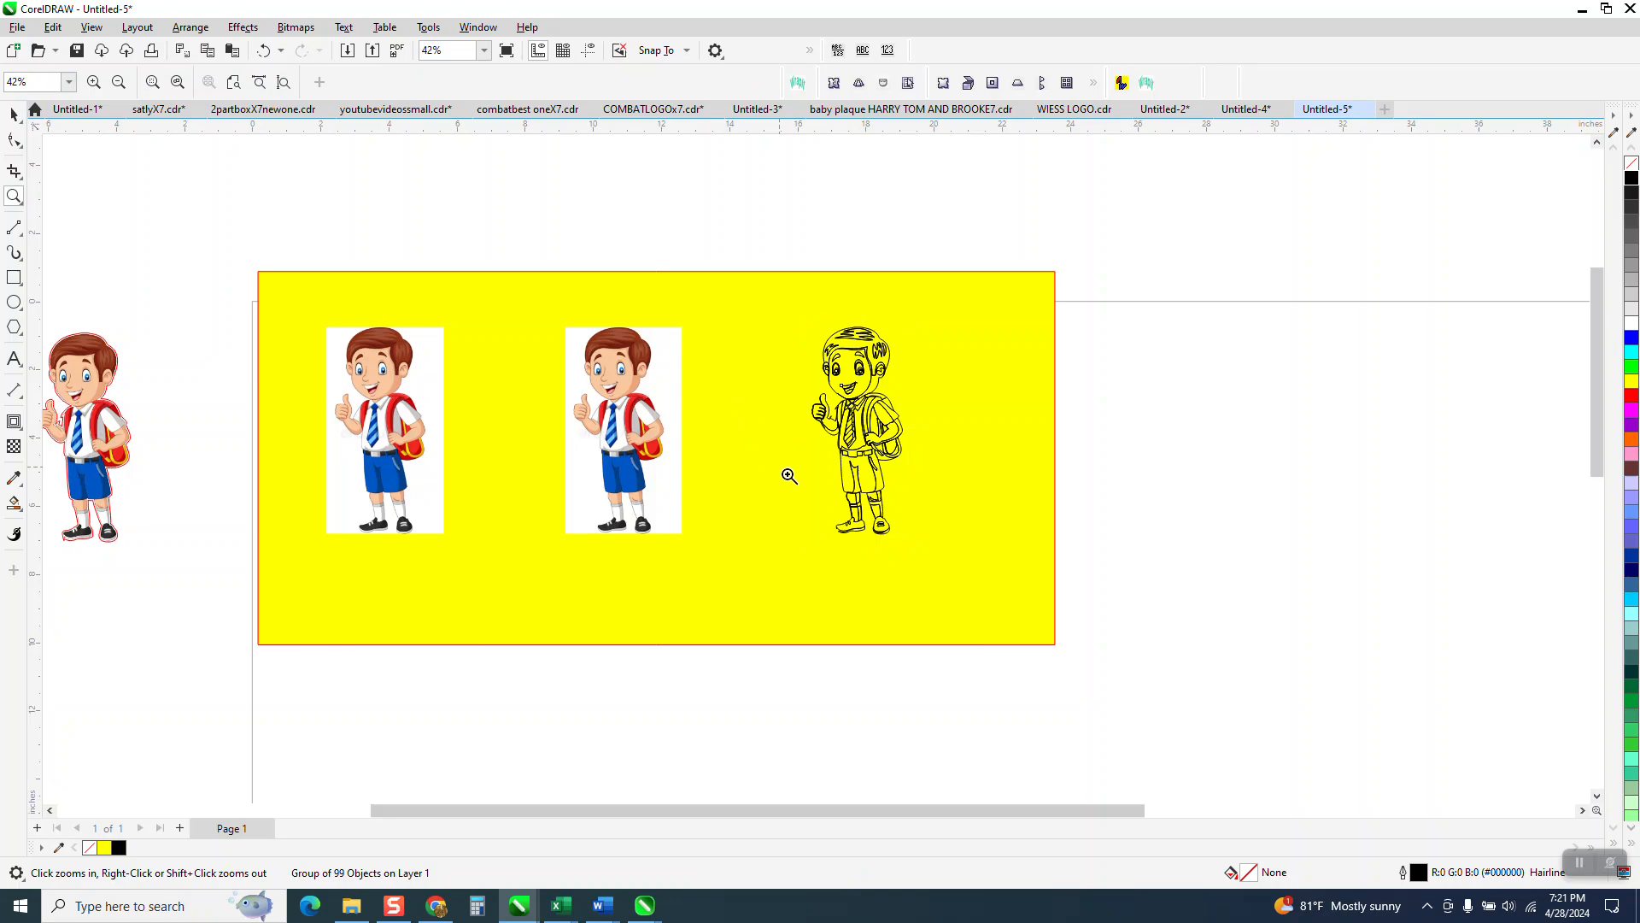
{"action": "left_click", "coordinate": [788, 475]}
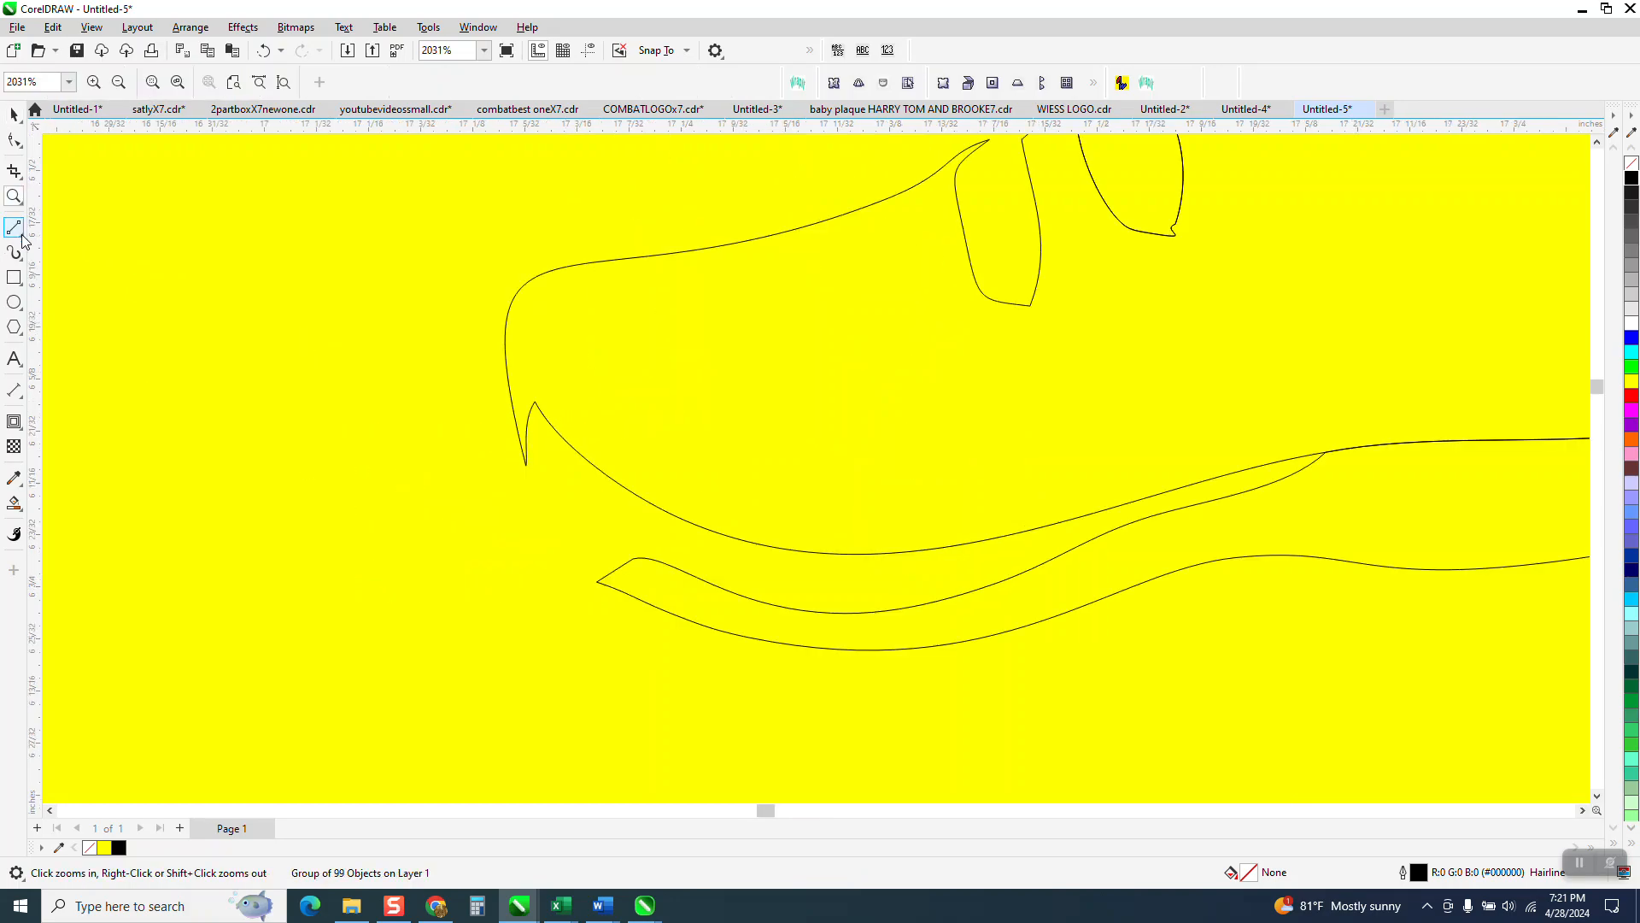
Bridge the gaps at the shoe tops with short red 2-point lines
{"action": "left_click", "coordinate": [15, 227]}
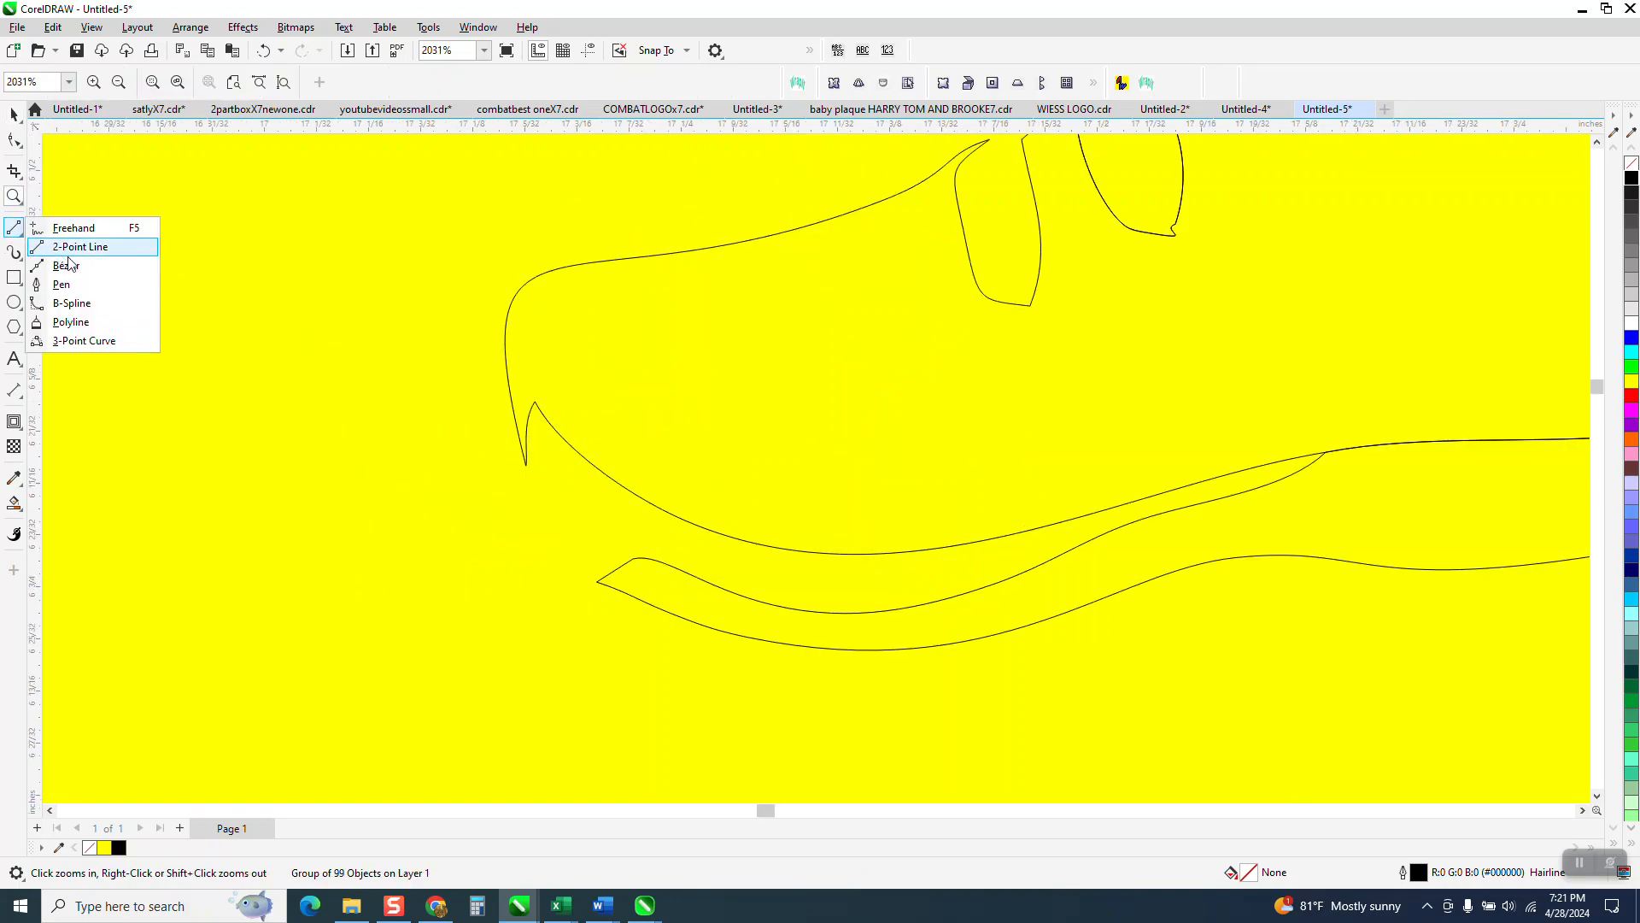
{"action": "left_click", "coordinate": [80, 246]}
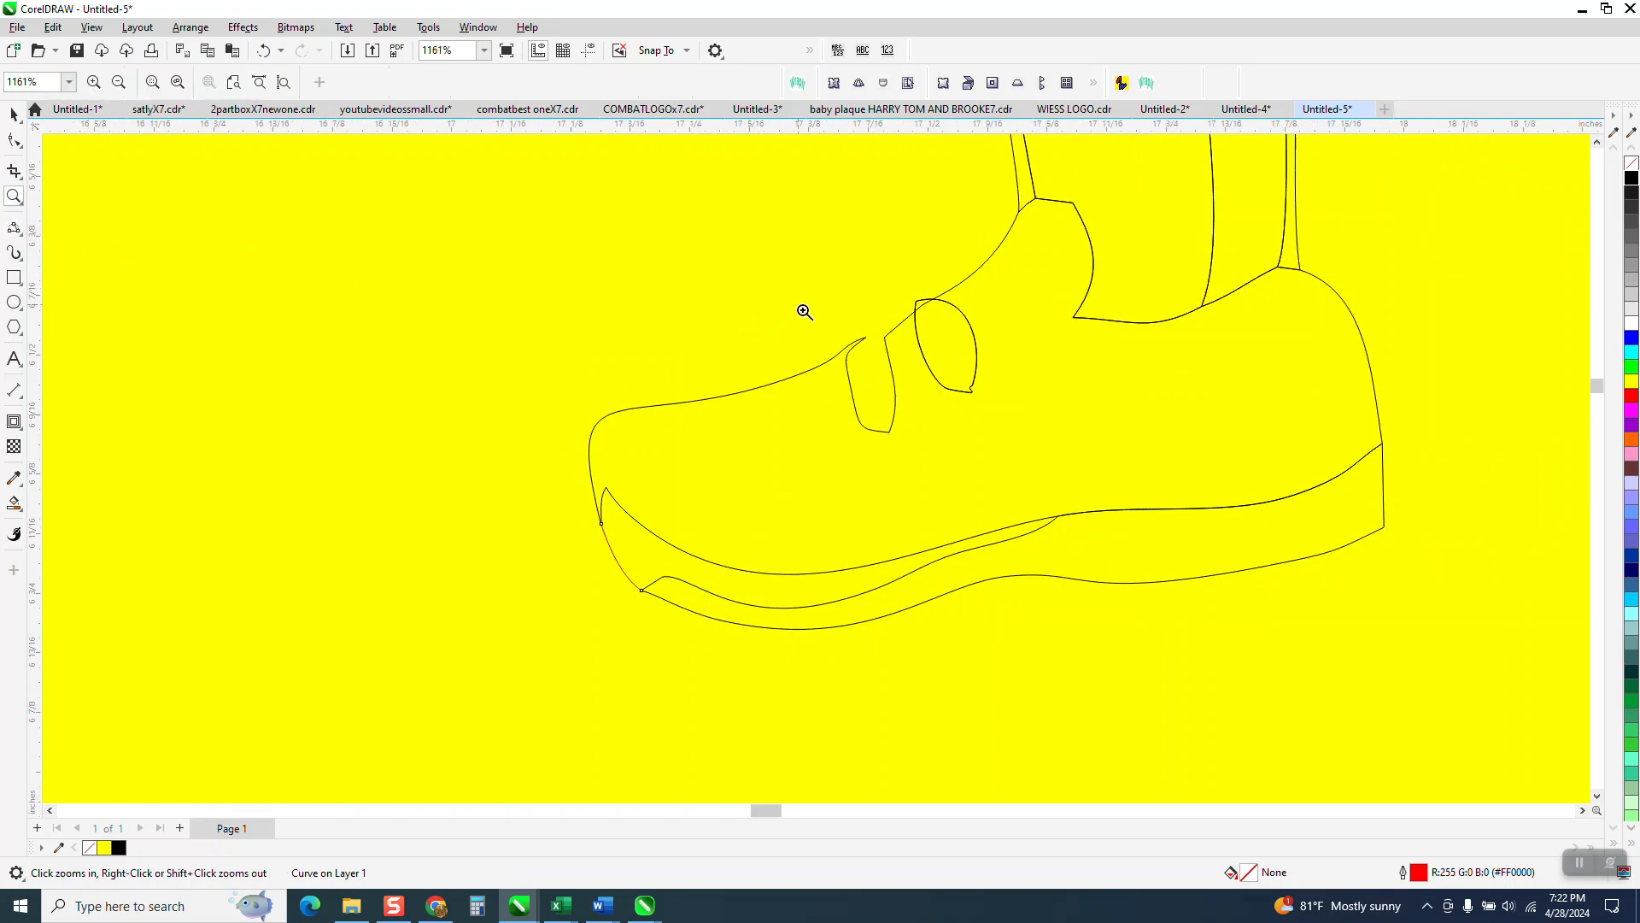
{"action": "left_click", "coordinate": [803, 312]}
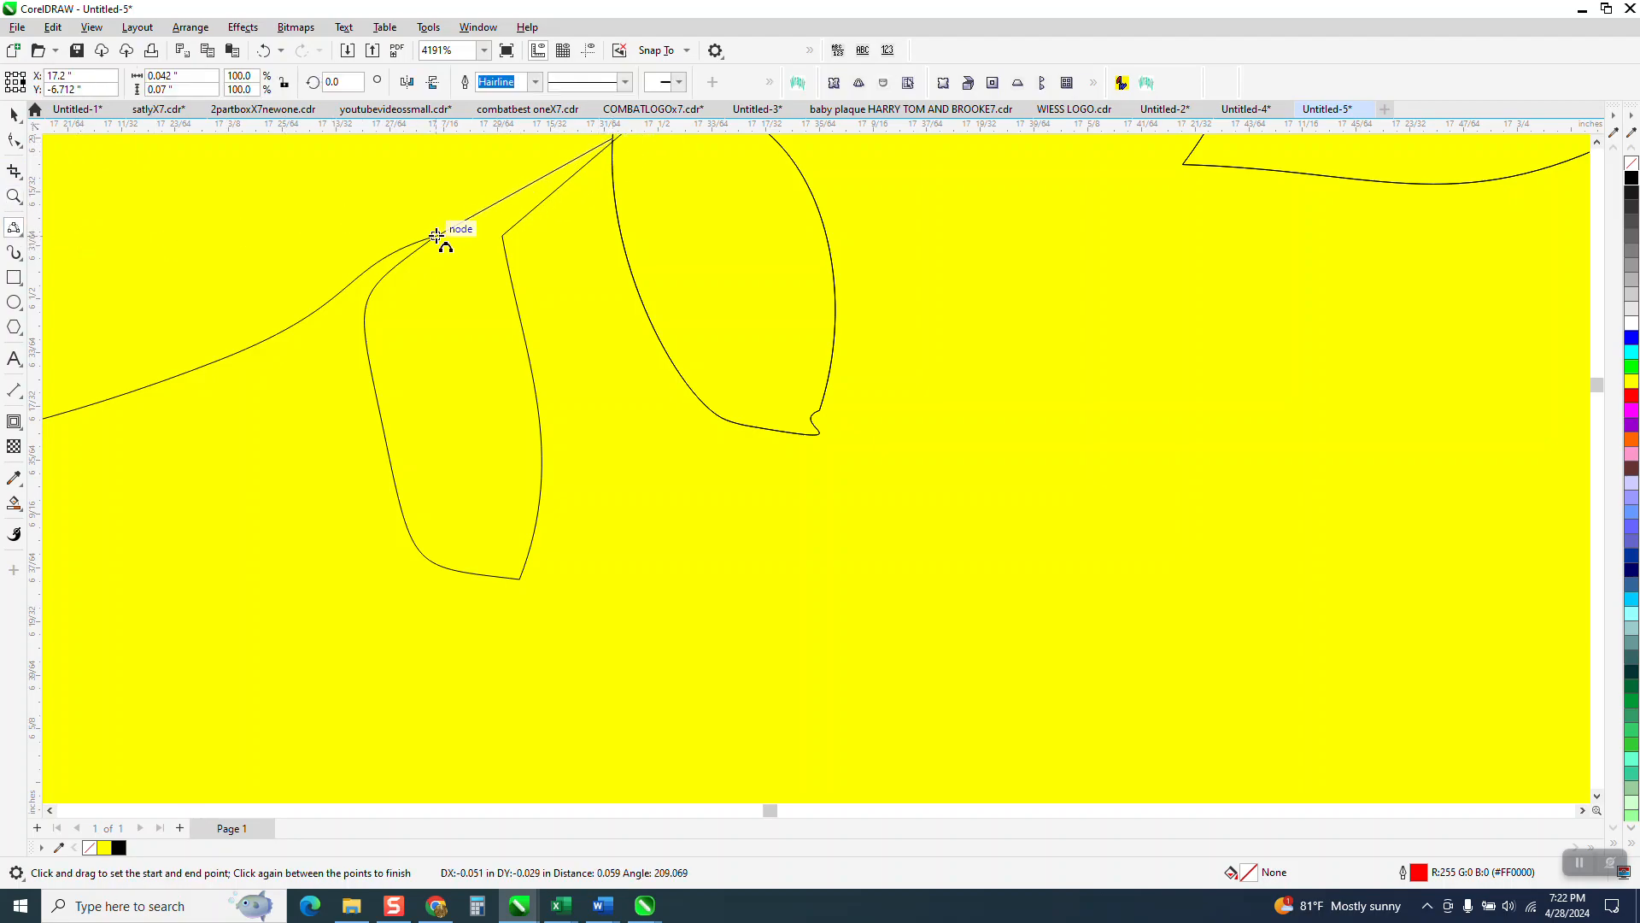
{"action": "scroll", "scroll_direction": "down", "scroll_amount": 3}
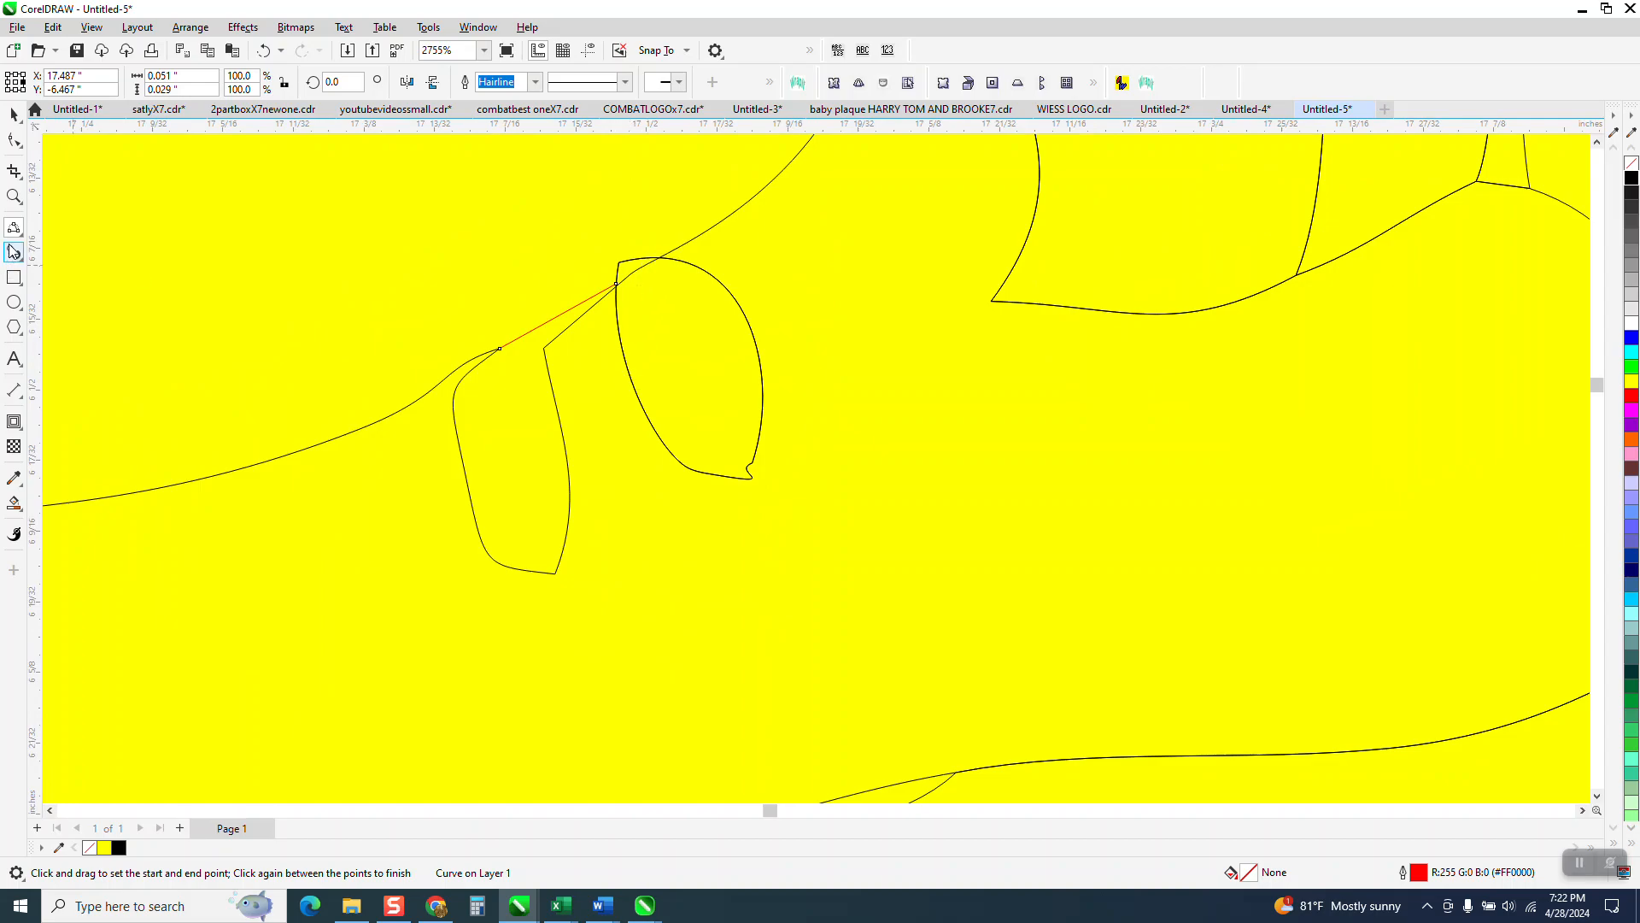
{"action": "left_click", "coordinate": [14, 171]}
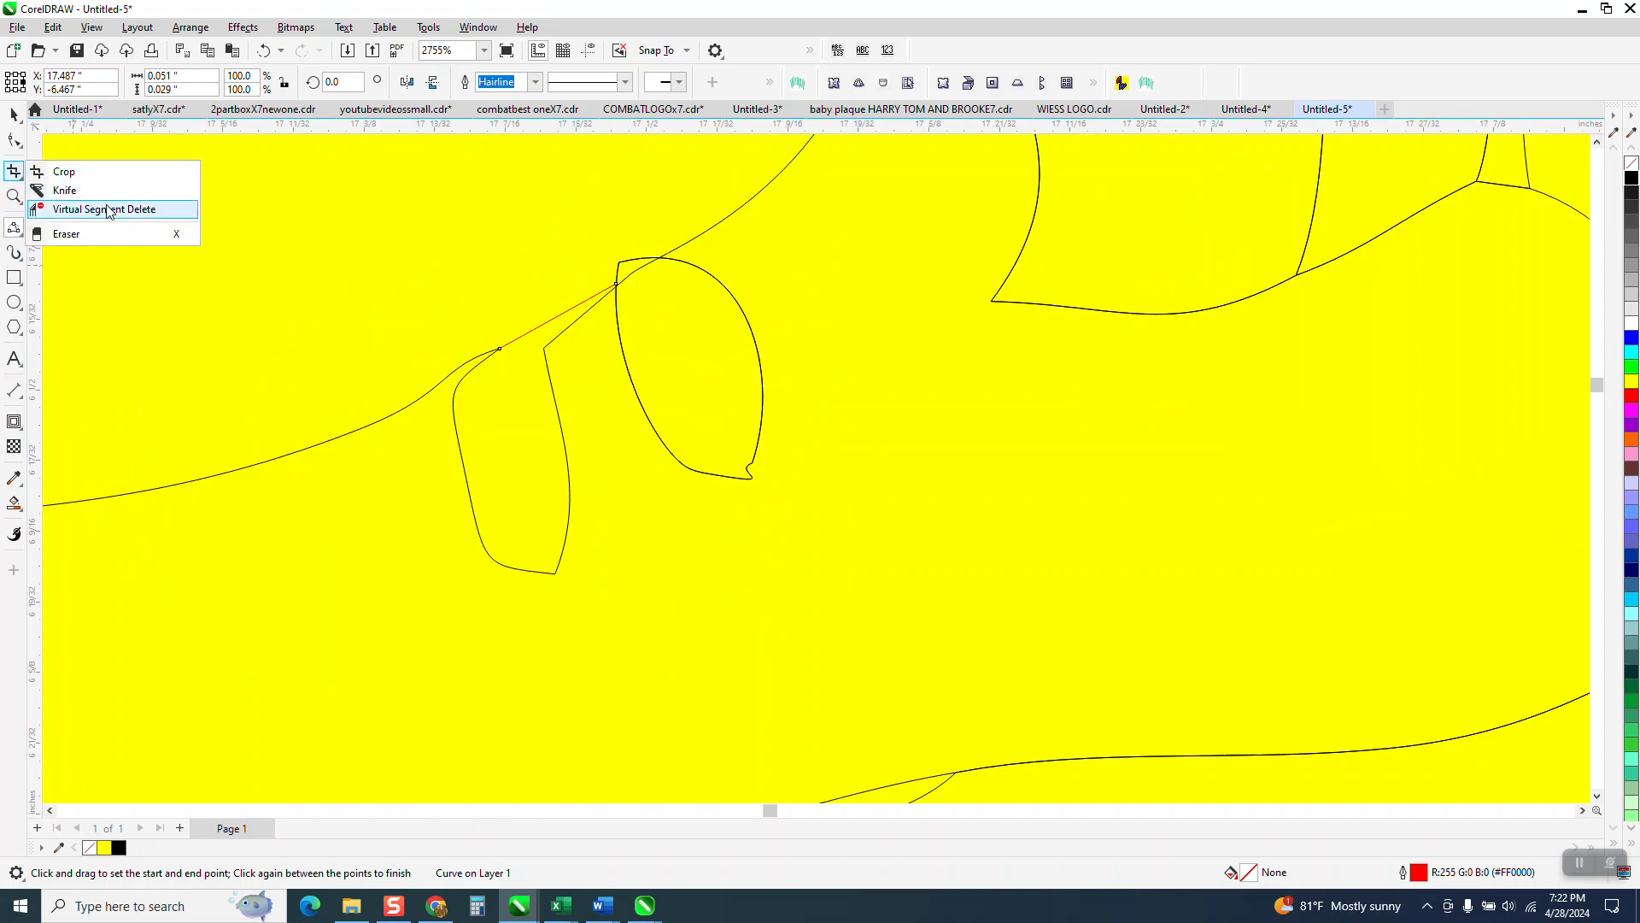
{"action": "left_click", "coordinate": [103, 209]}
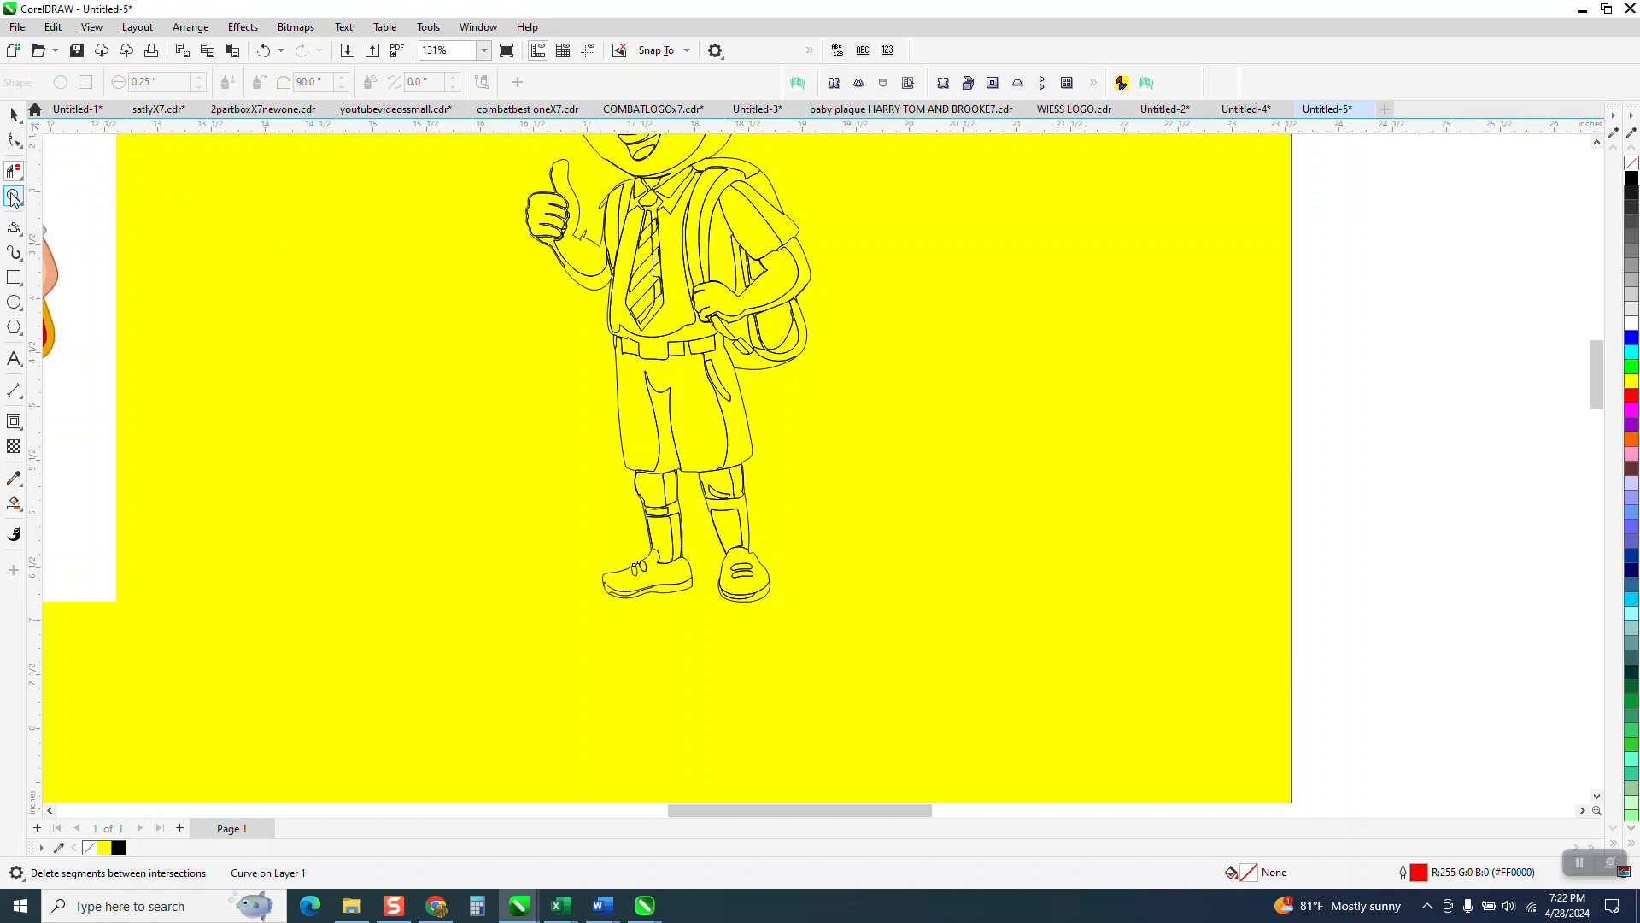
Ungroup the traced schoolboy into 99 separate outline shapes for node editing
{"action": "left_click", "coordinate": [378, 340]}
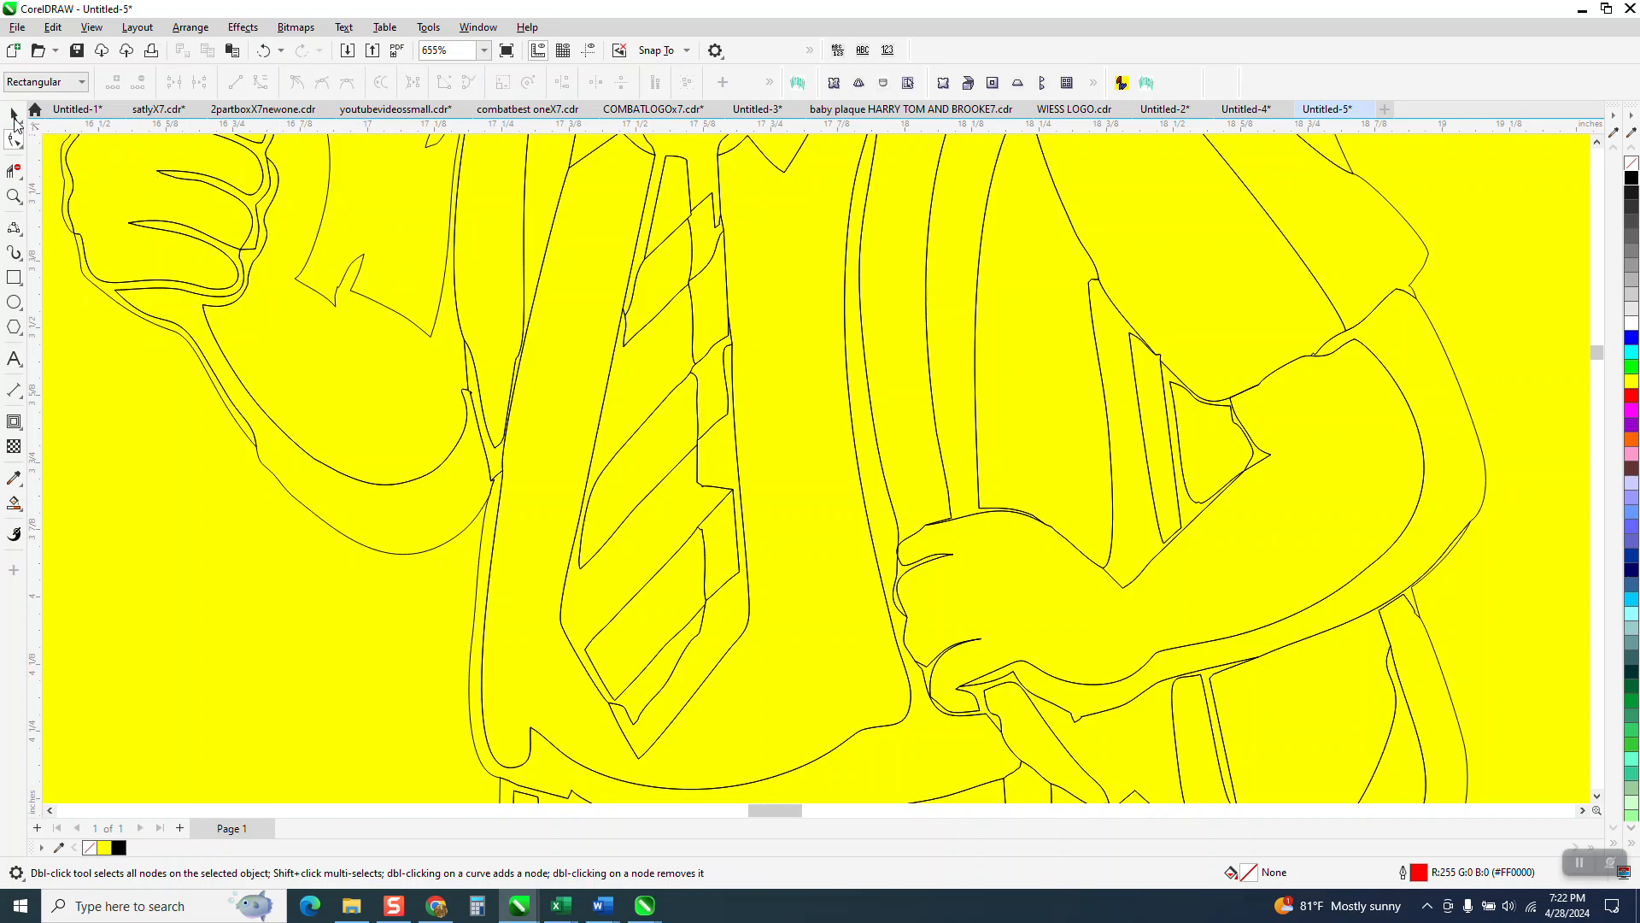
{"action": "left_click", "coordinate": [14, 114]}
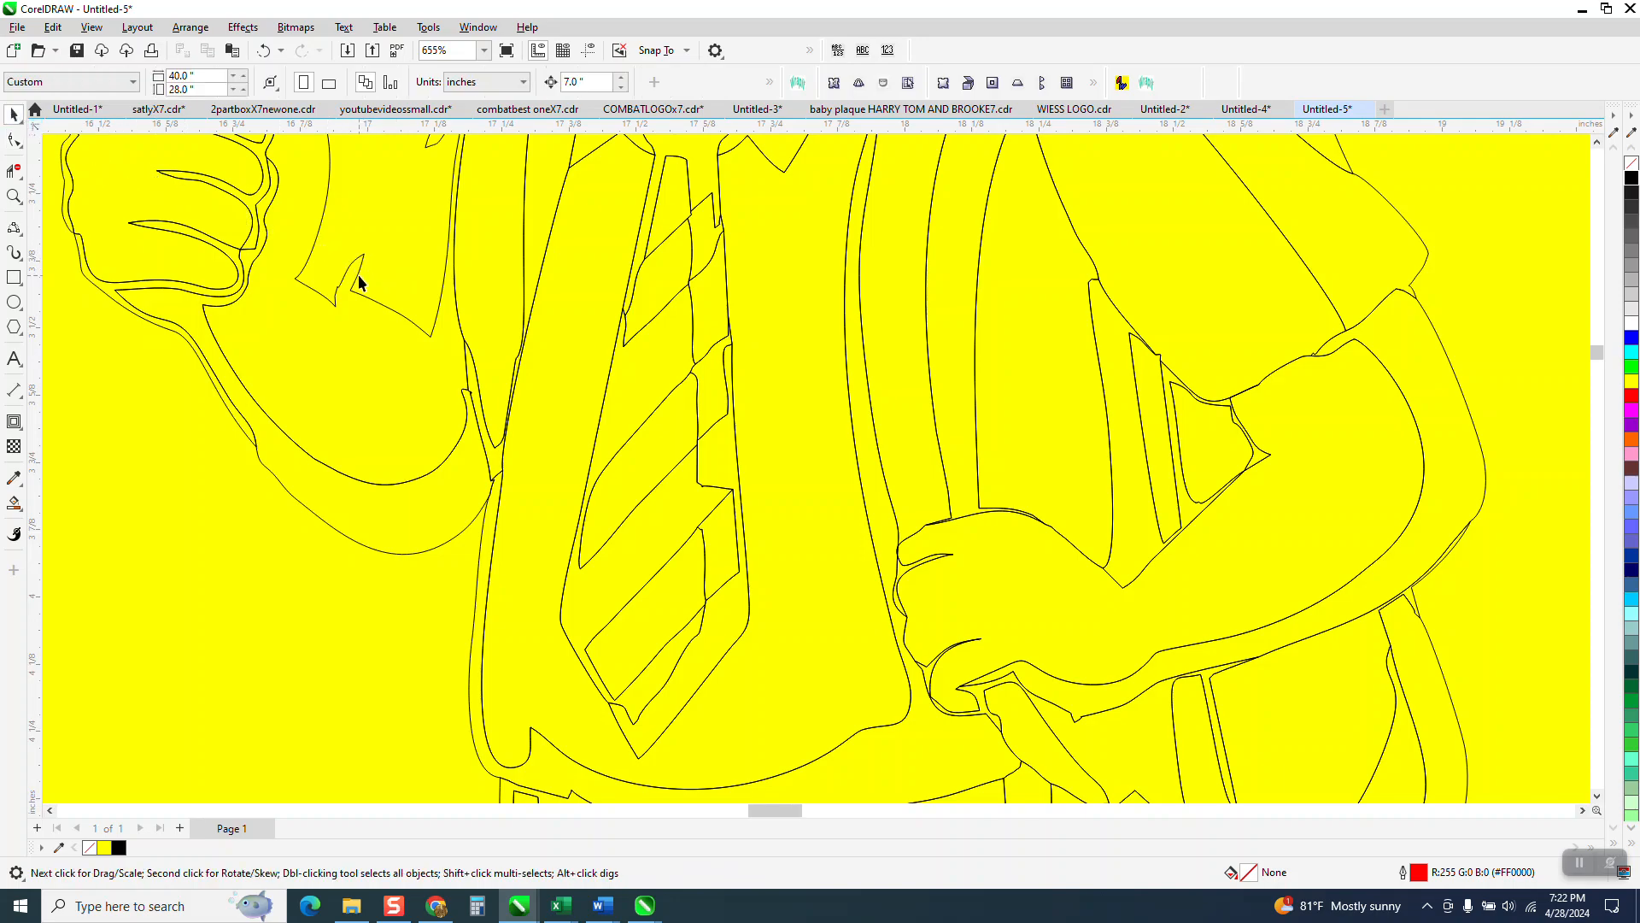
{"action": "left_click", "coordinate": [189, 26]}
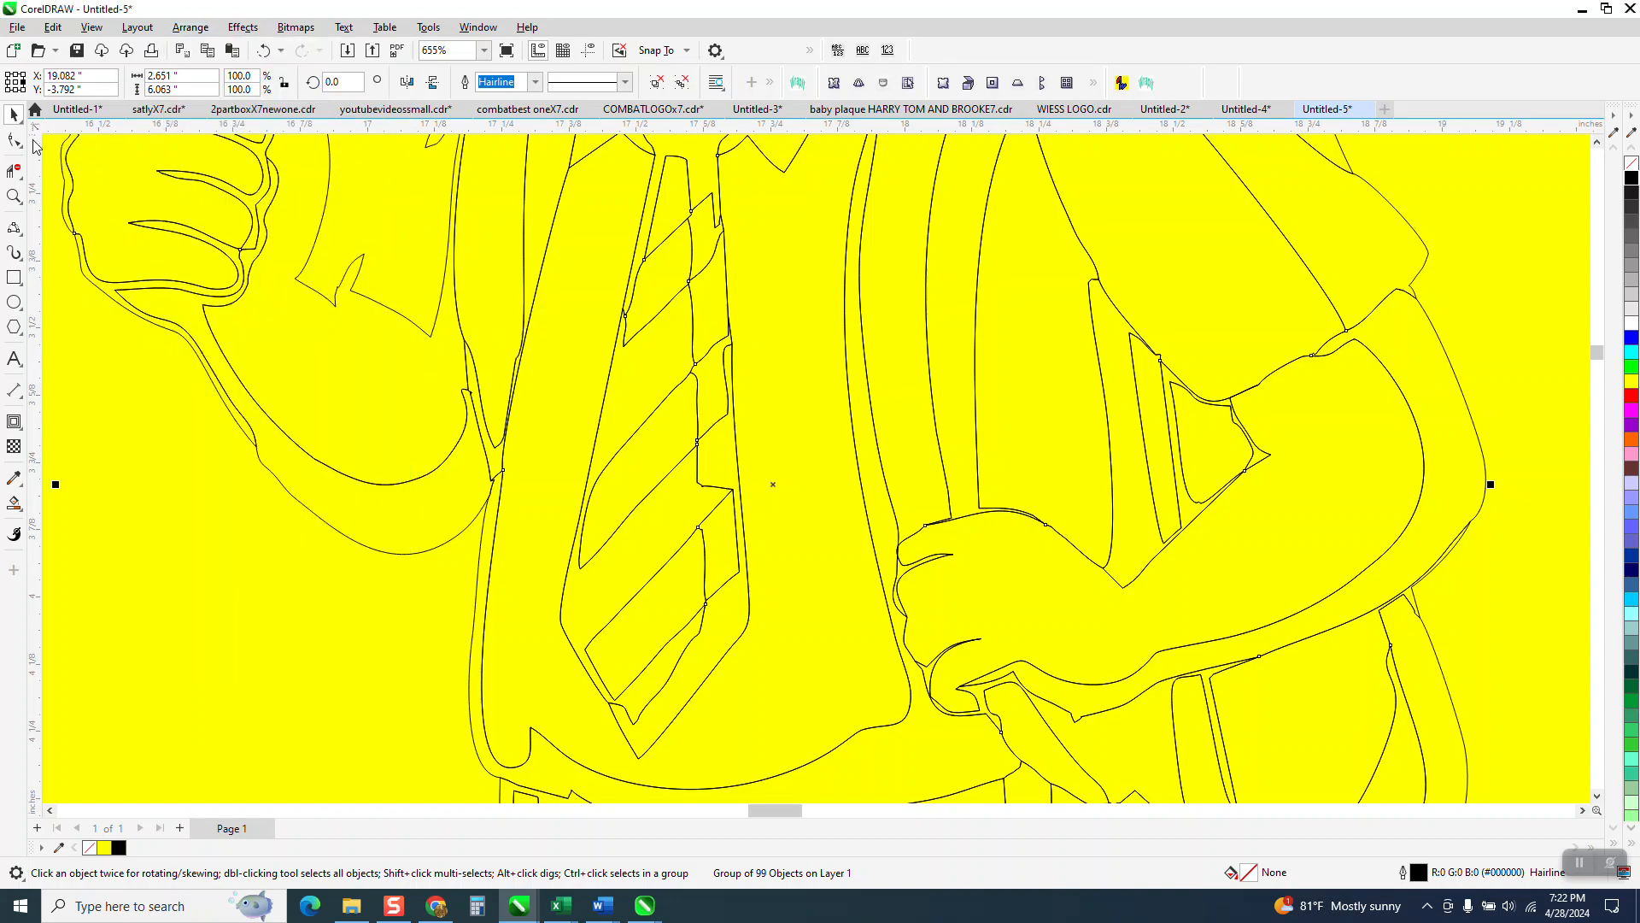
{"action": "left_click", "coordinate": [14, 142]}
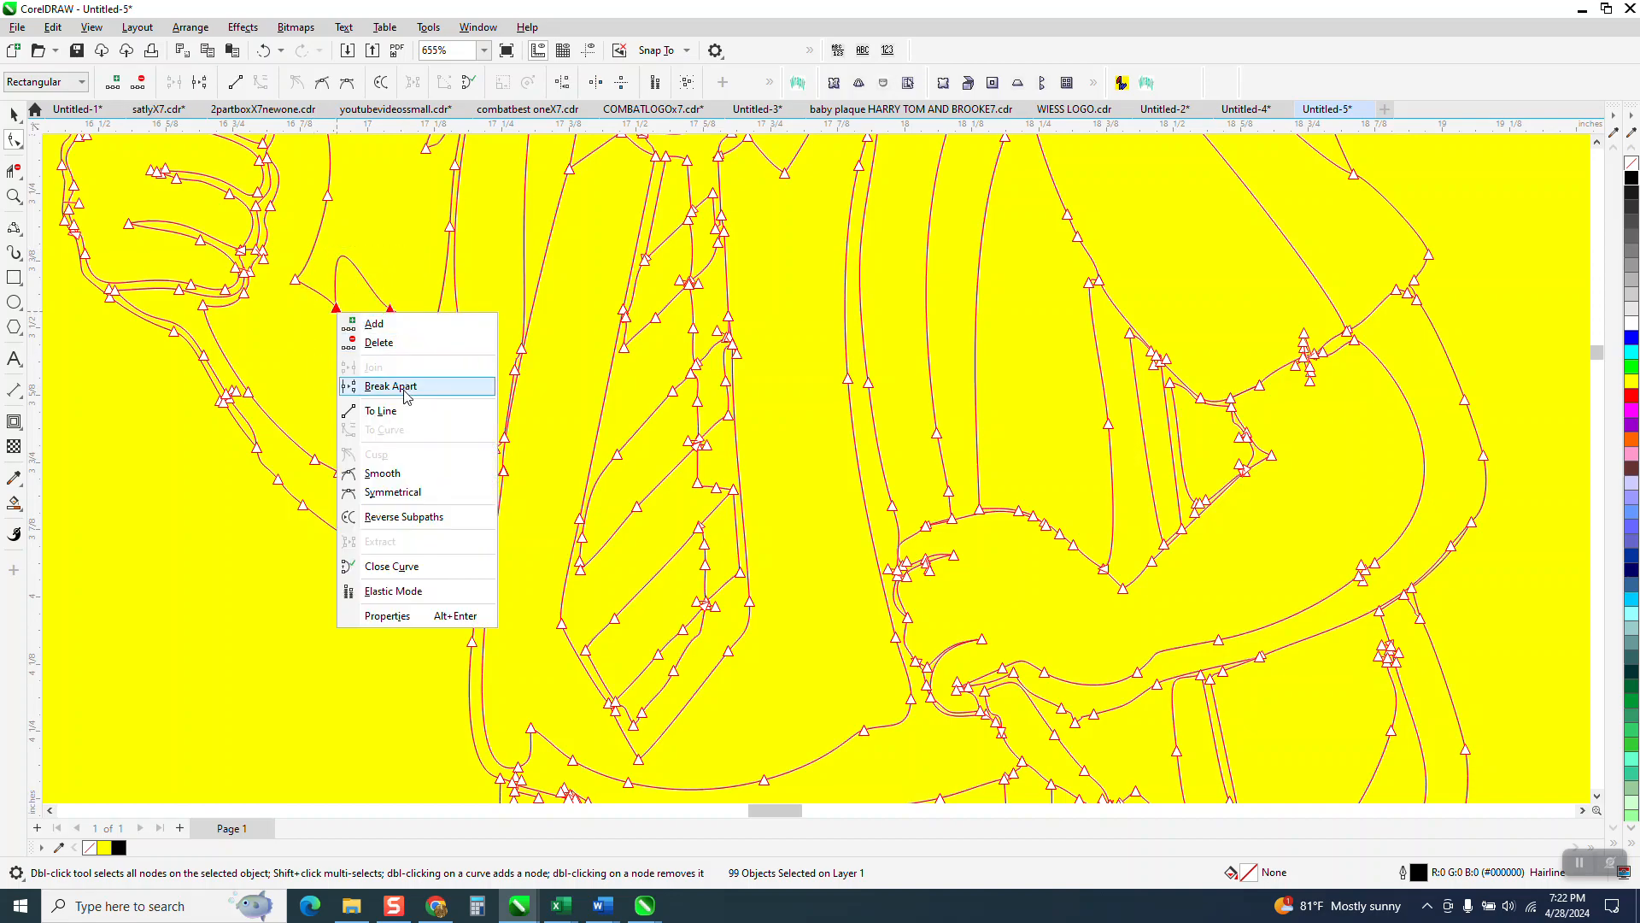
{"action": "mouse_move", "coordinate": [379, 410]}
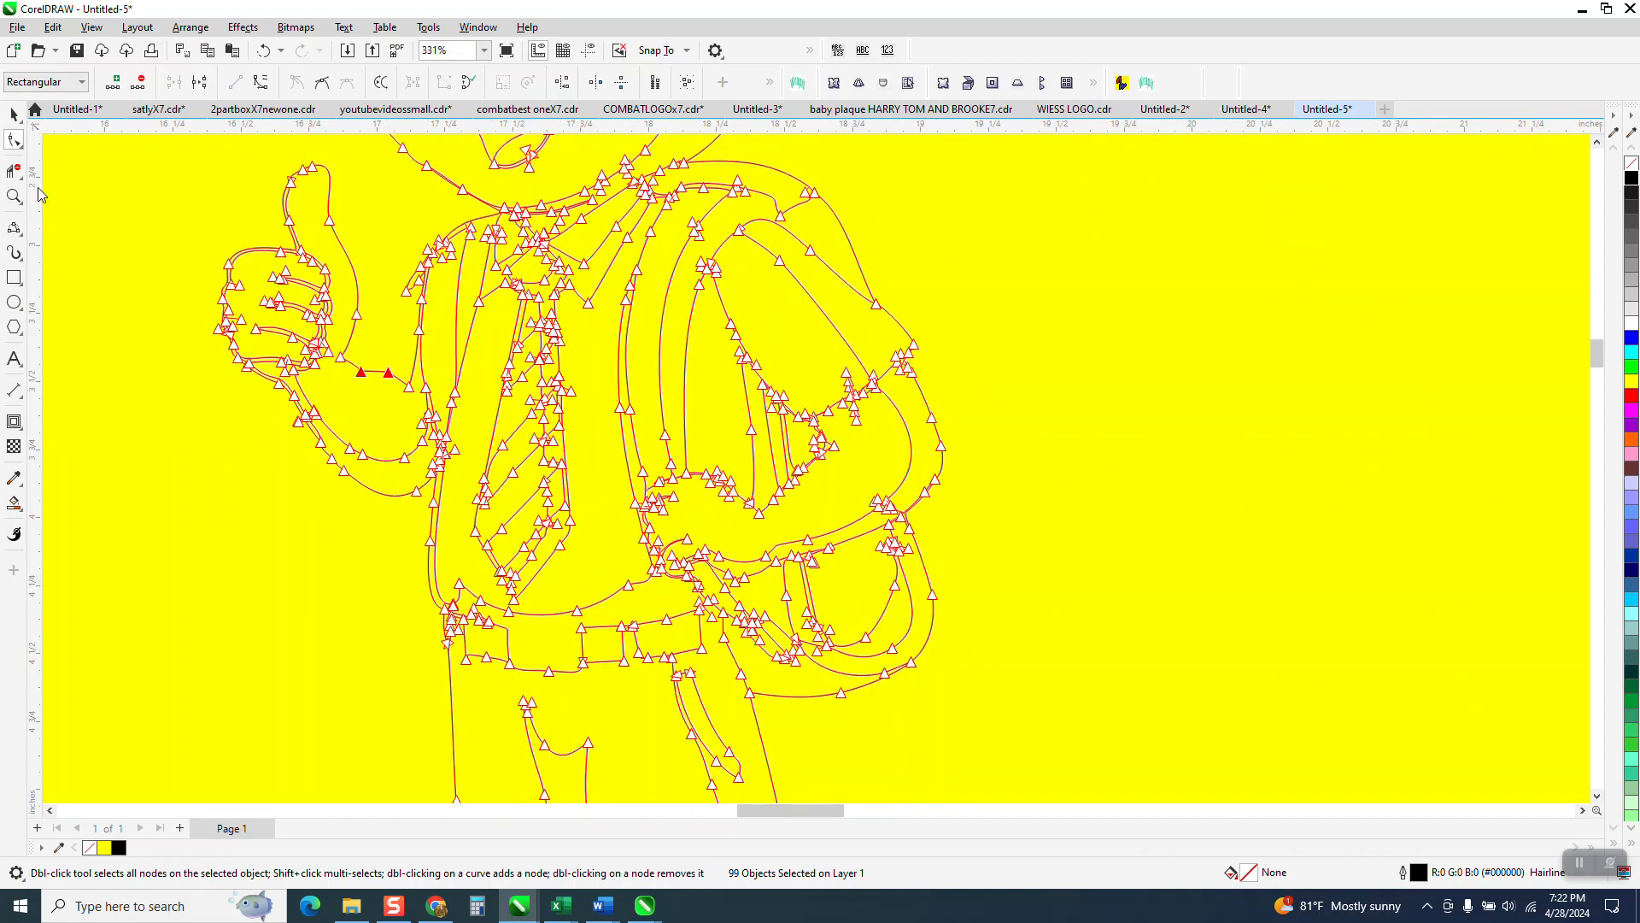
Pick the Smooth tool and begin evening out the traced boy's outline
{"action": "left_click", "coordinate": [14, 196]}
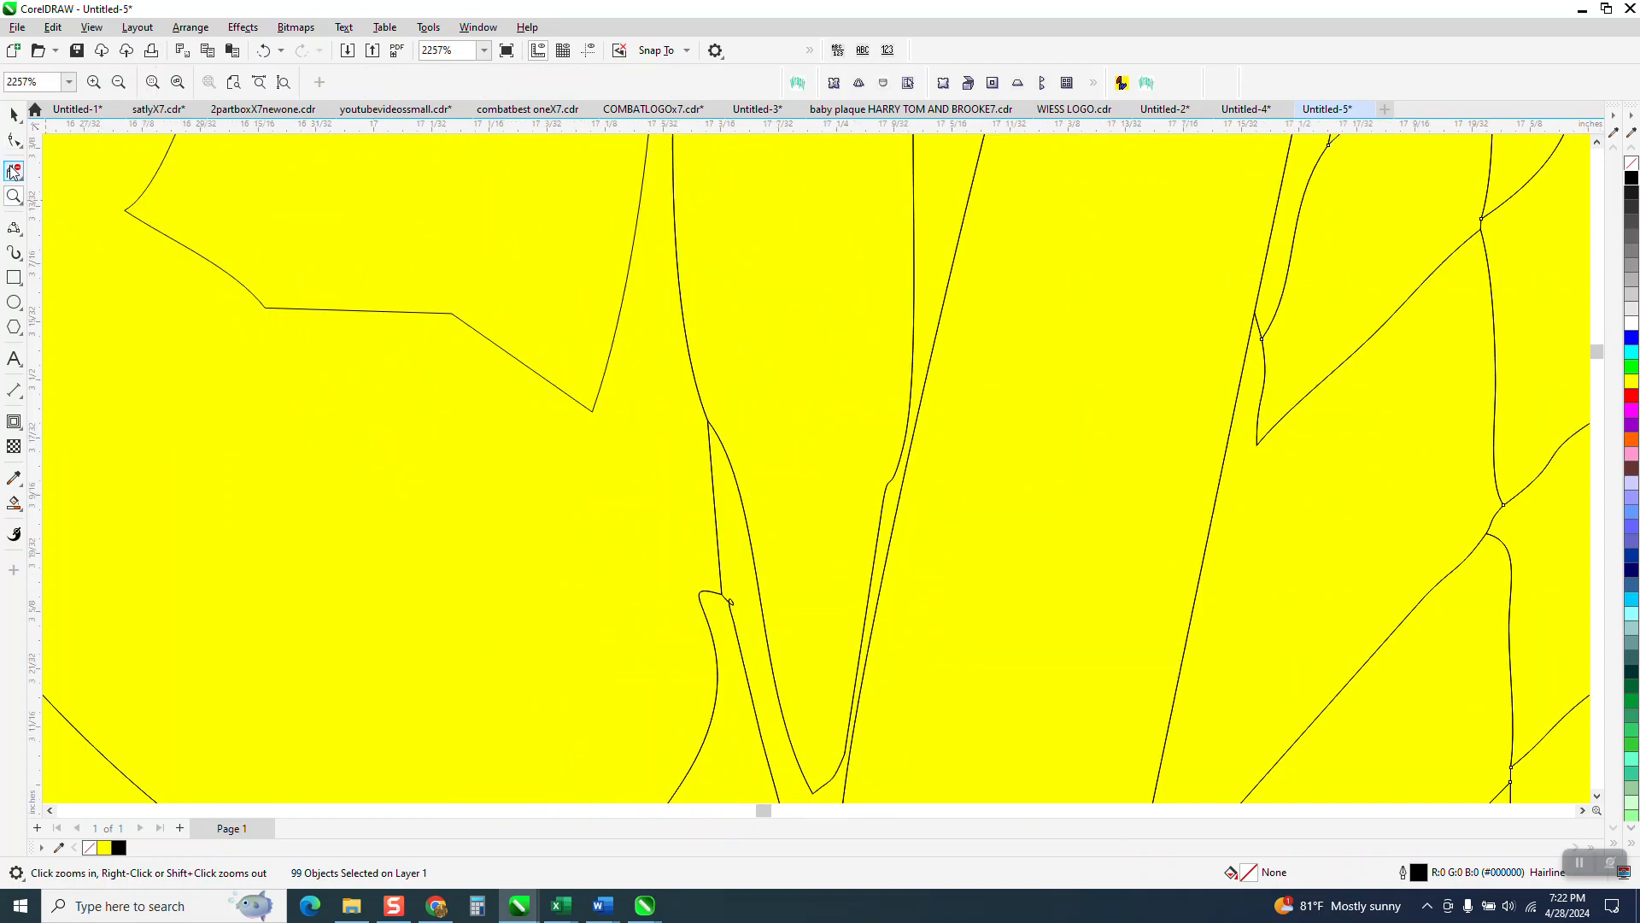
{"action": "left_click", "coordinate": [15, 141]}
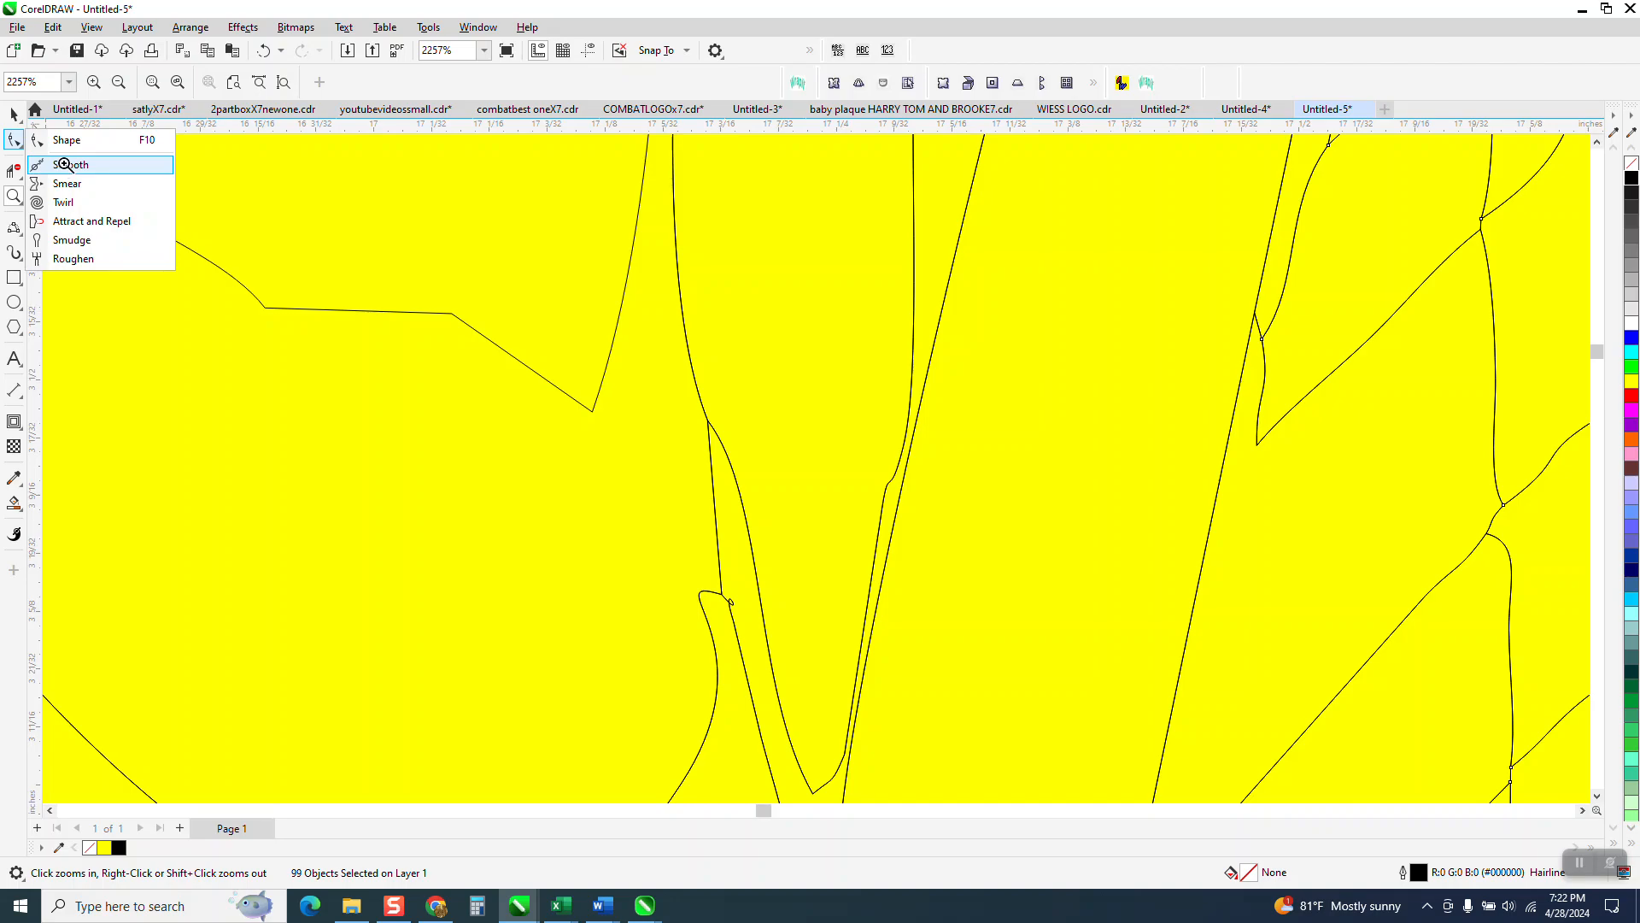
{"action": "left_click", "coordinate": [70, 164]}
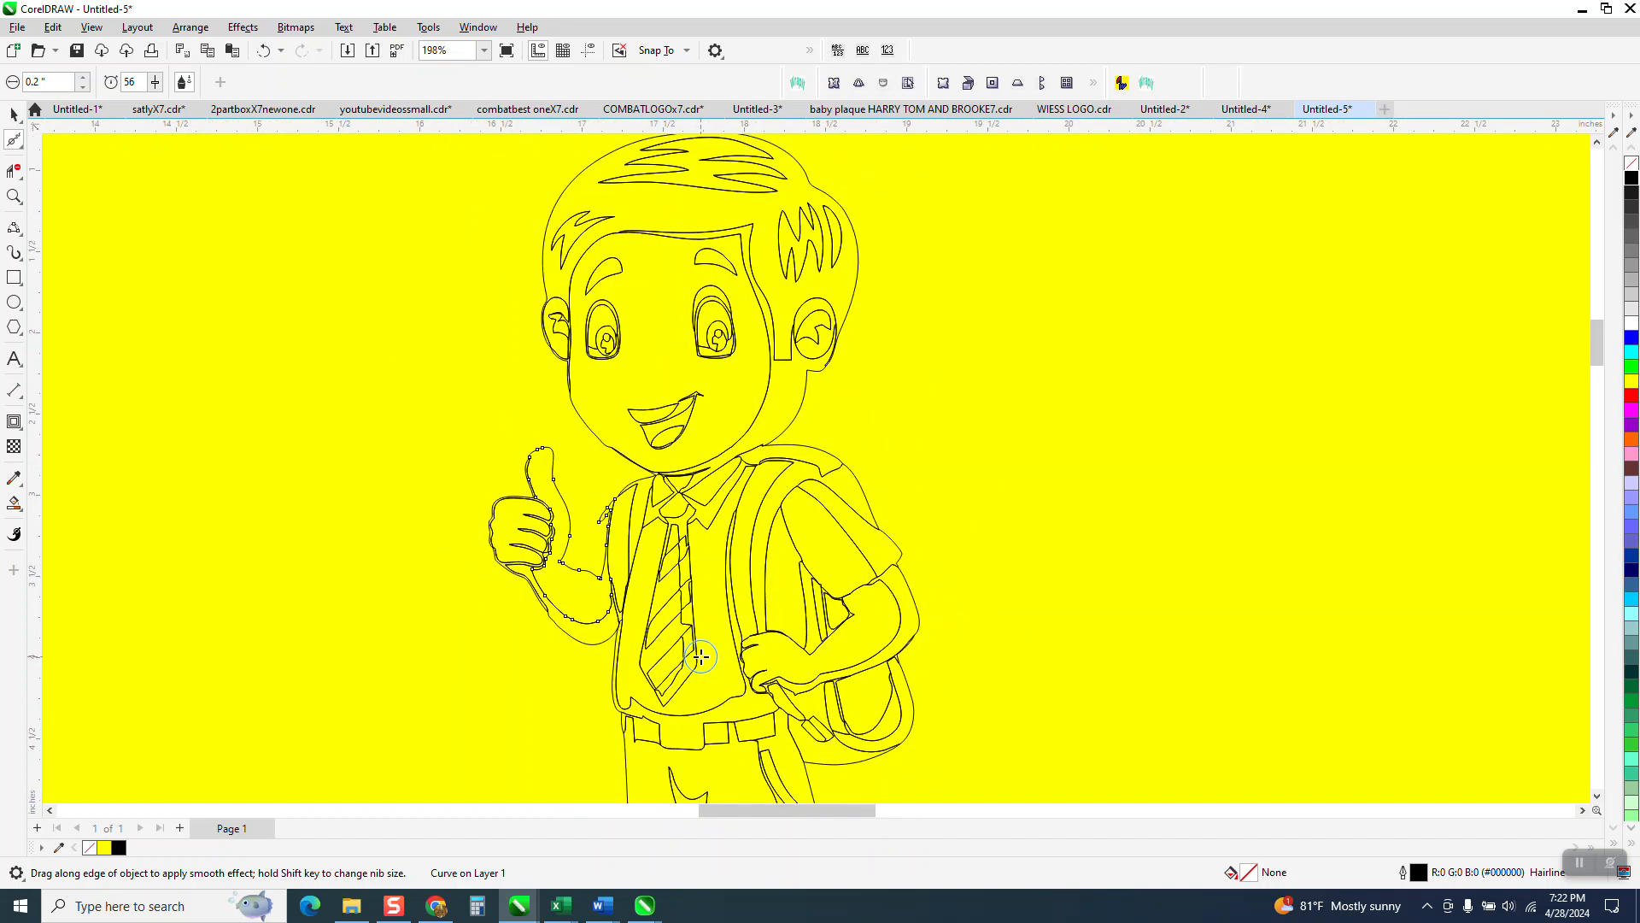
{"action": "scroll", "scroll_direction": "down", "scroll_amount": 3}
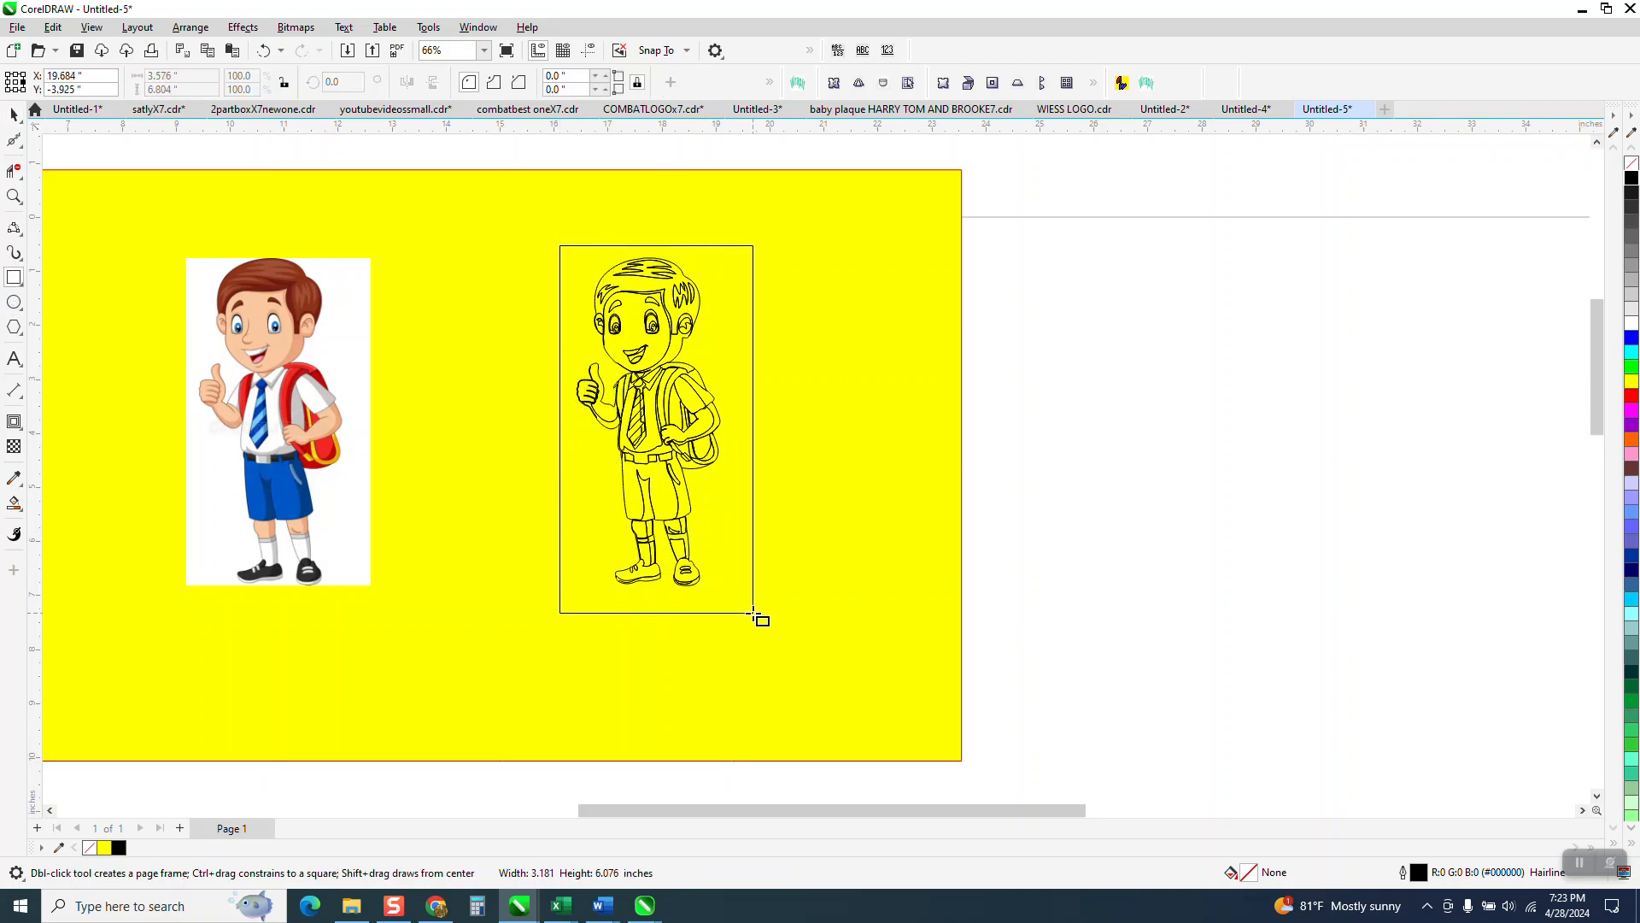
Frame the line drawing and Smart Fill it into a black panel with white silhouette
{"action": "left_click", "coordinate": [15, 503]}
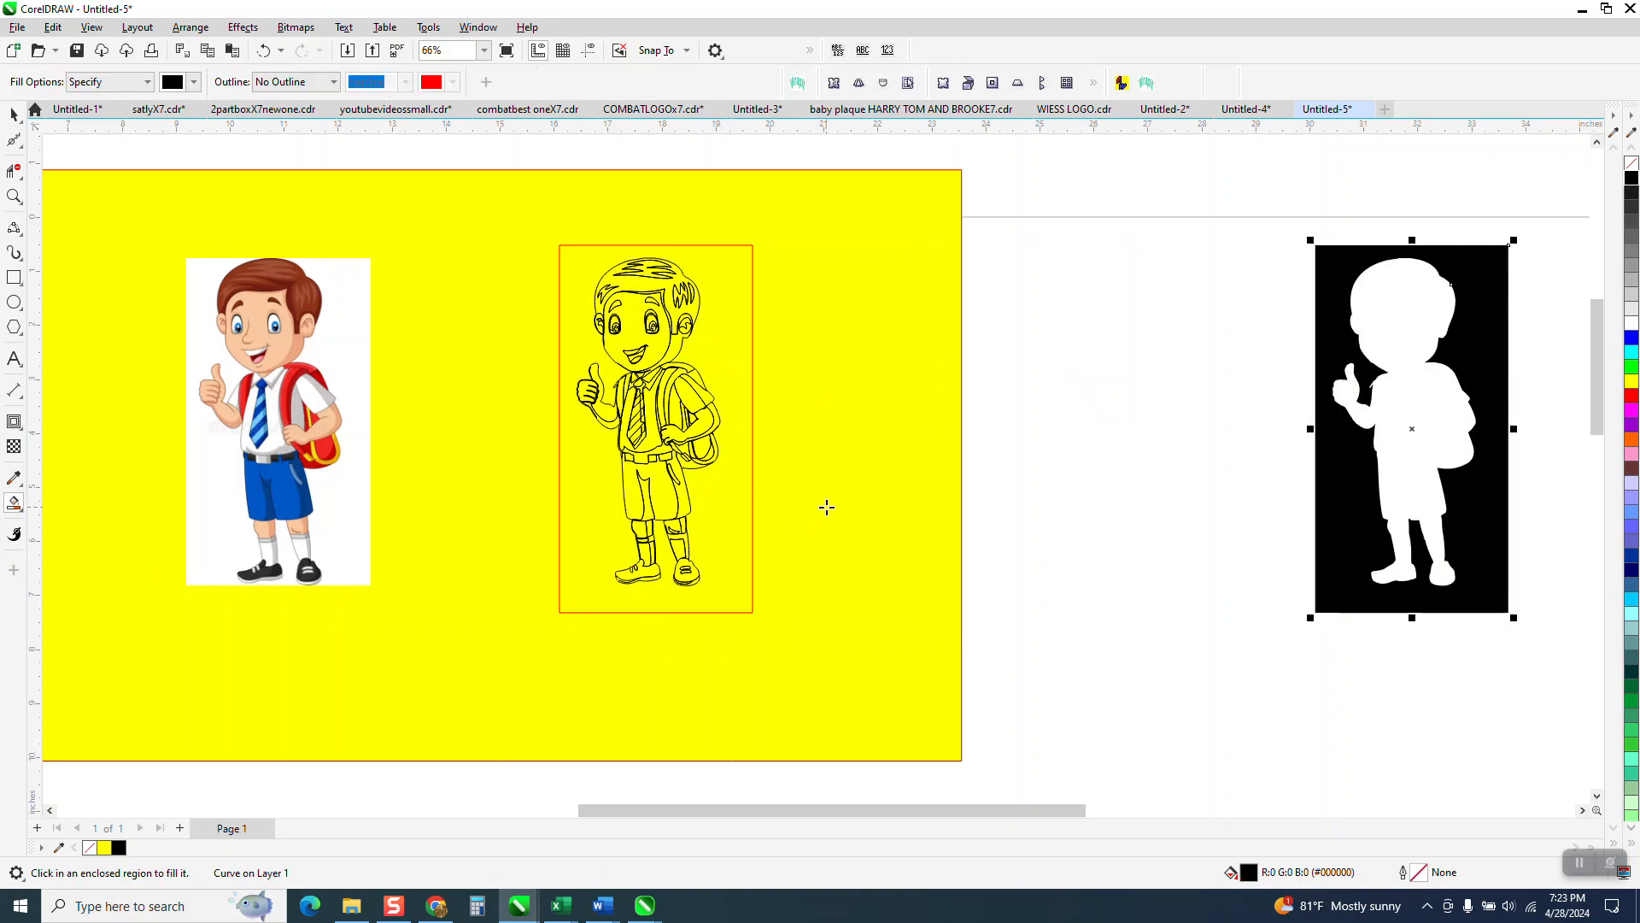
{"action": "mouse_move", "coordinate": [837, 518]}
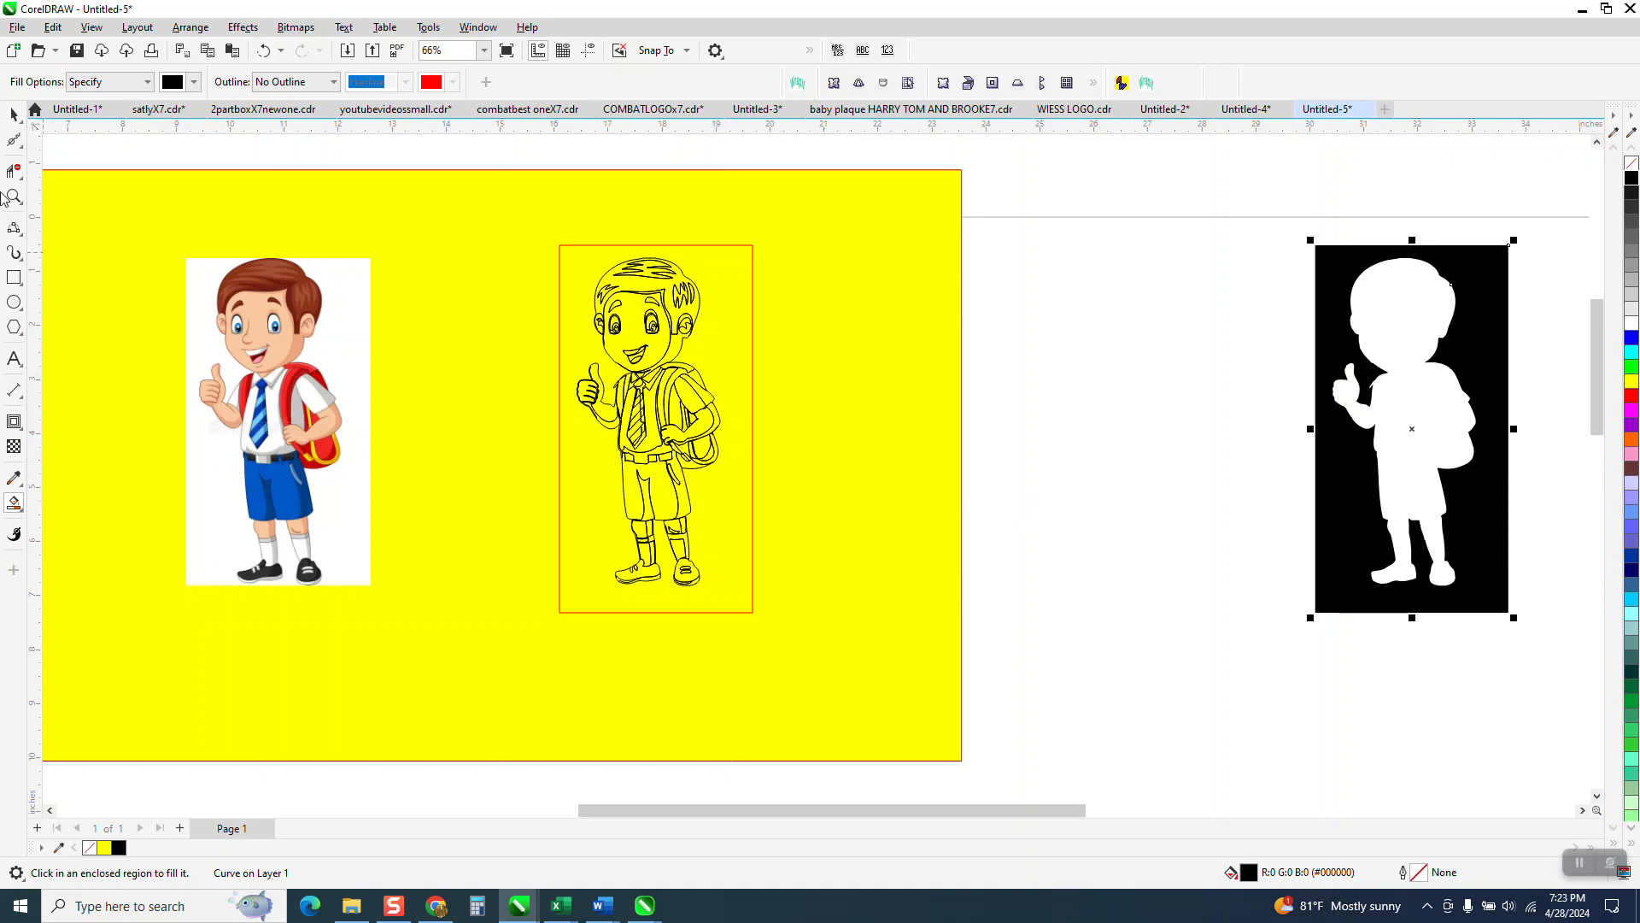
{"action": "left_click", "coordinate": [1003, 484]}
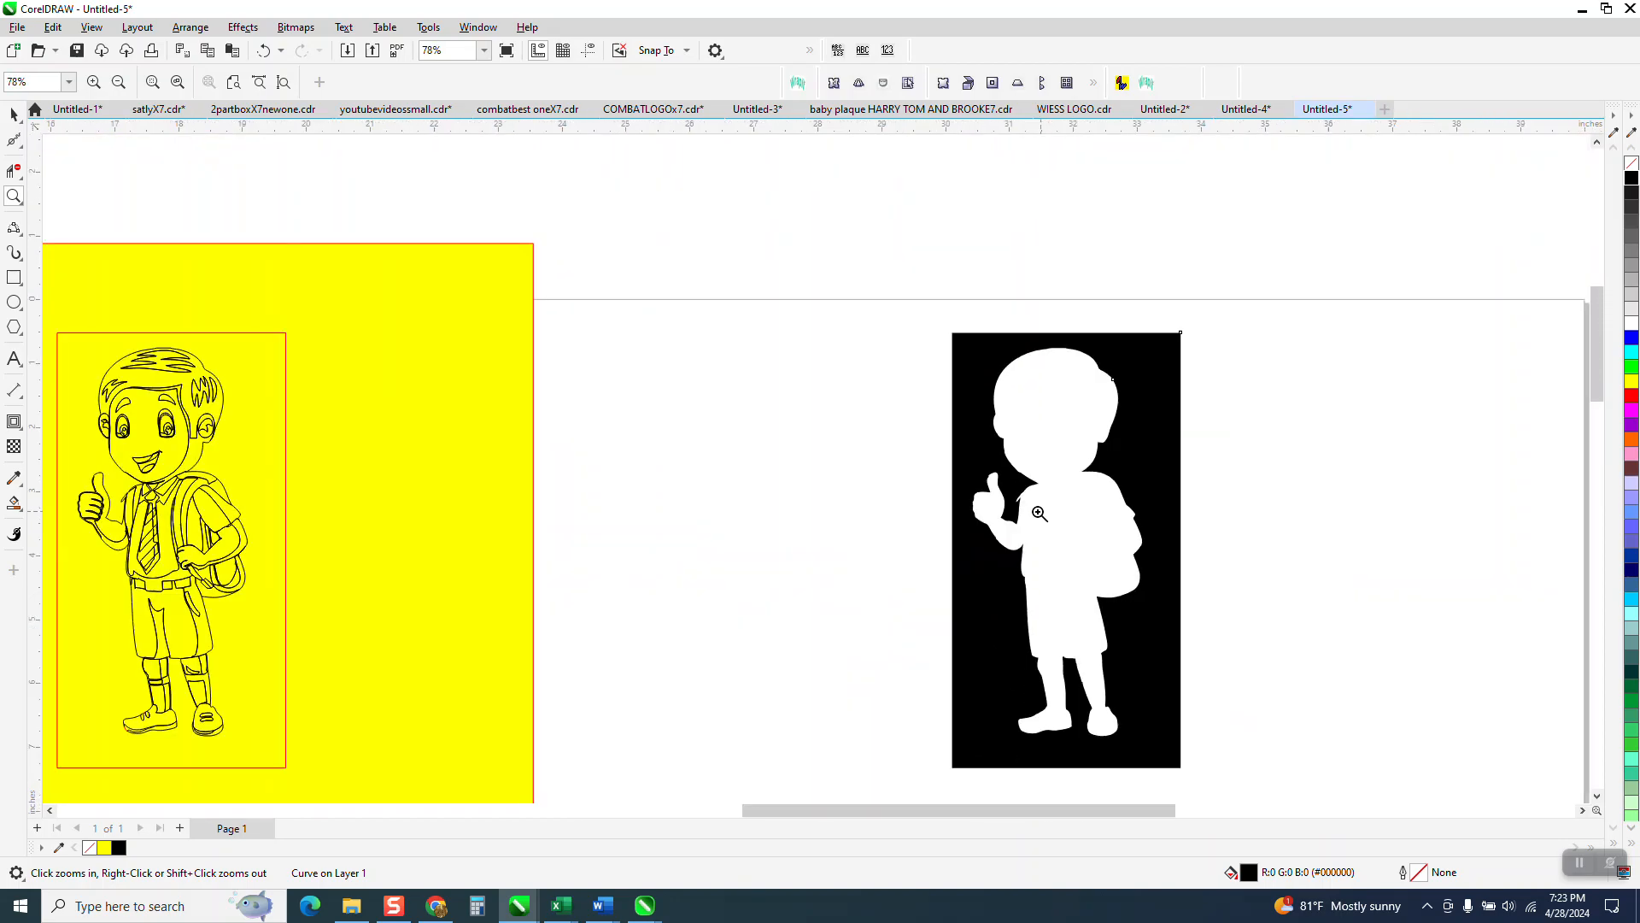
Draw a red 3-point curve over the top of the thumb and adjust its nodes
{"action": "left_click", "coordinate": [1039, 513]}
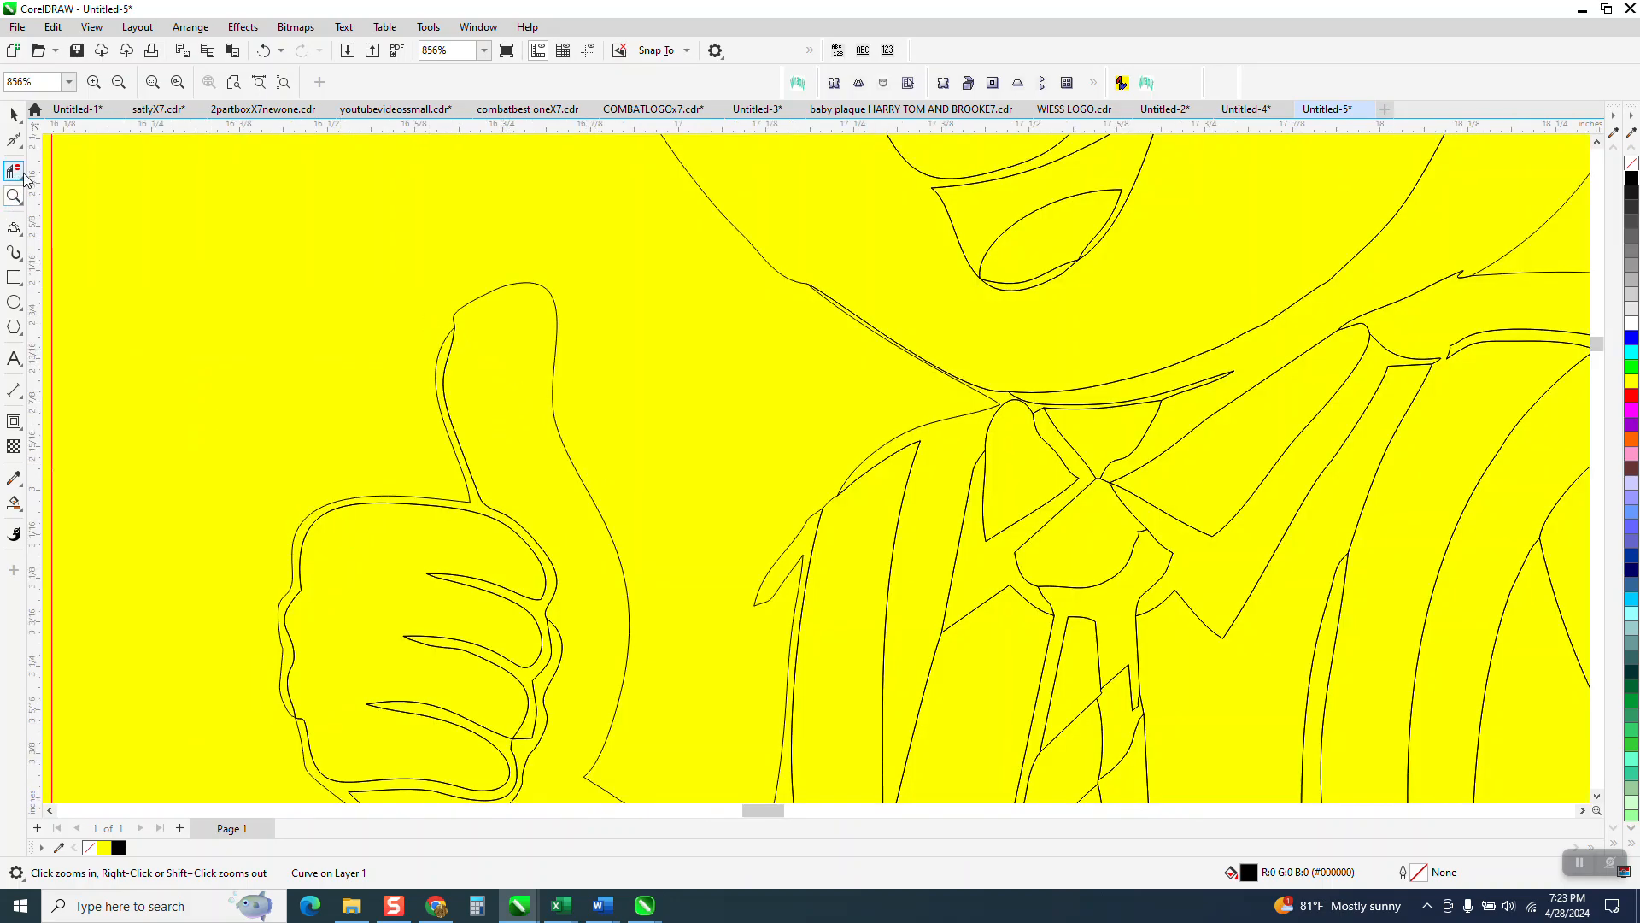
{"action": "mouse_move", "coordinate": [15, 168]}
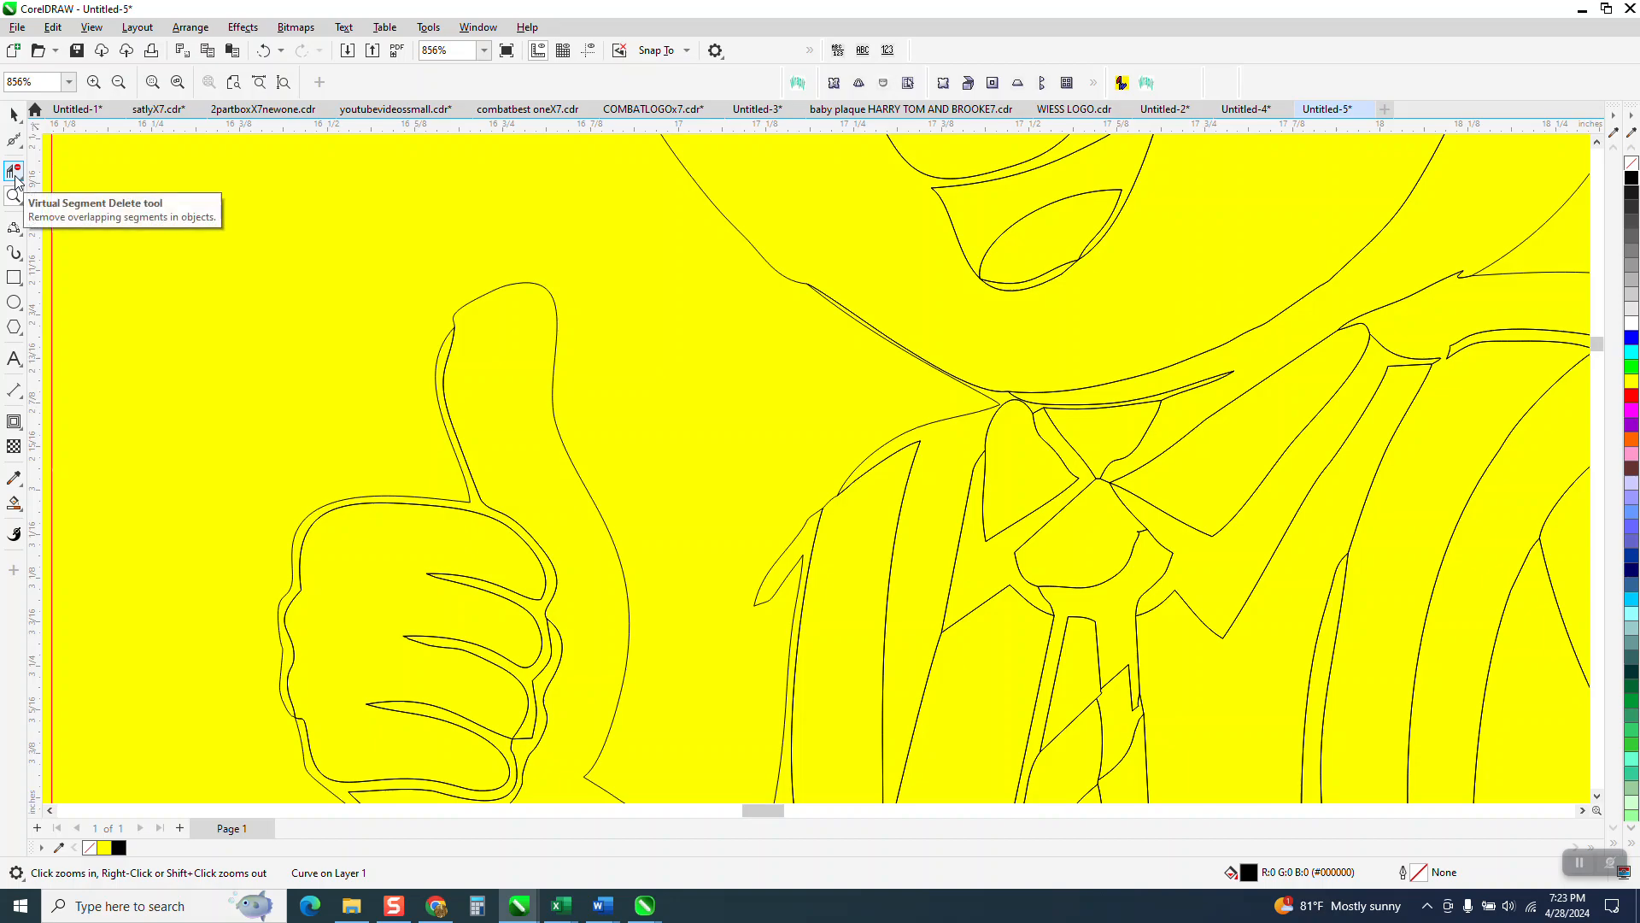
{"action": "left_click", "coordinate": [15, 227]}
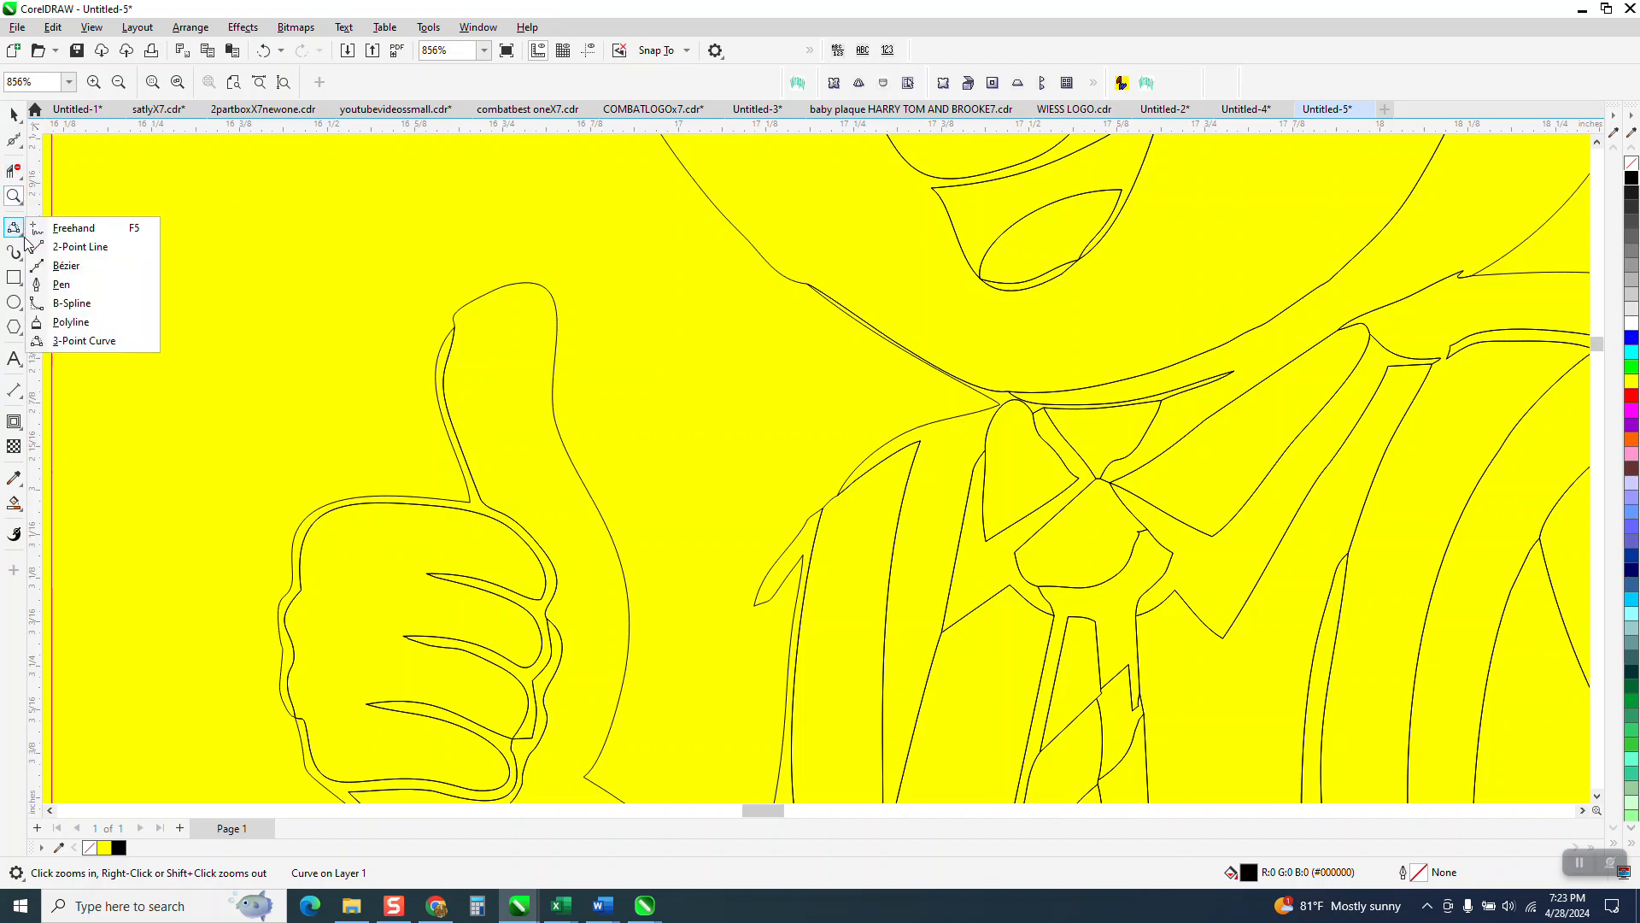
{"action": "left_click", "coordinate": [80, 246]}
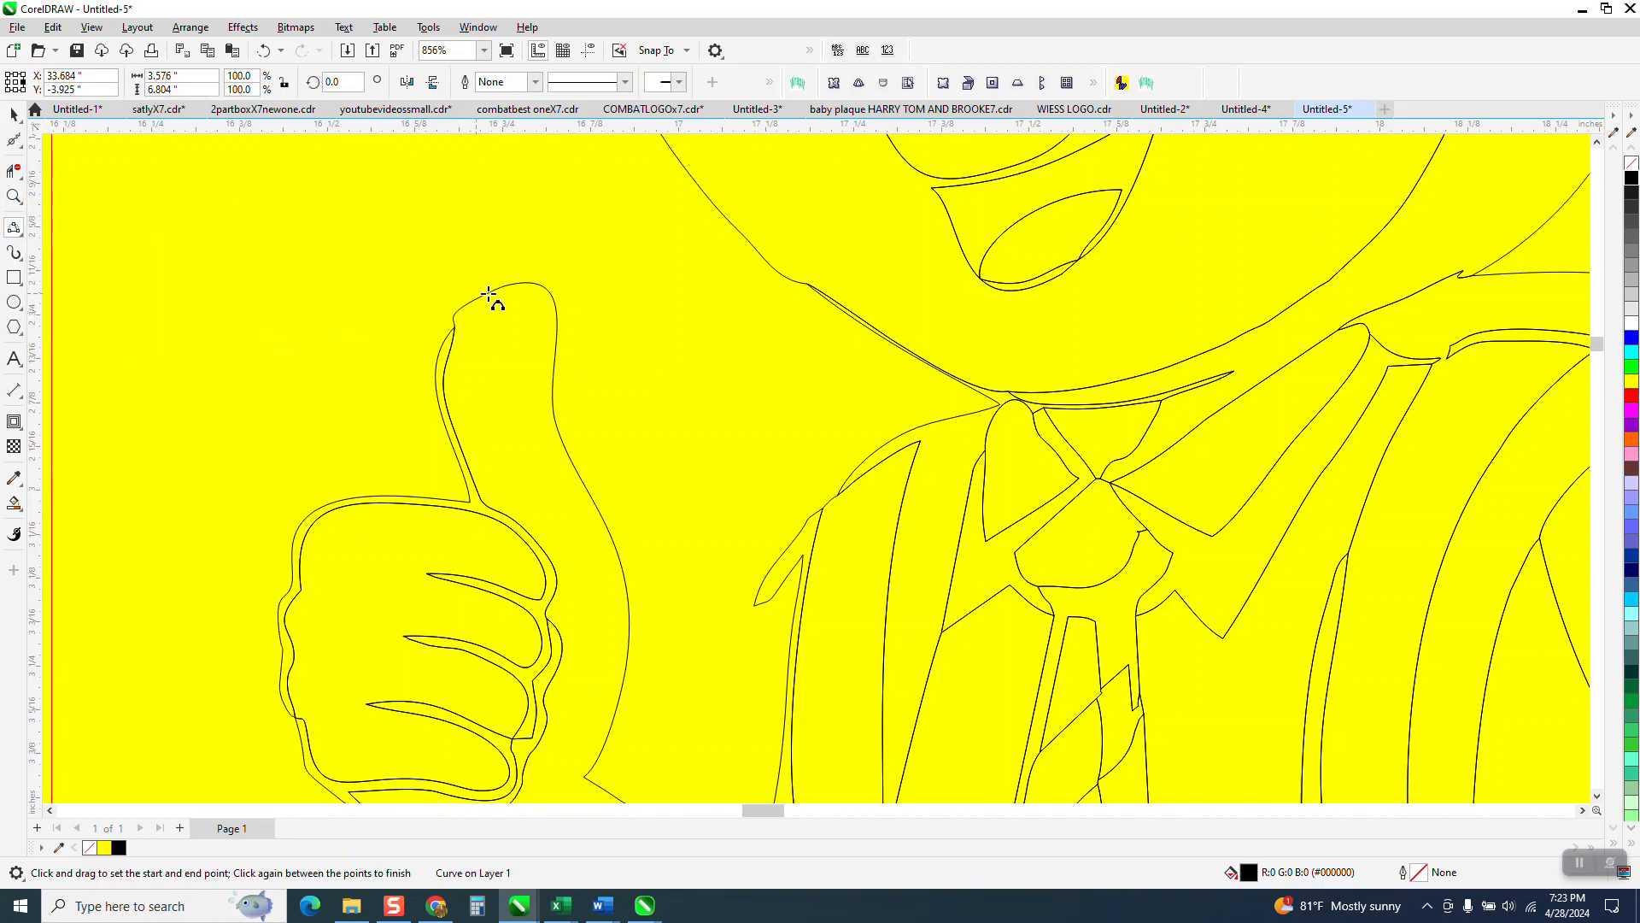
{"action": "left_click_drag", "start_coordinate": [492, 293], "coordinate": [434, 361]}
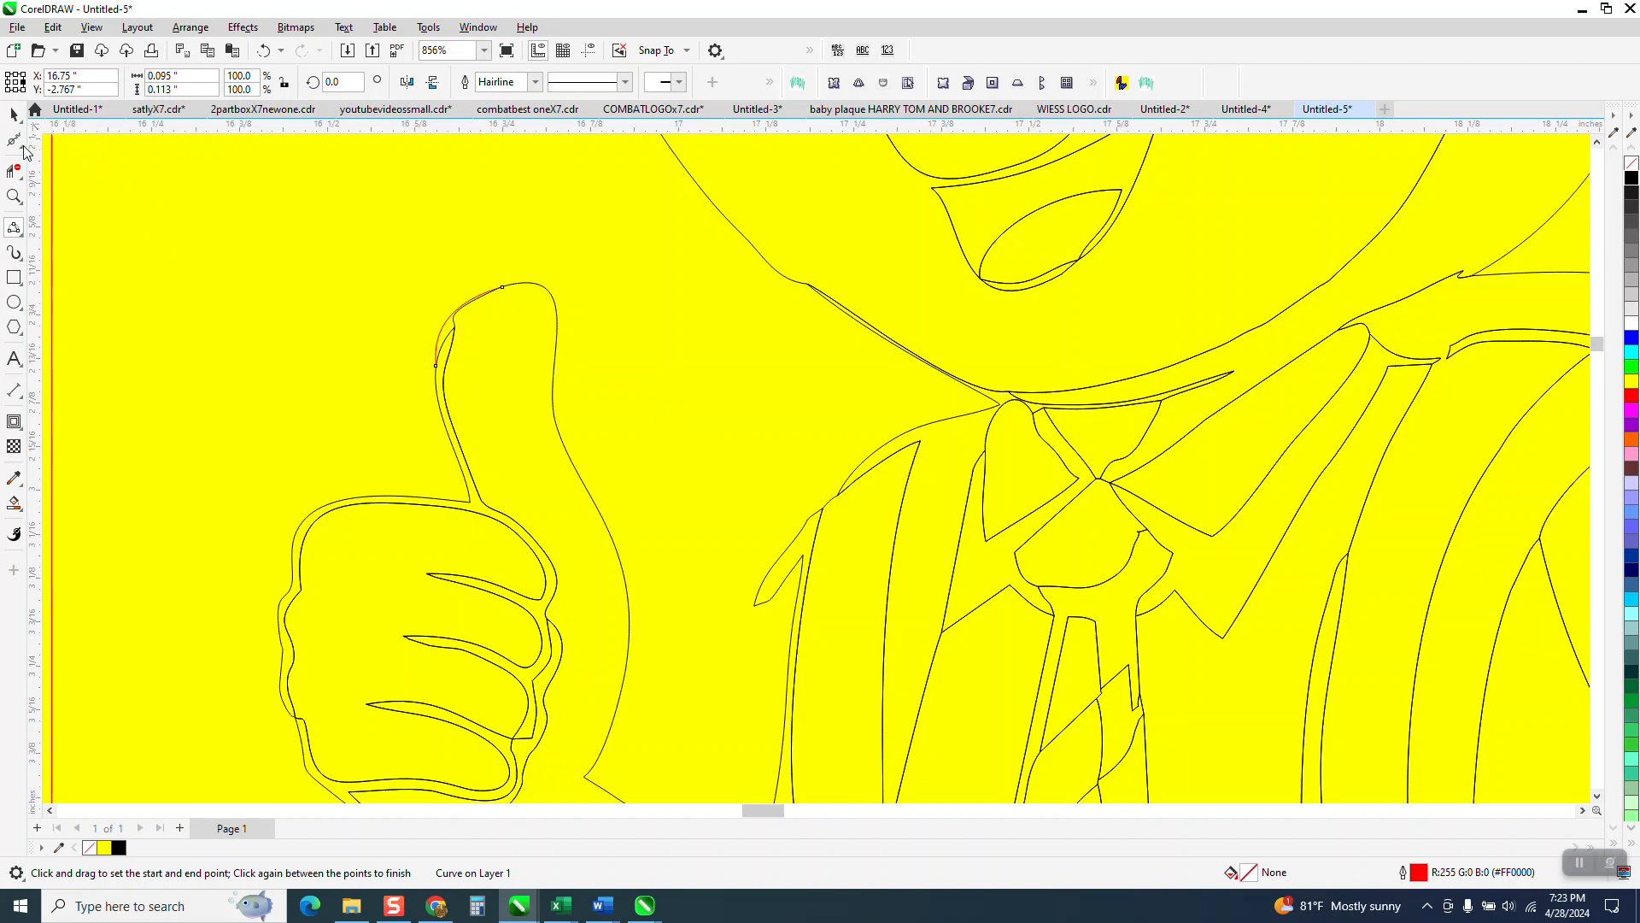
{"action": "left_click", "coordinate": [14, 113]}
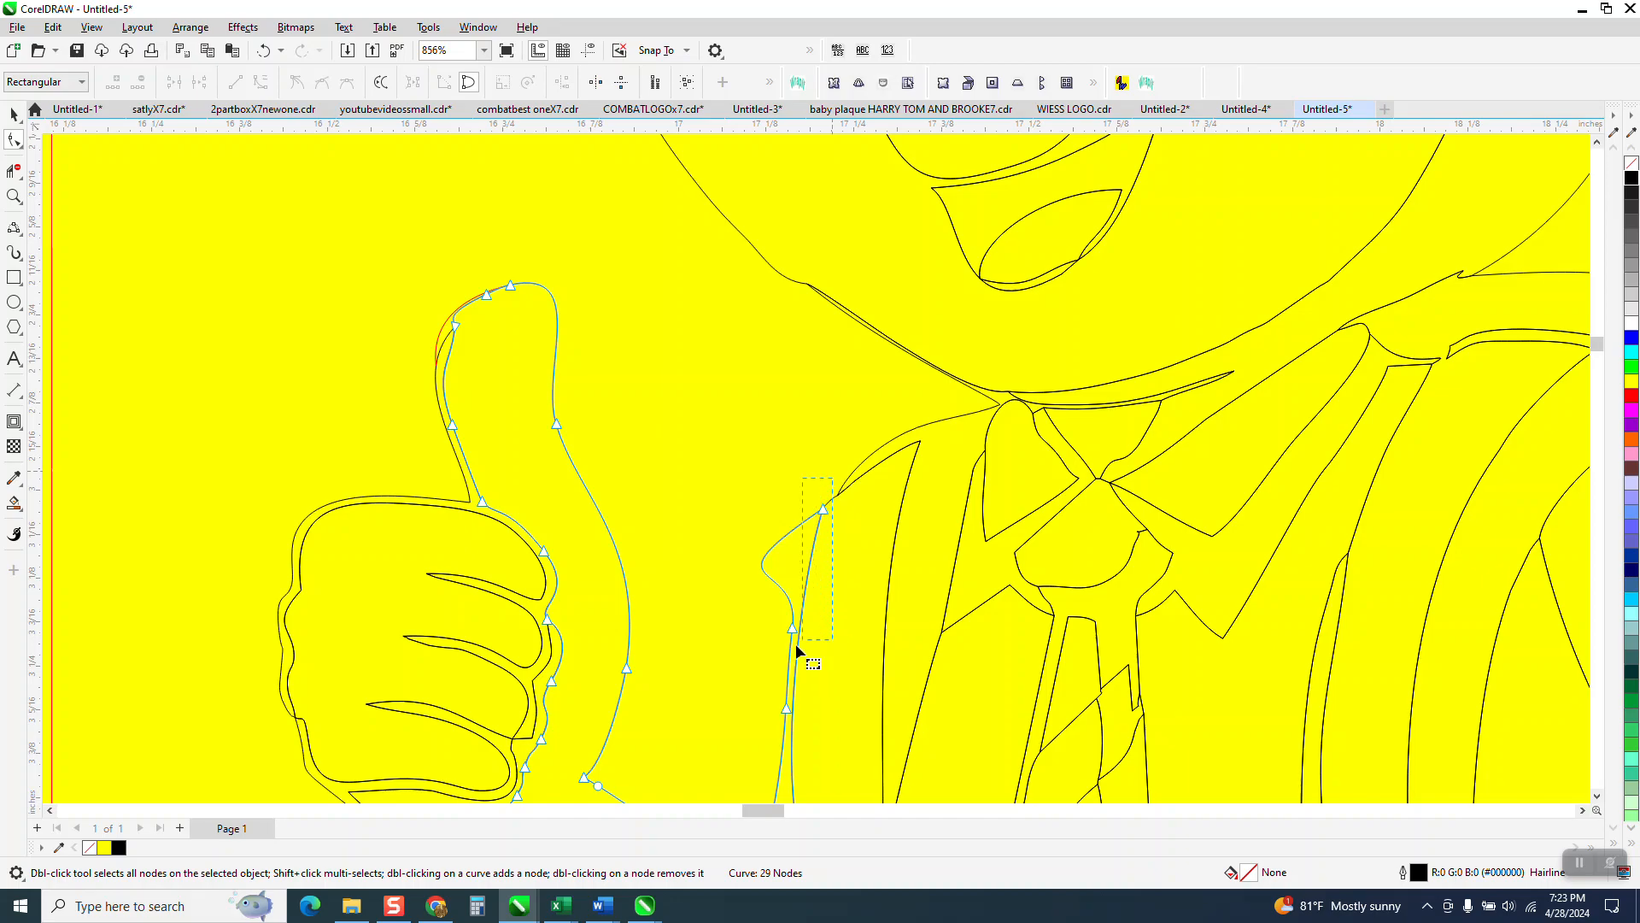
{"action": "right_click", "coordinate": [800, 651]}
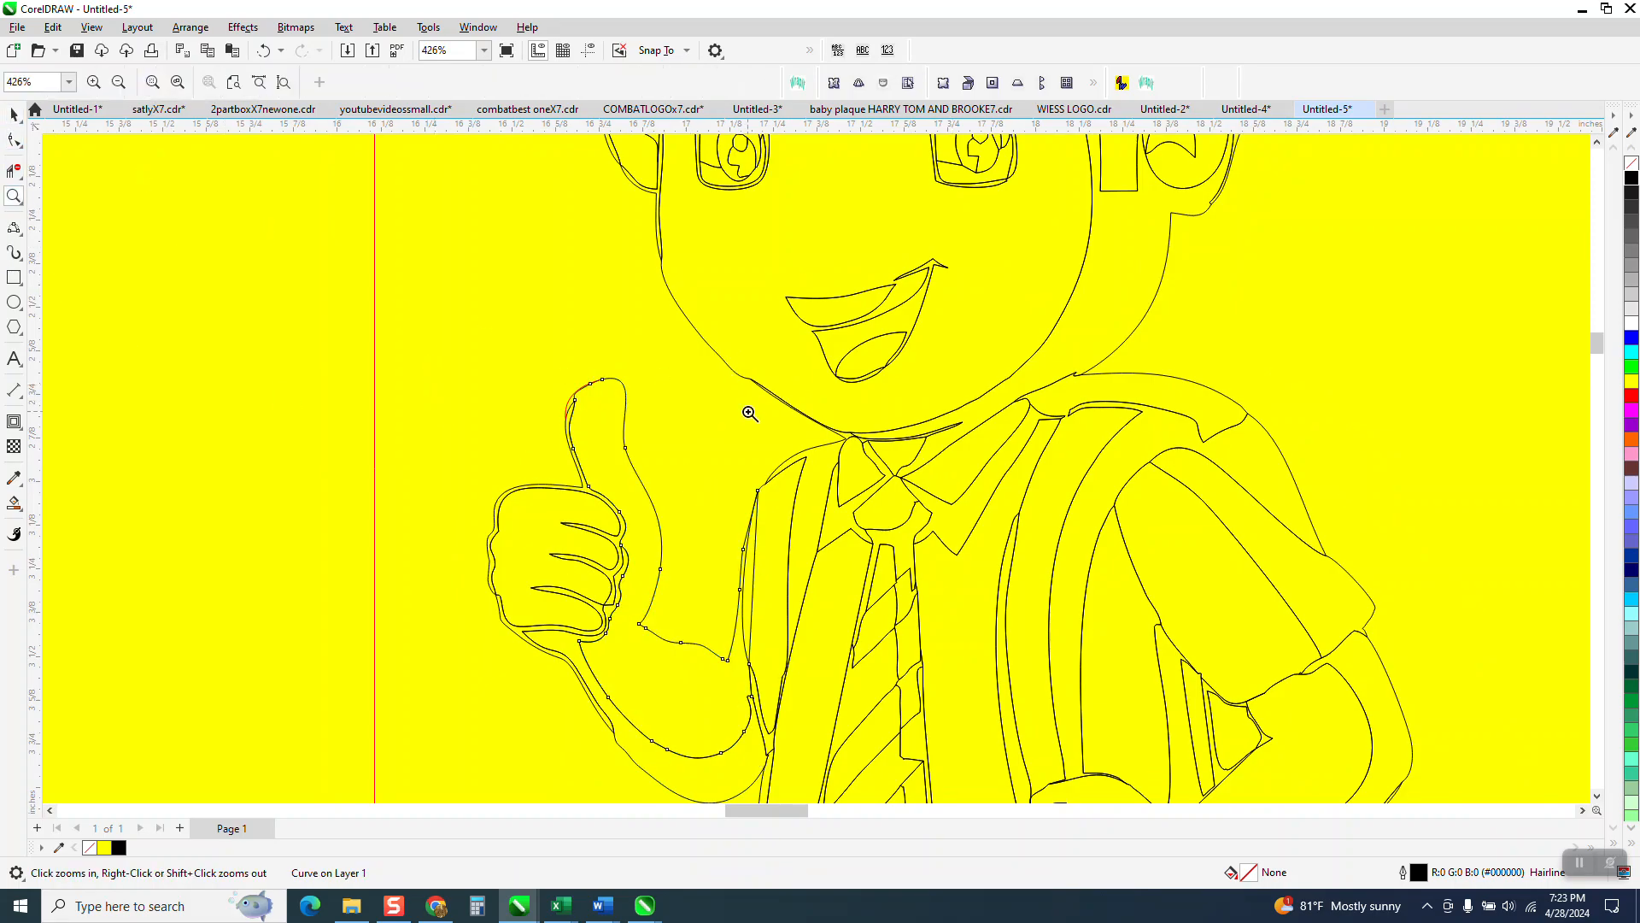
Magnify the collar line work and select the Freehand tool
{"action": "left_click", "coordinate": [748, 414]}
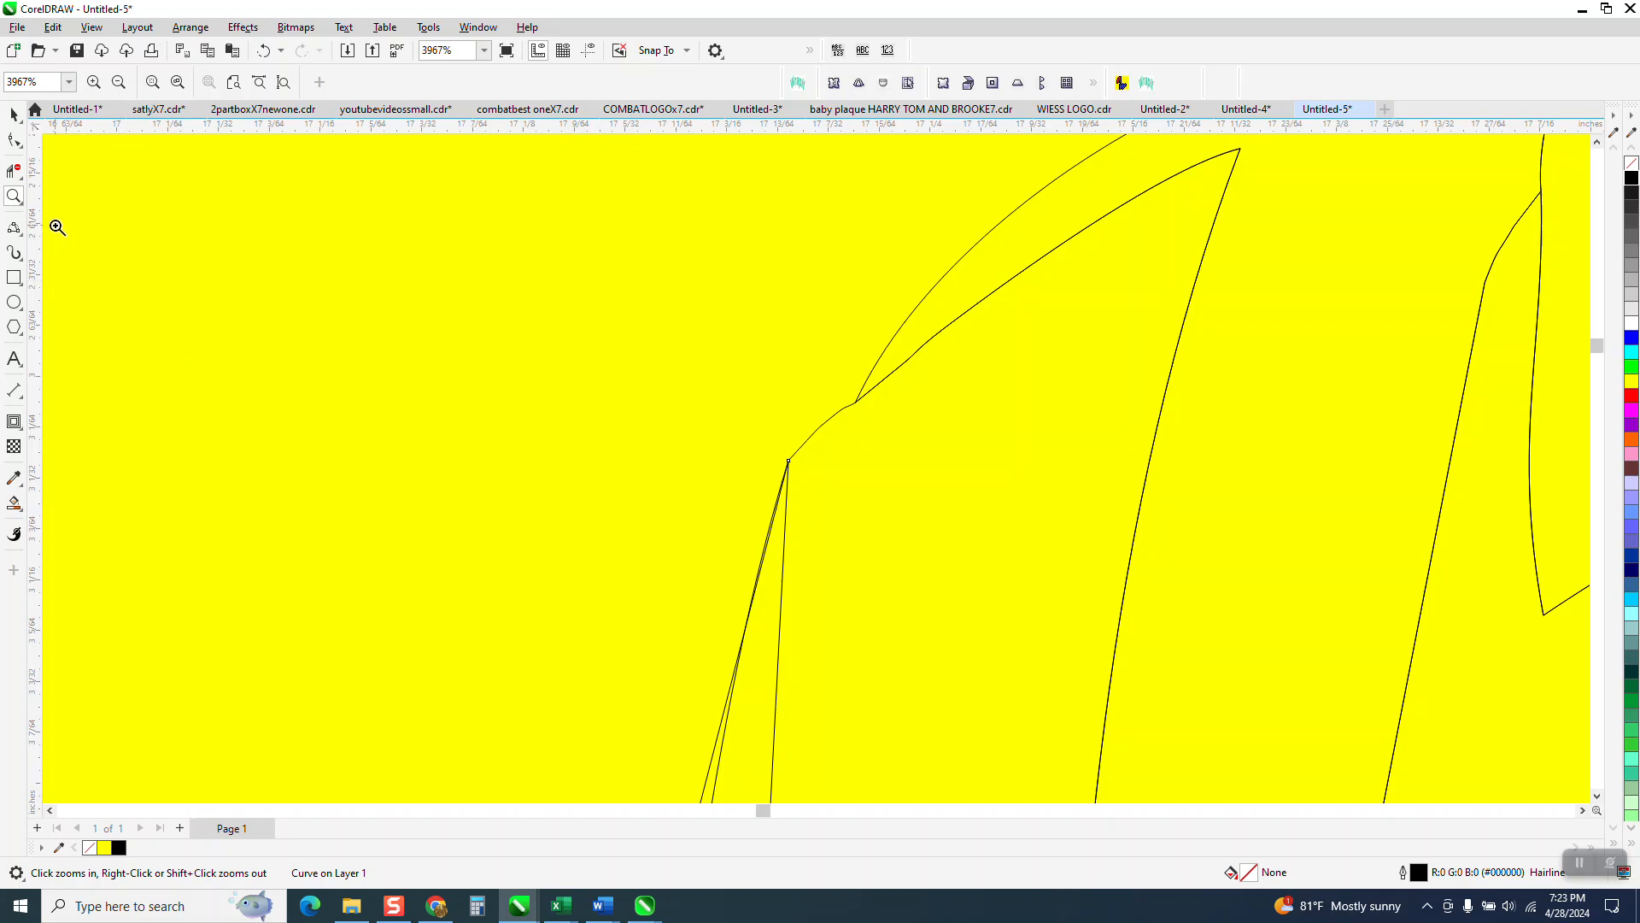
{"action": "left_click", "coordinate": [15, 227]}
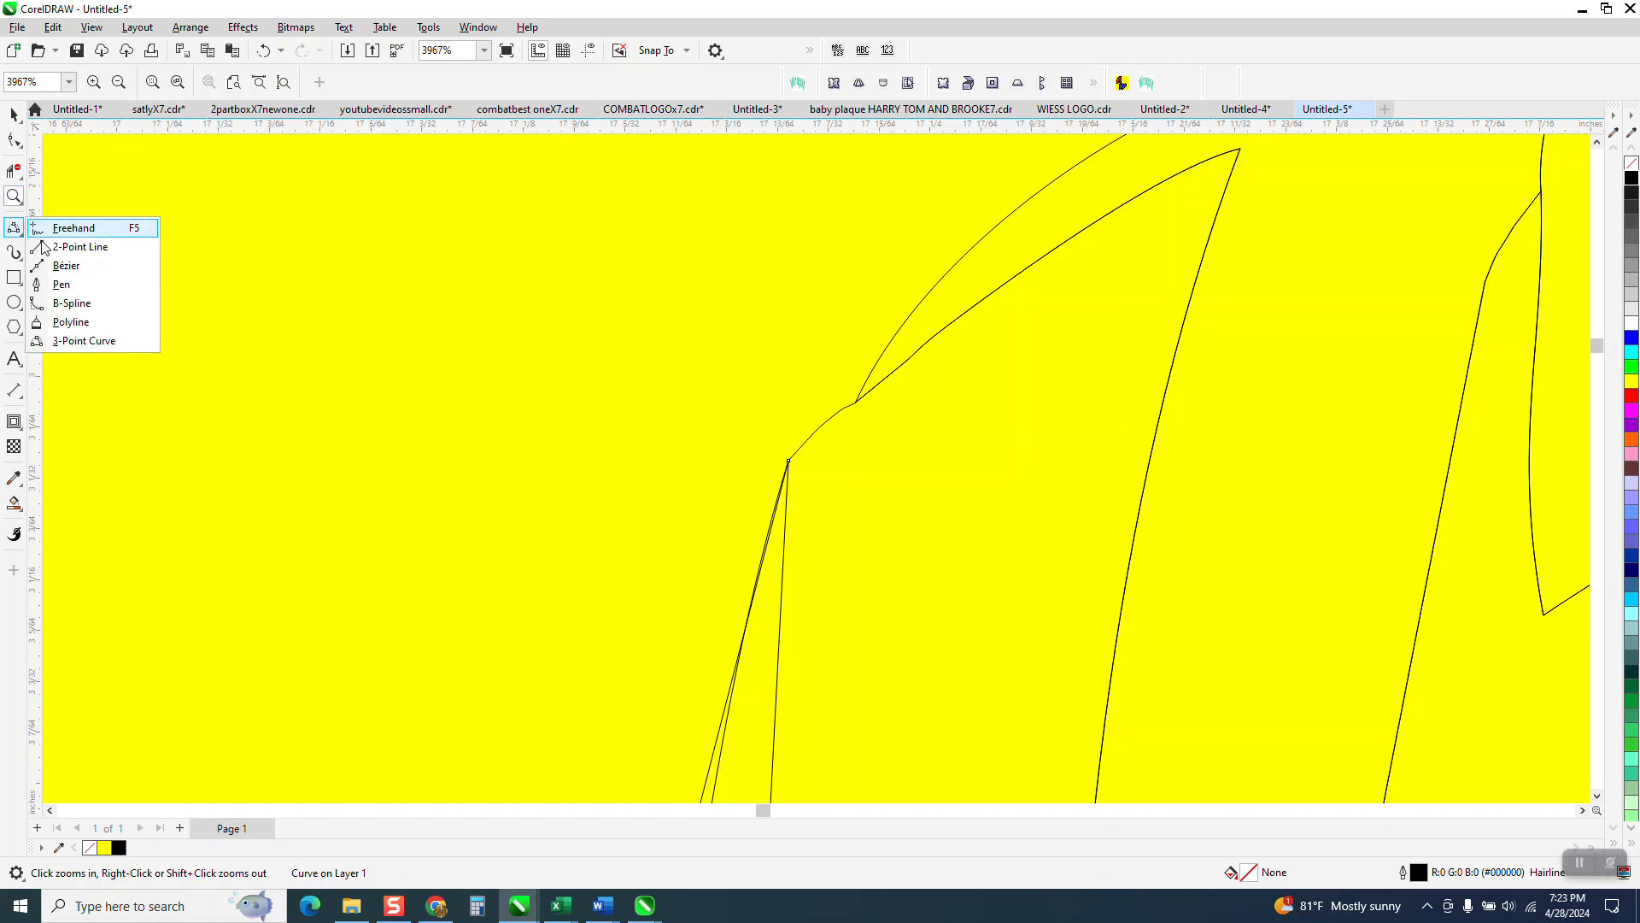
{"action": "left_click", "coordinate": [80, 246]}
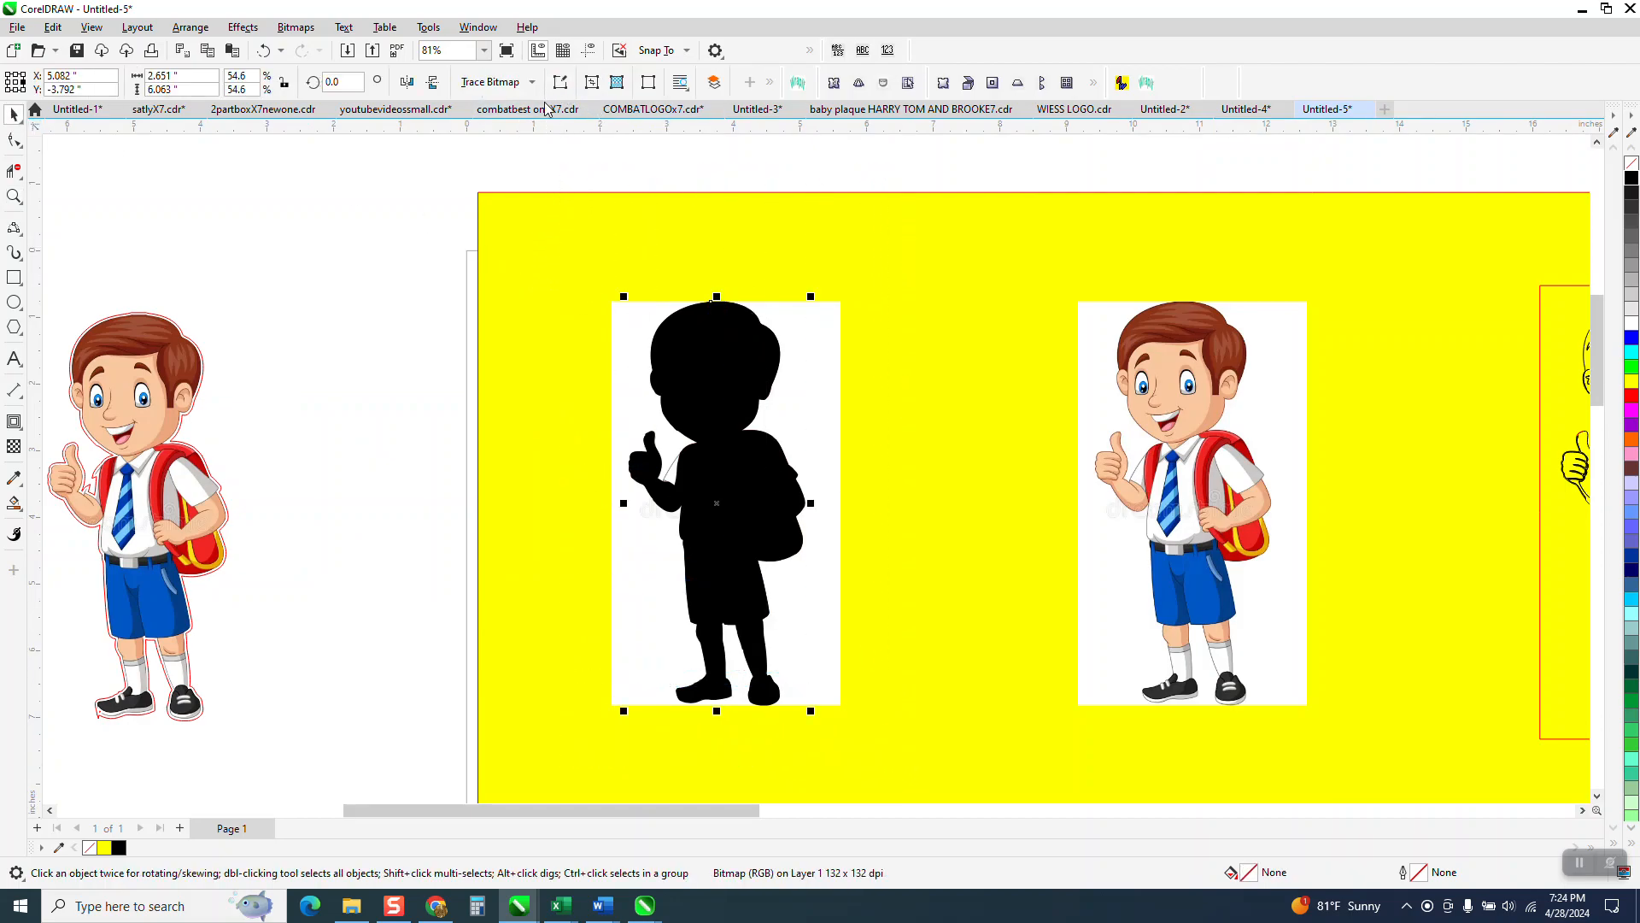
Scroll to the silhouette panel to Smart Fill a standalone boy outline shape
{"action": "scroll", "scroll_direction": "down", "scroll_amount": 3}
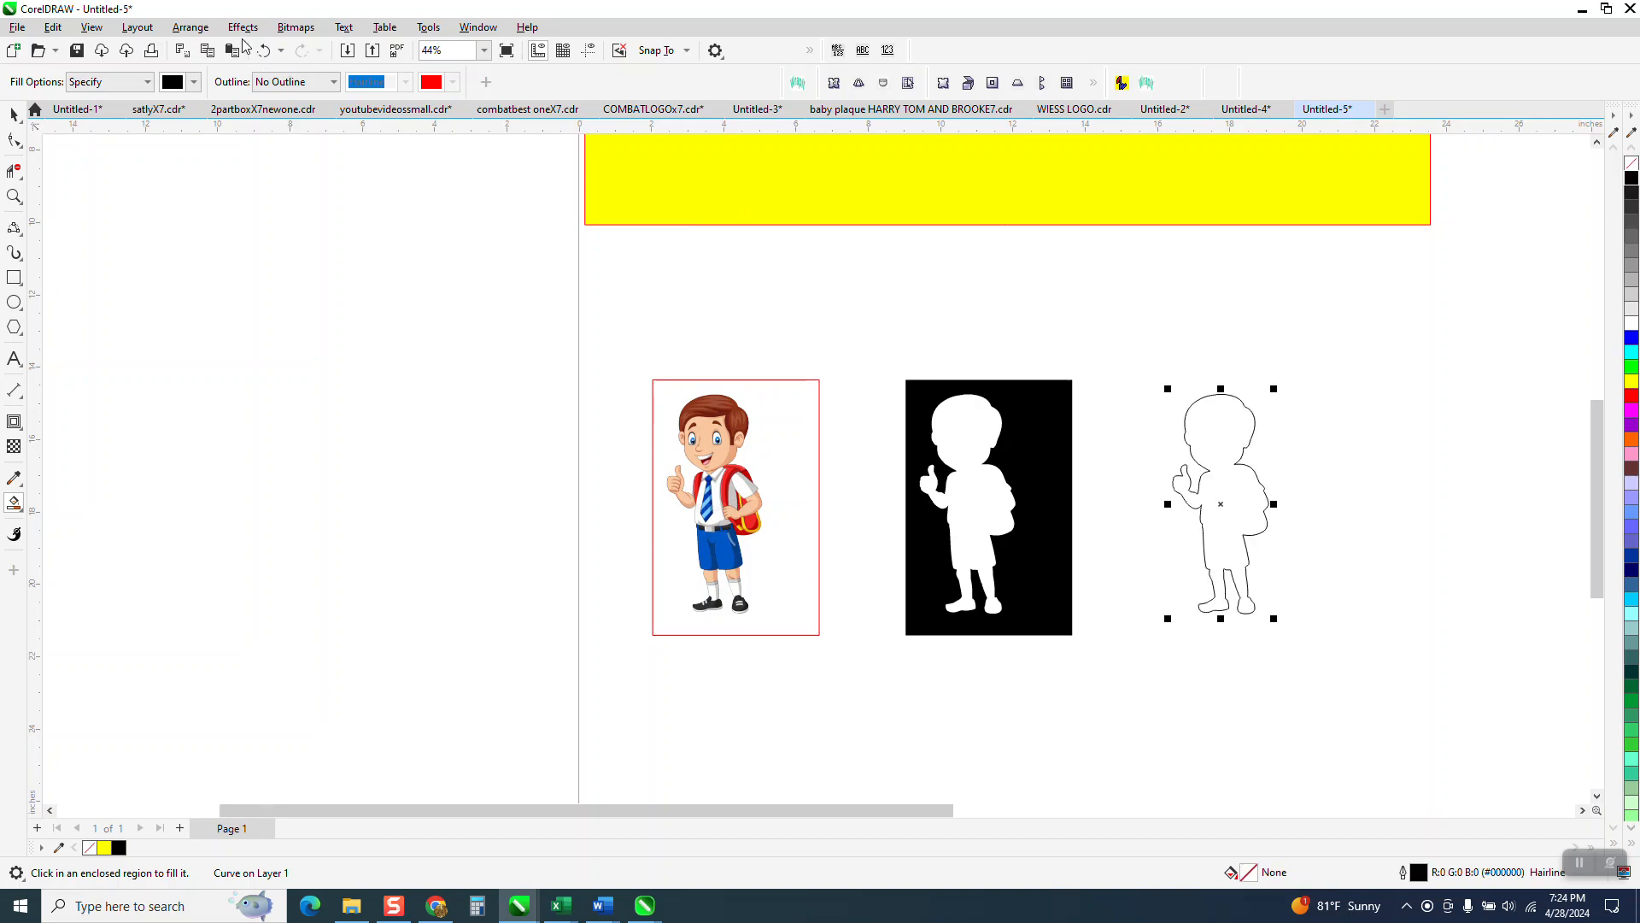
Set up an Outside contour of 1 step, 0.03" offset, red outline
{"action": "left_click", "coordinate": [242, 26]}
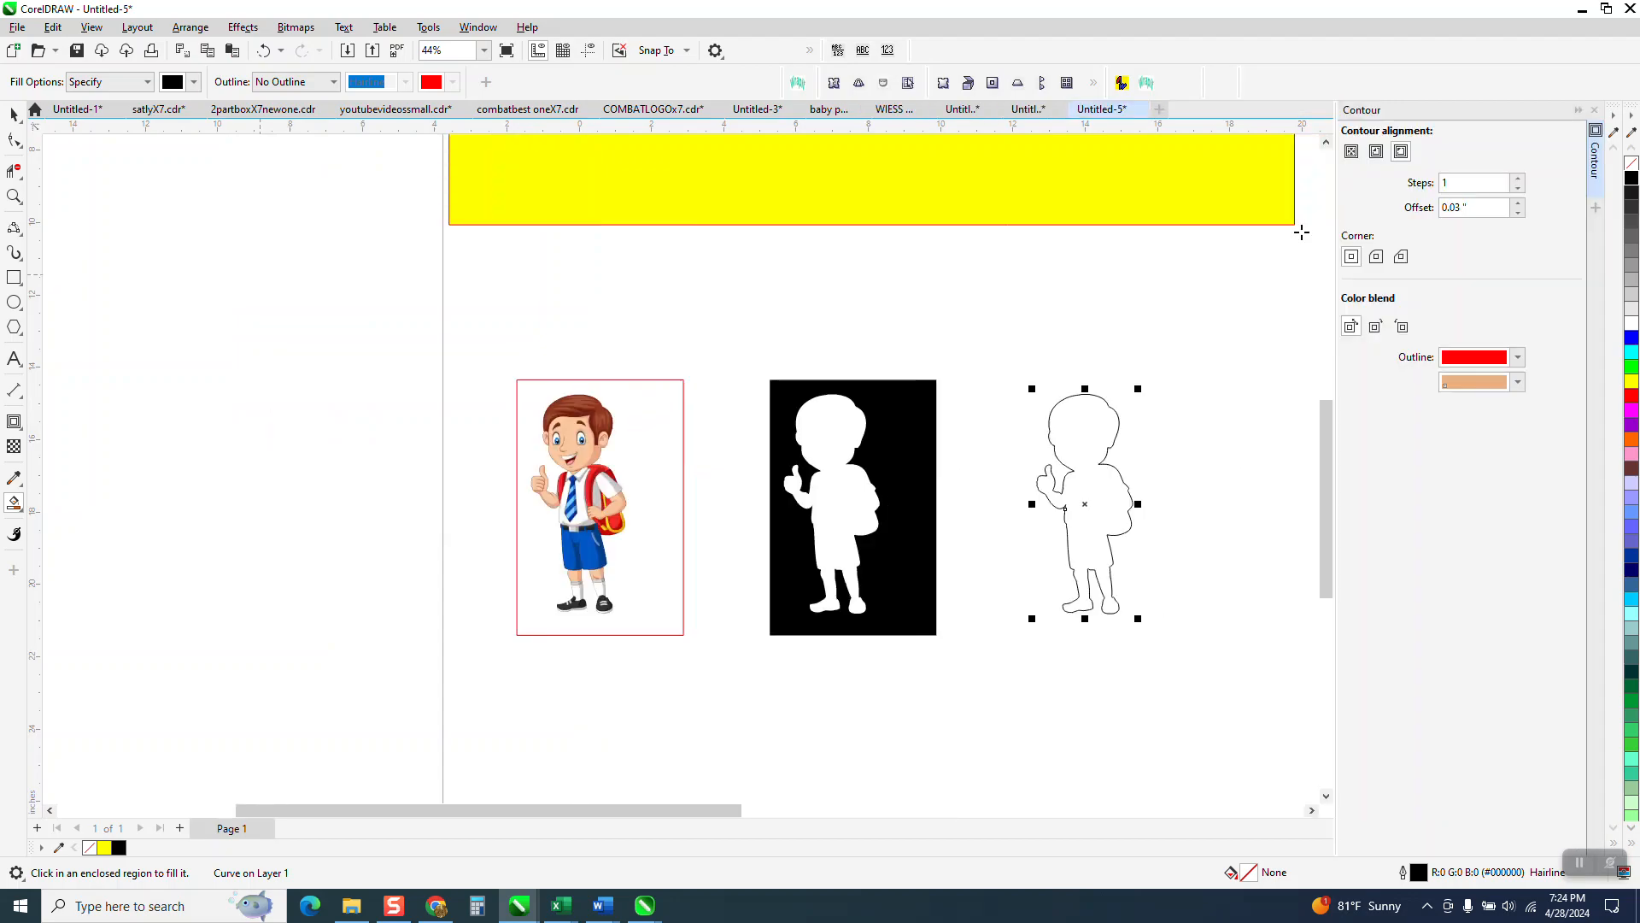
{"action": "left_click", "coordinate": [1475, 183]}
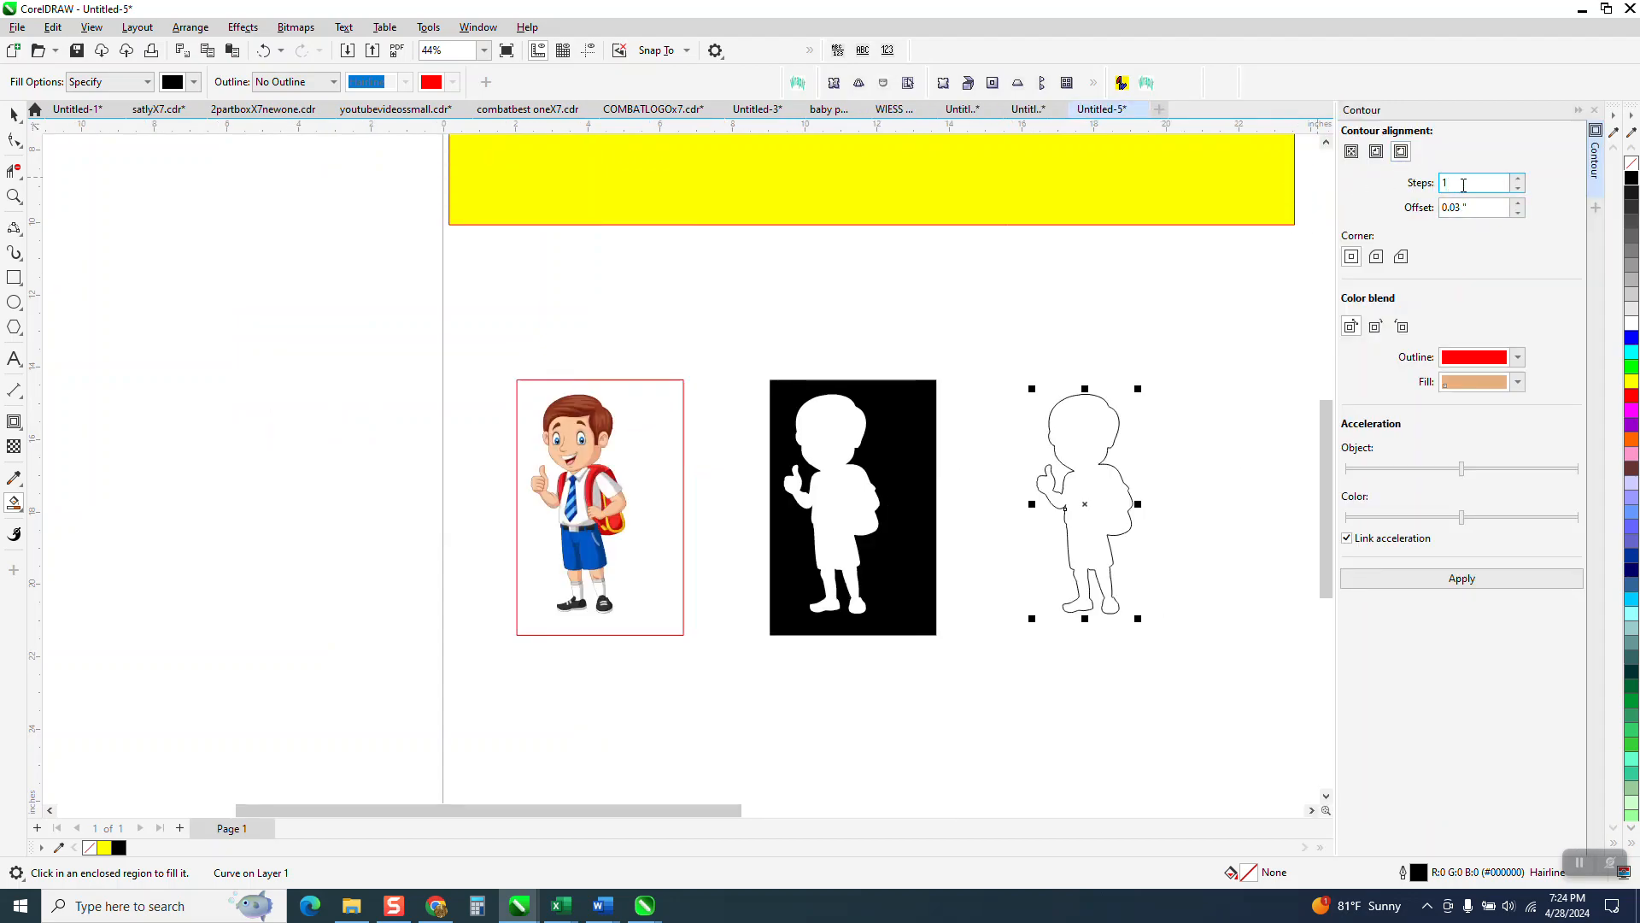
{"action": "mouse_move", "coordinate": [1475, 183]}
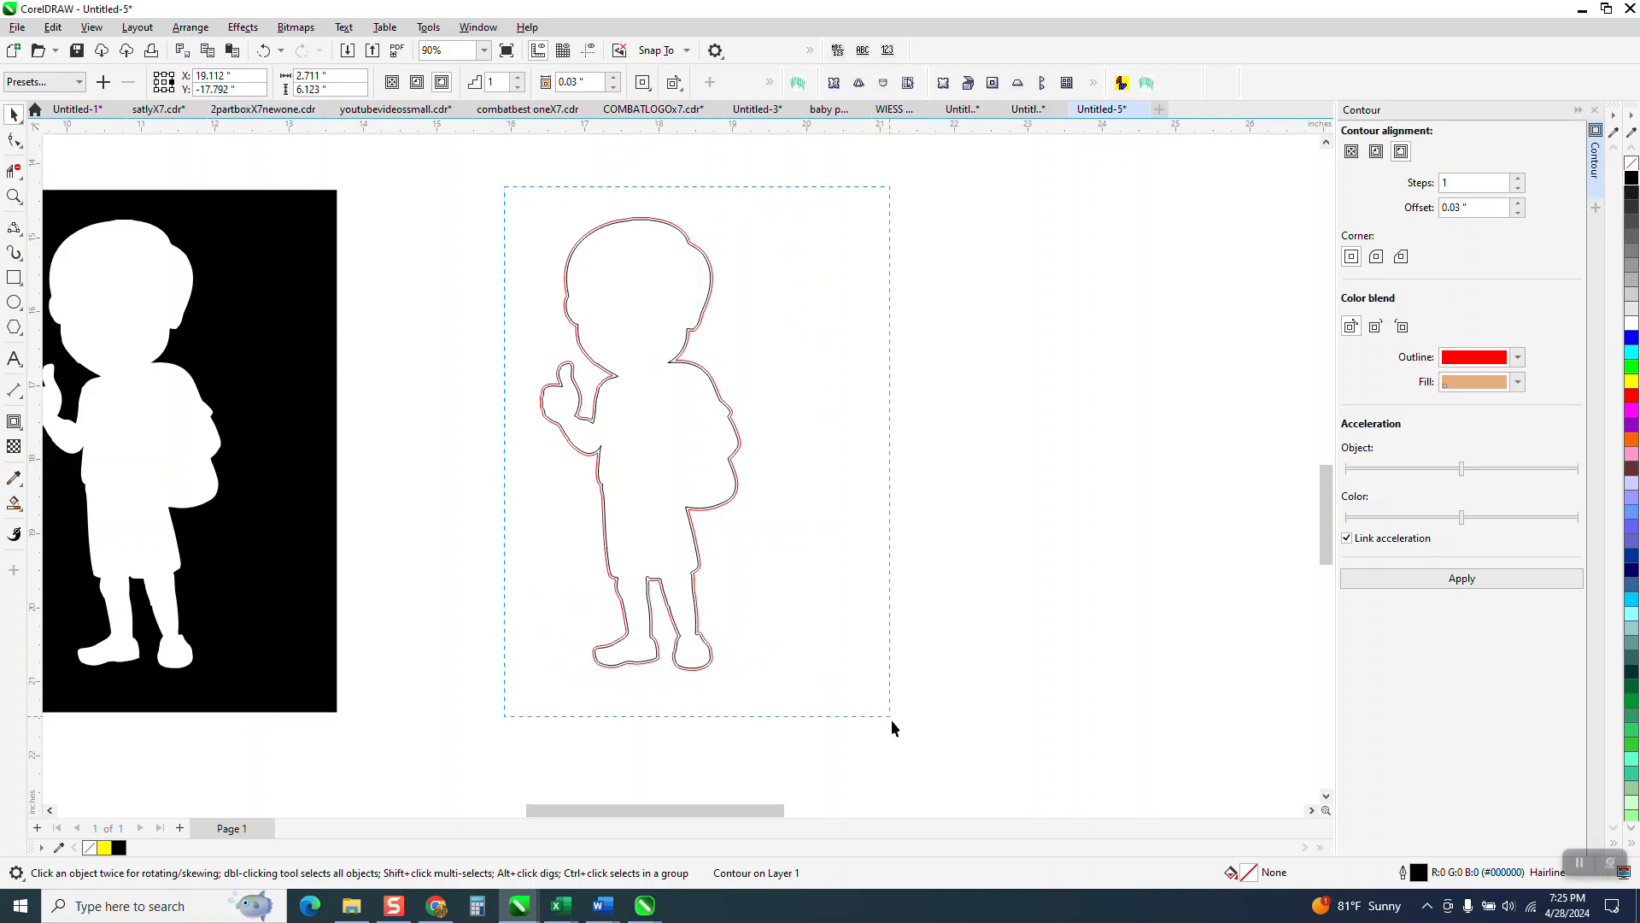
Break the red contour apart from the boy silhouette with Break Contour Apart
{"action": "left_click", "coordinate": [190, 27]}
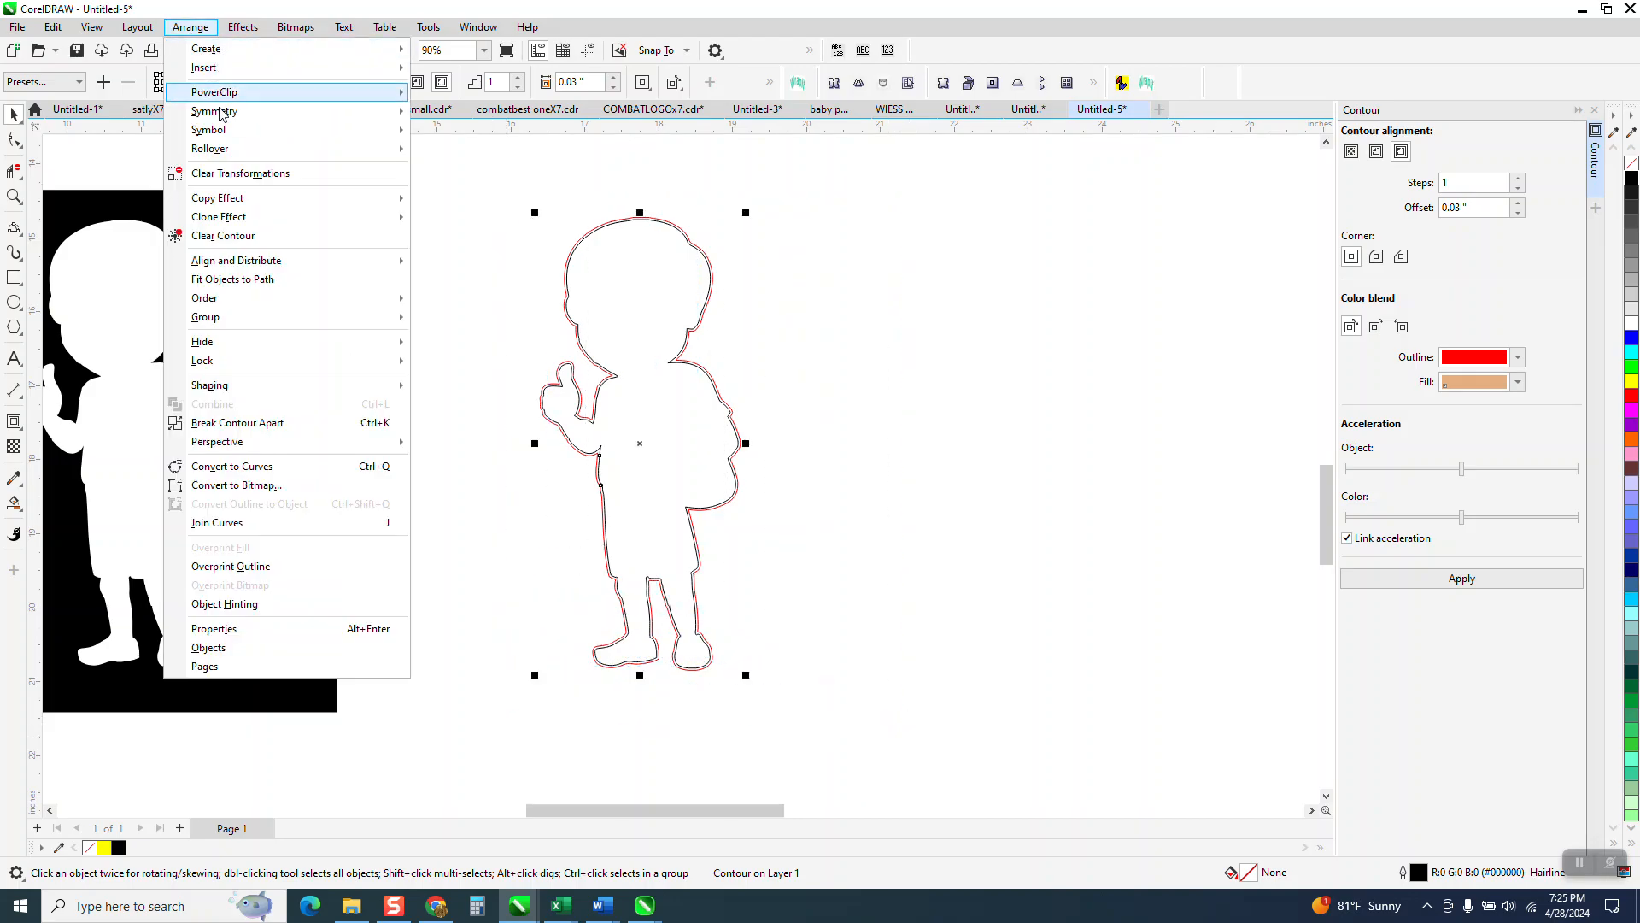
{"action": "left_click", "coordinate": [624, 335]}
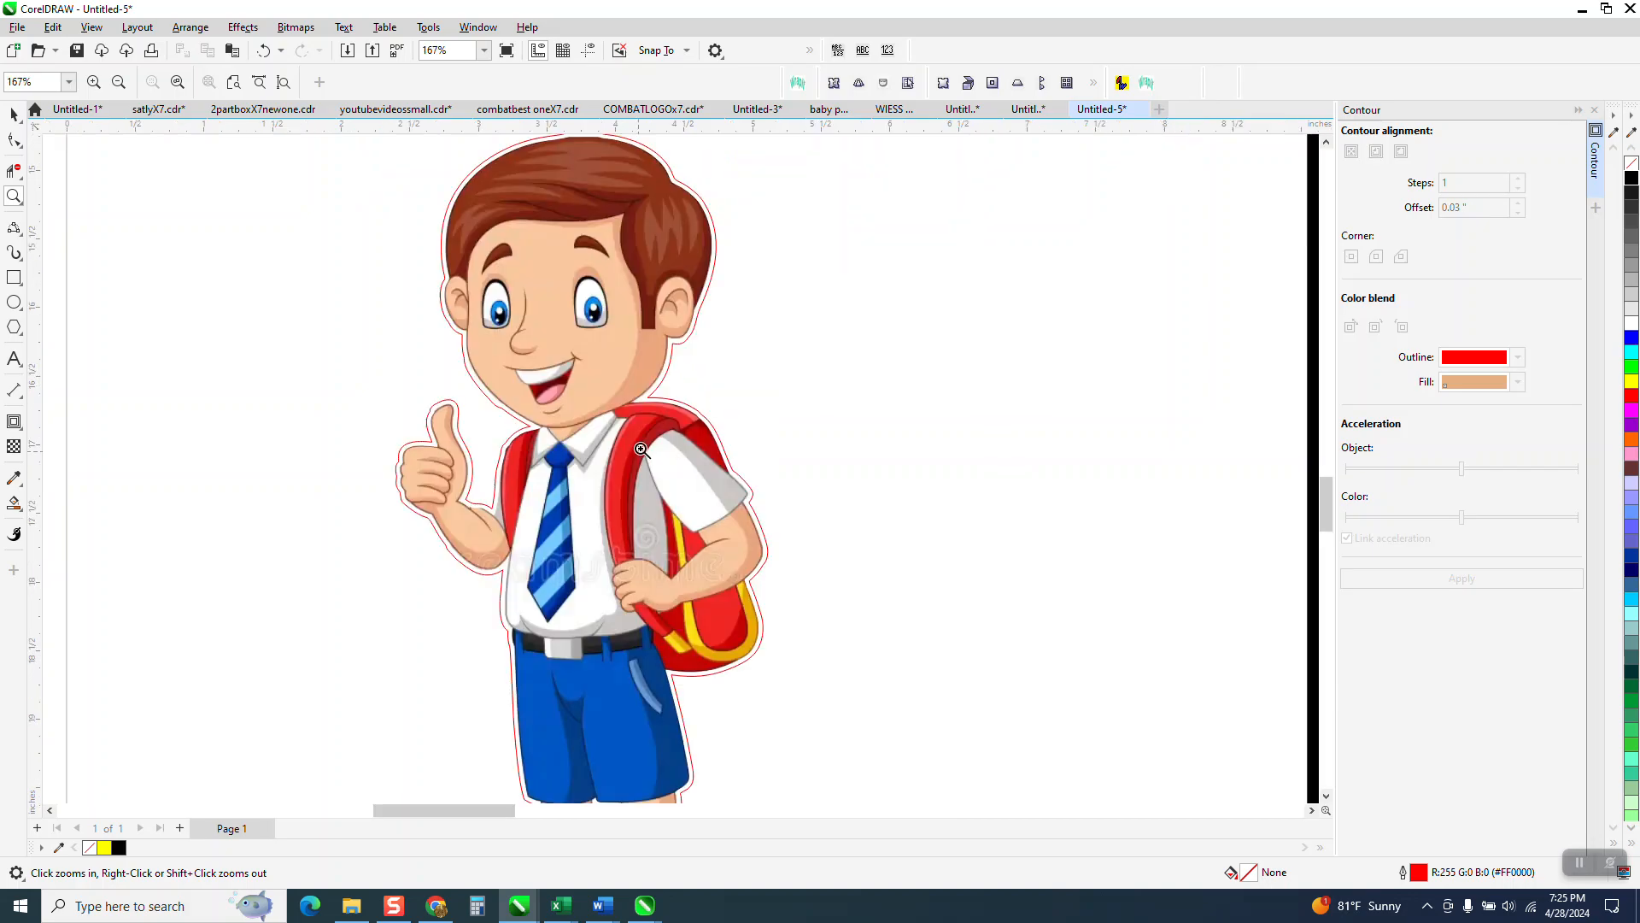
{"action": "mouse_move", "coordinate": [484, 418]}
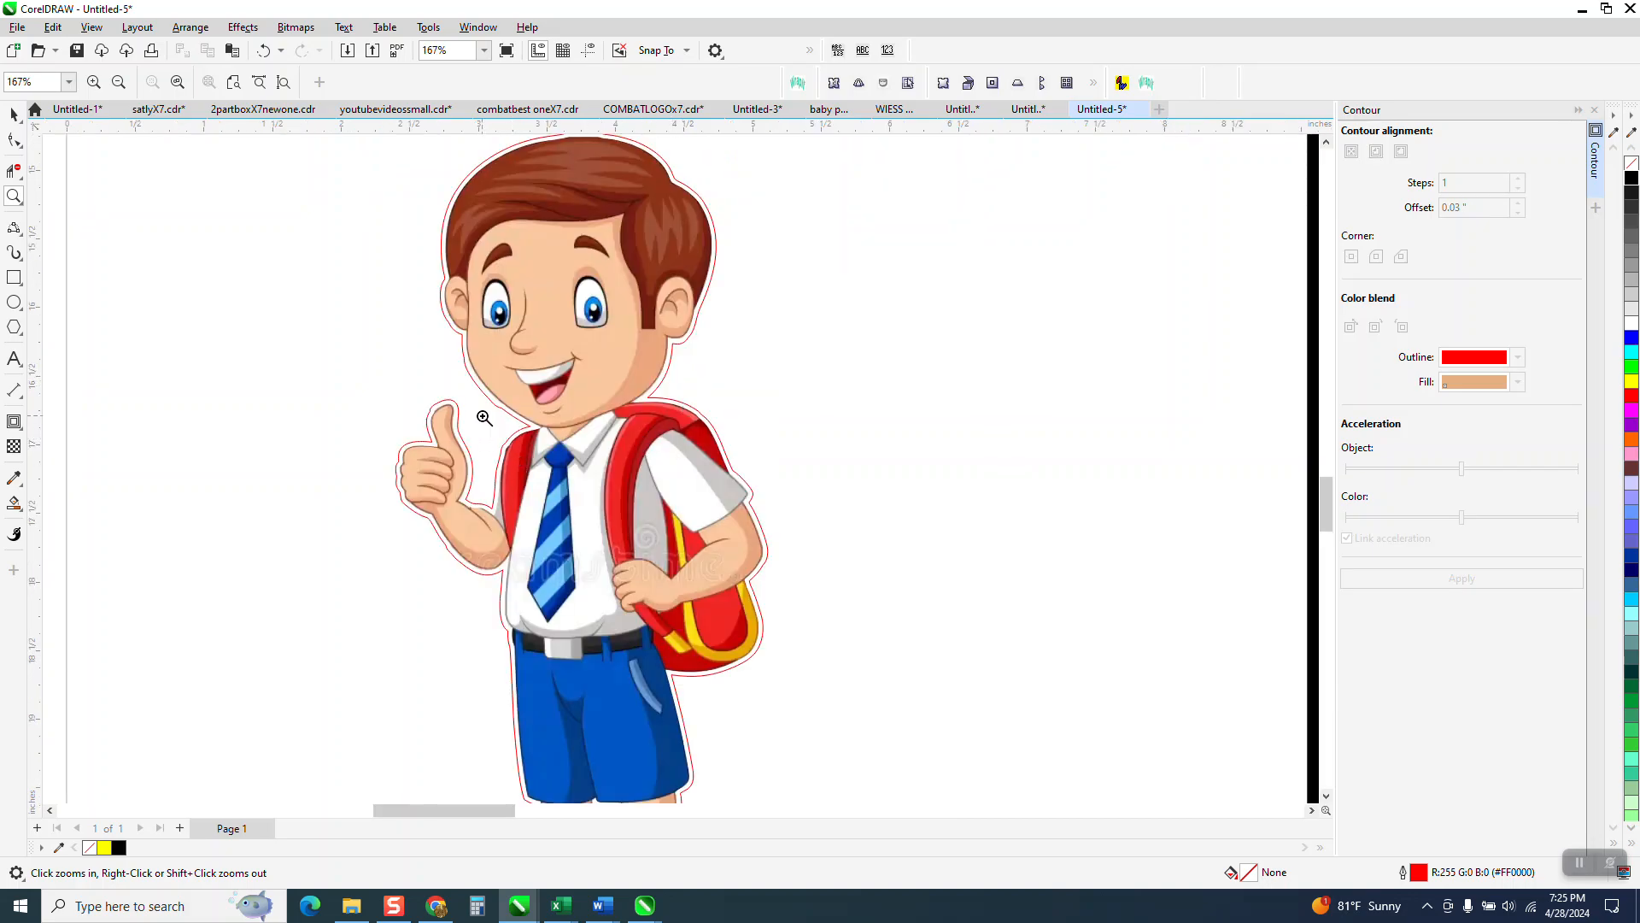
Zoom in on the shoulder's red cut line and switch to the Shape tool
{"action": "left_click", "coordinate": [484, 416]}
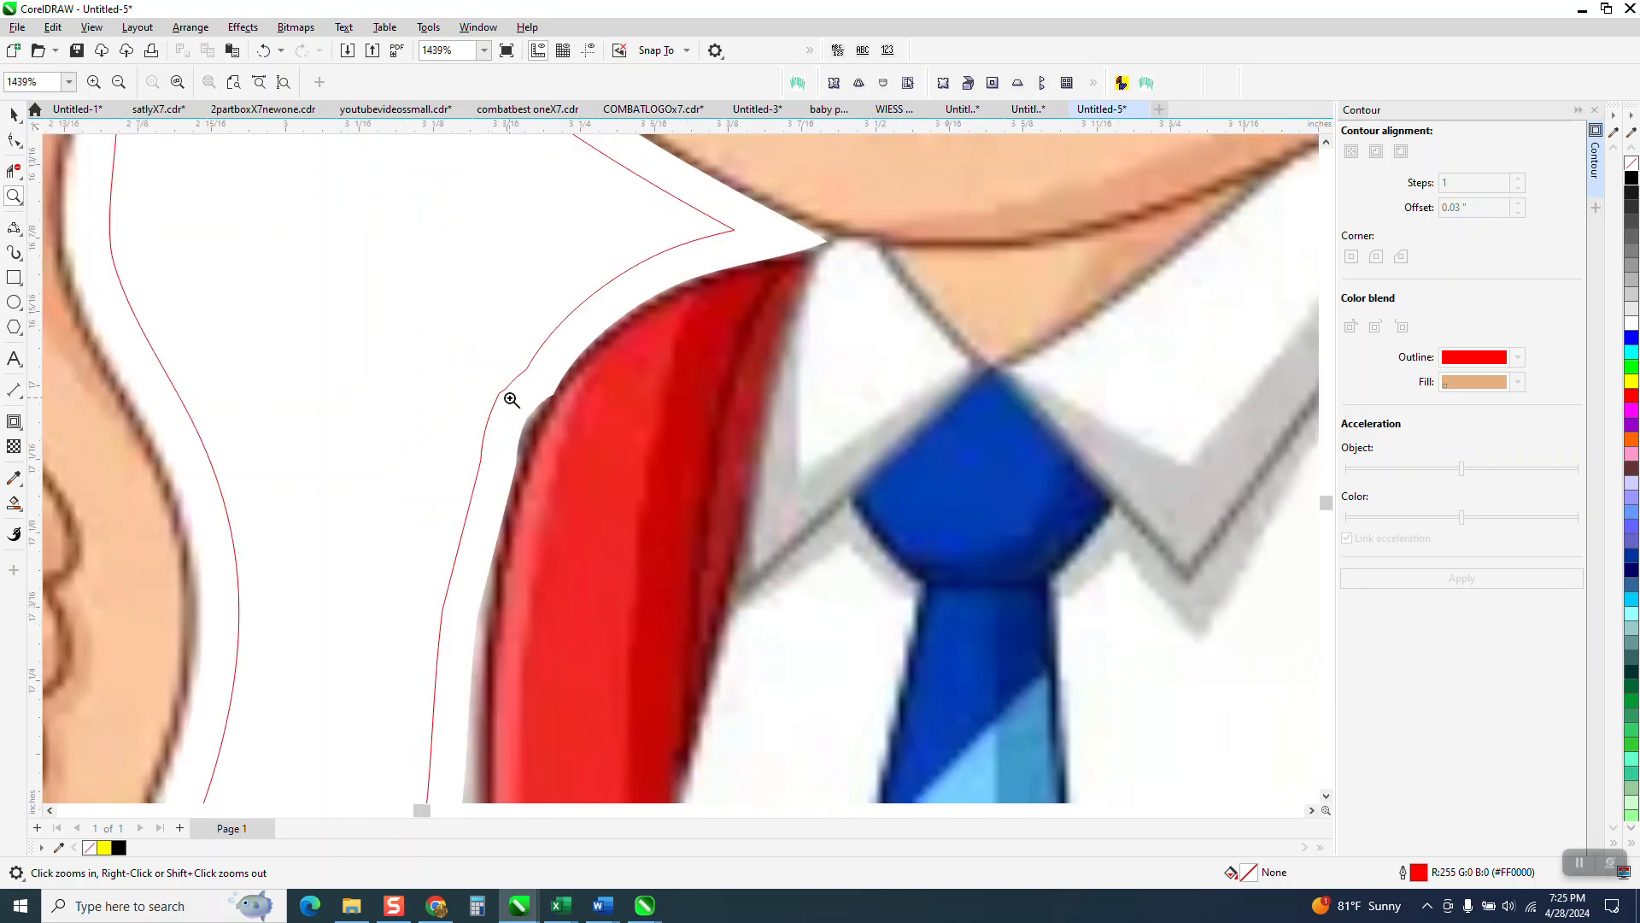
{"action": "left_click", "coordinate": [15, 140]}
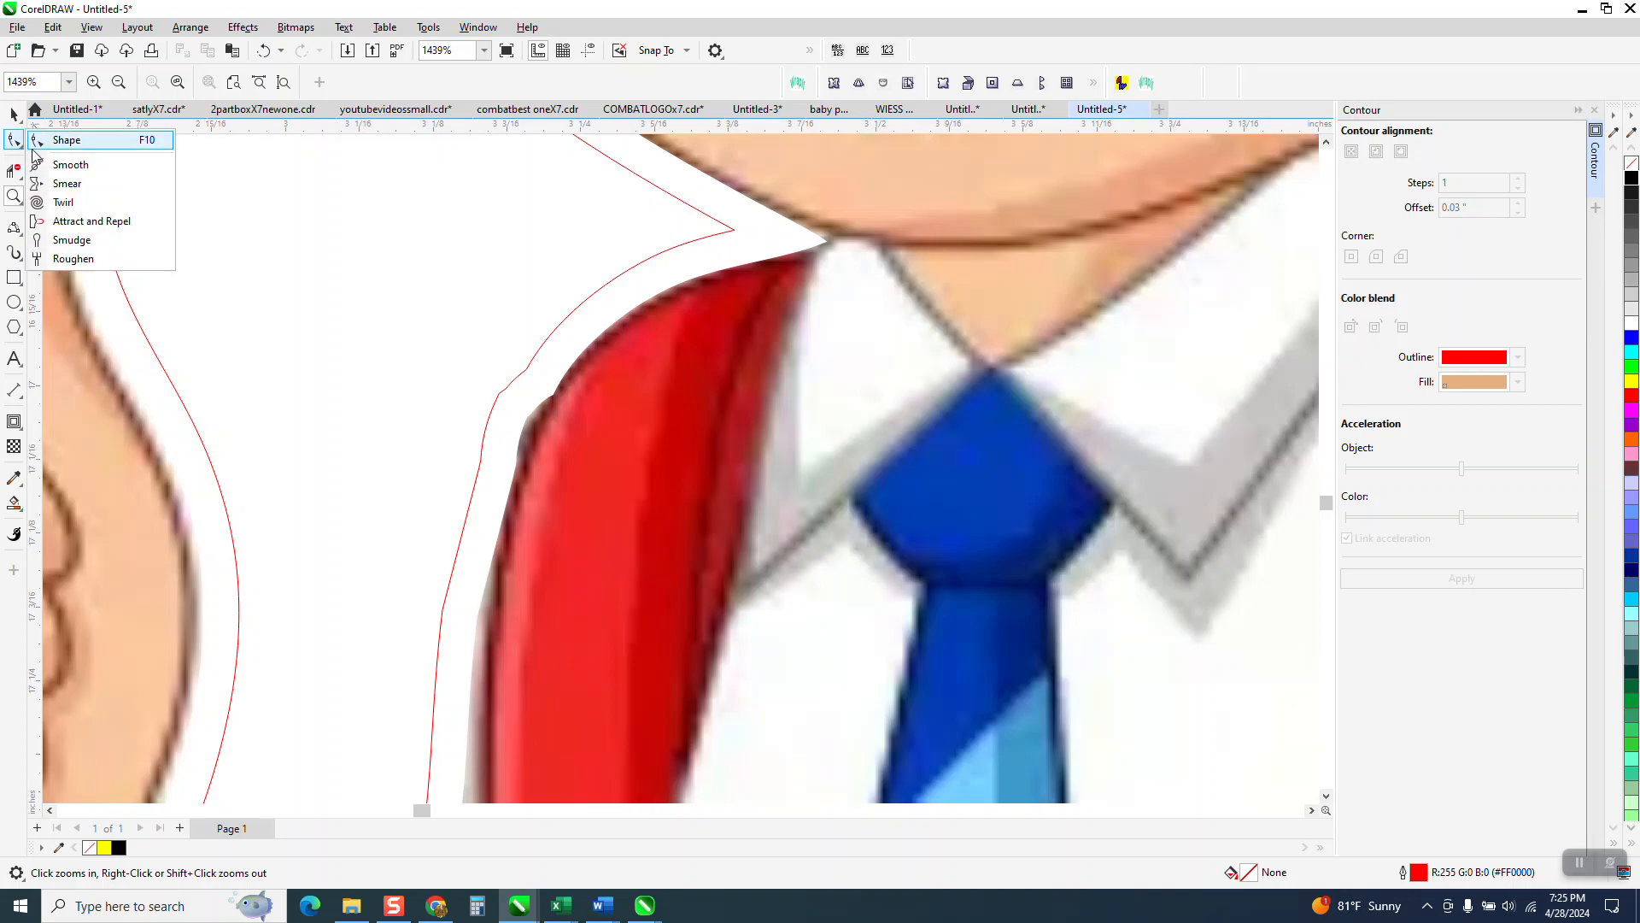
{"action": "left_click", "coordinate": [66, 140]}
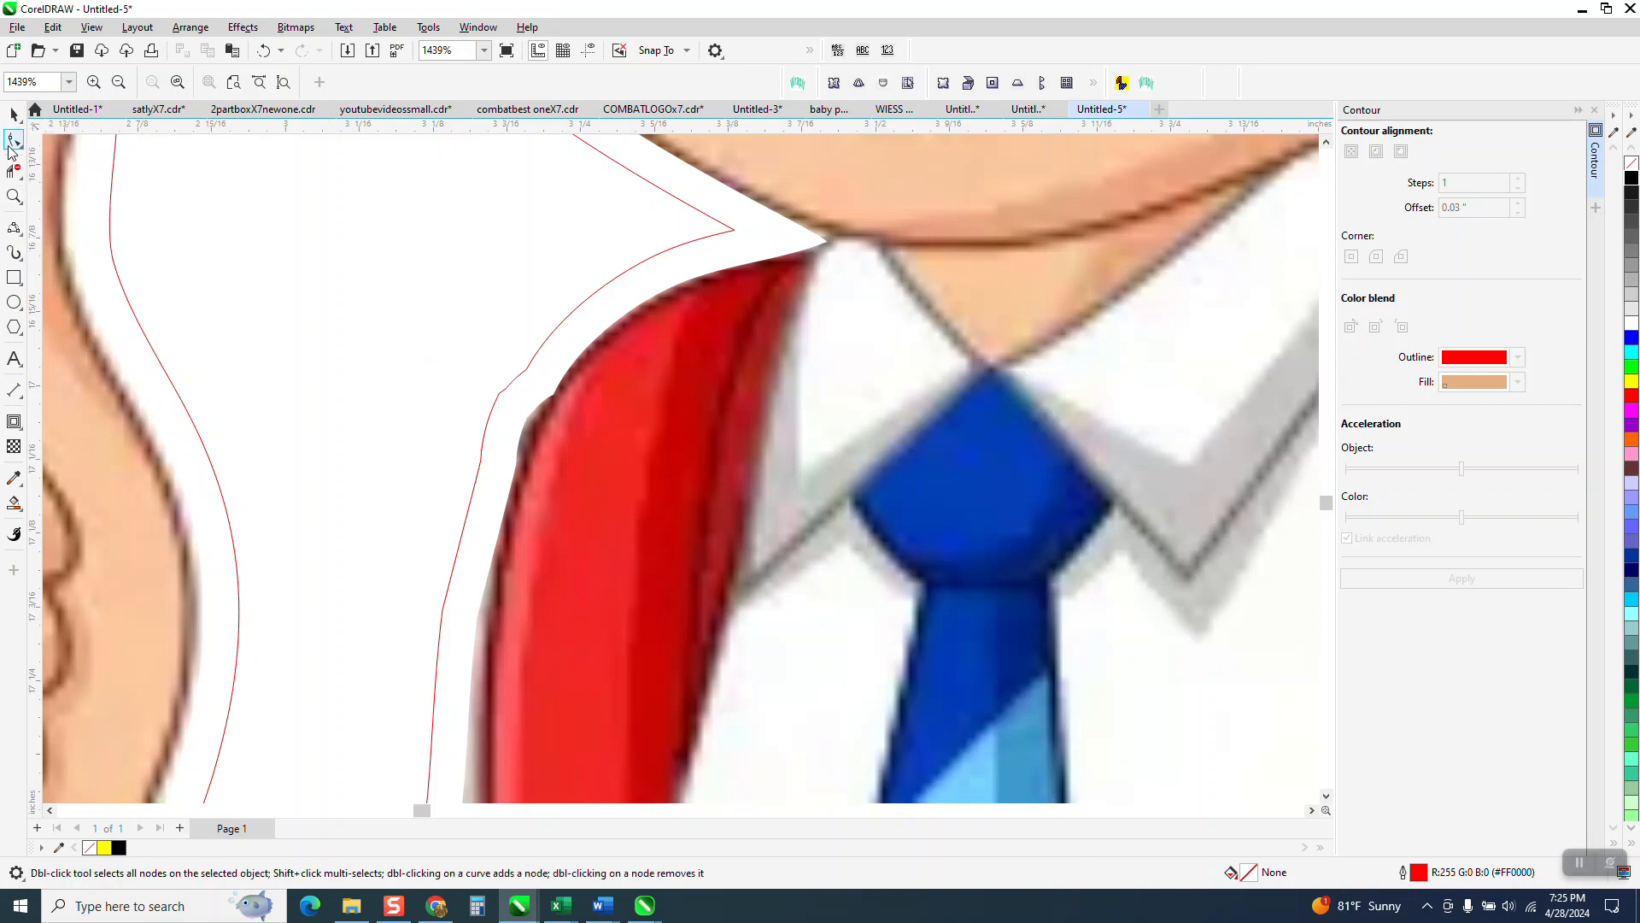
{"action": "left_click", "coordinate": [14, 141]}
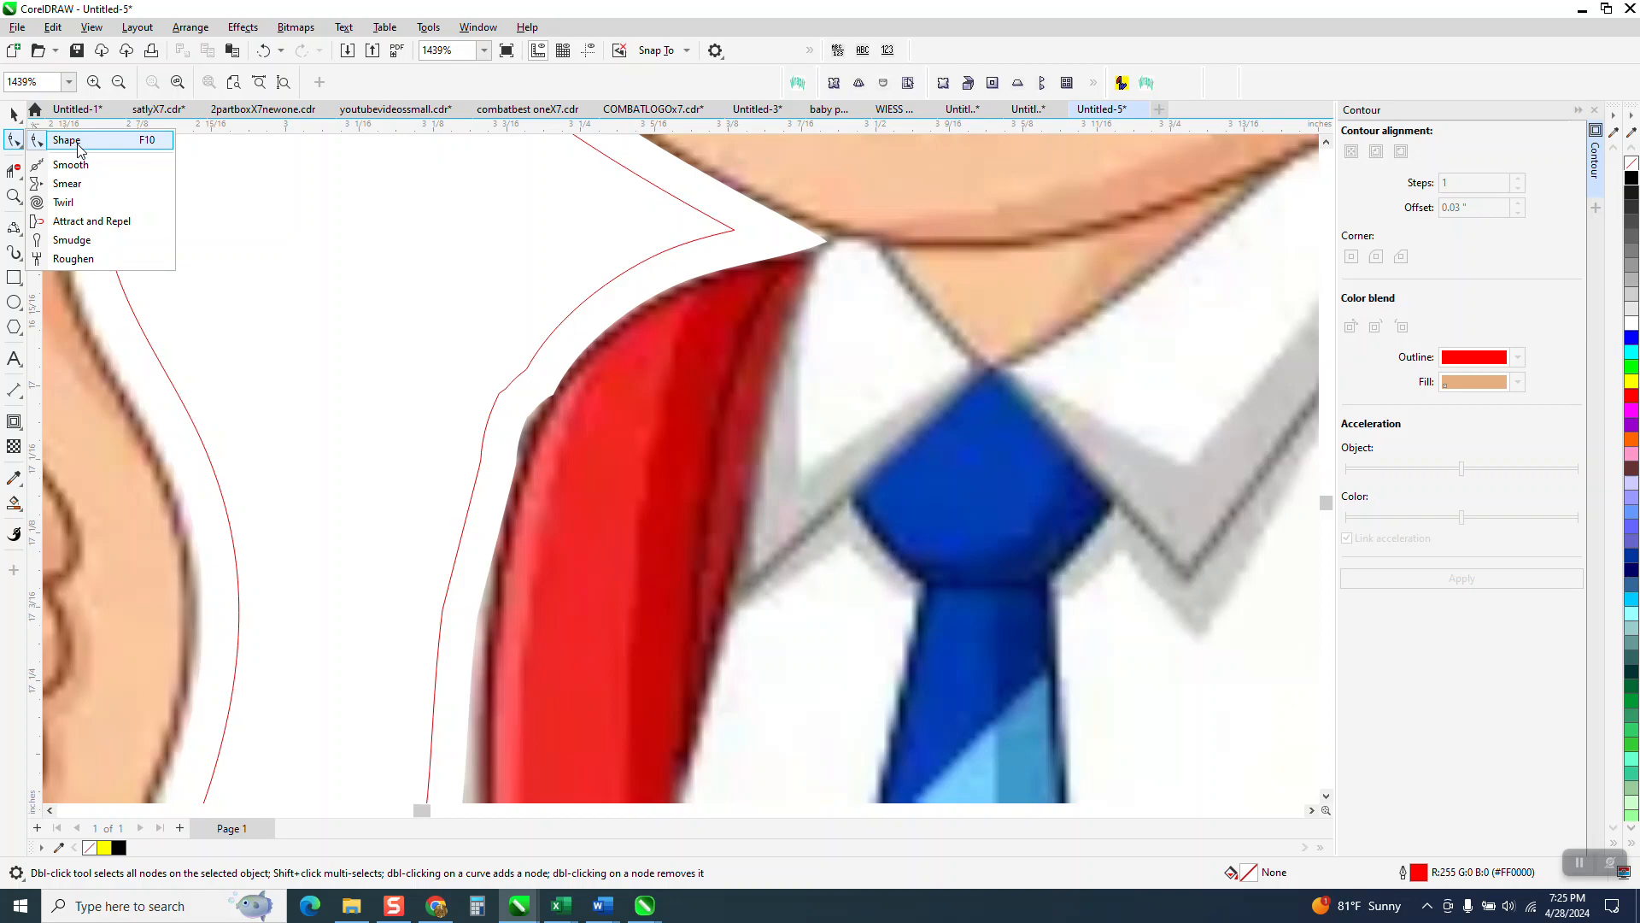